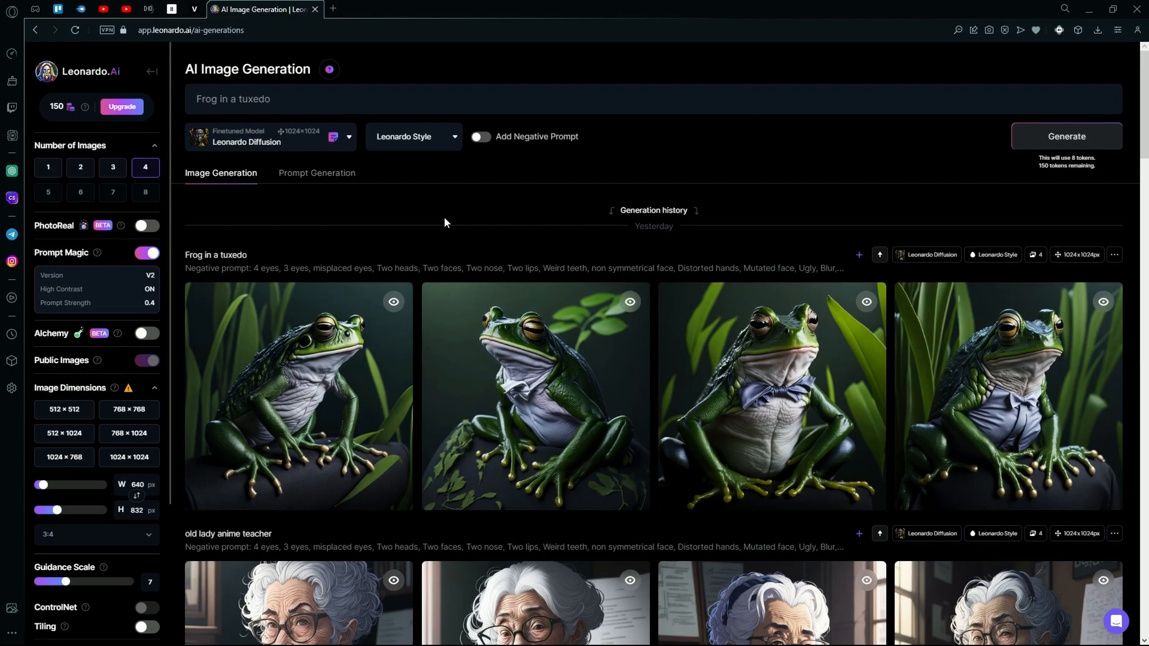
pyautogui.moveTo(154, 68)
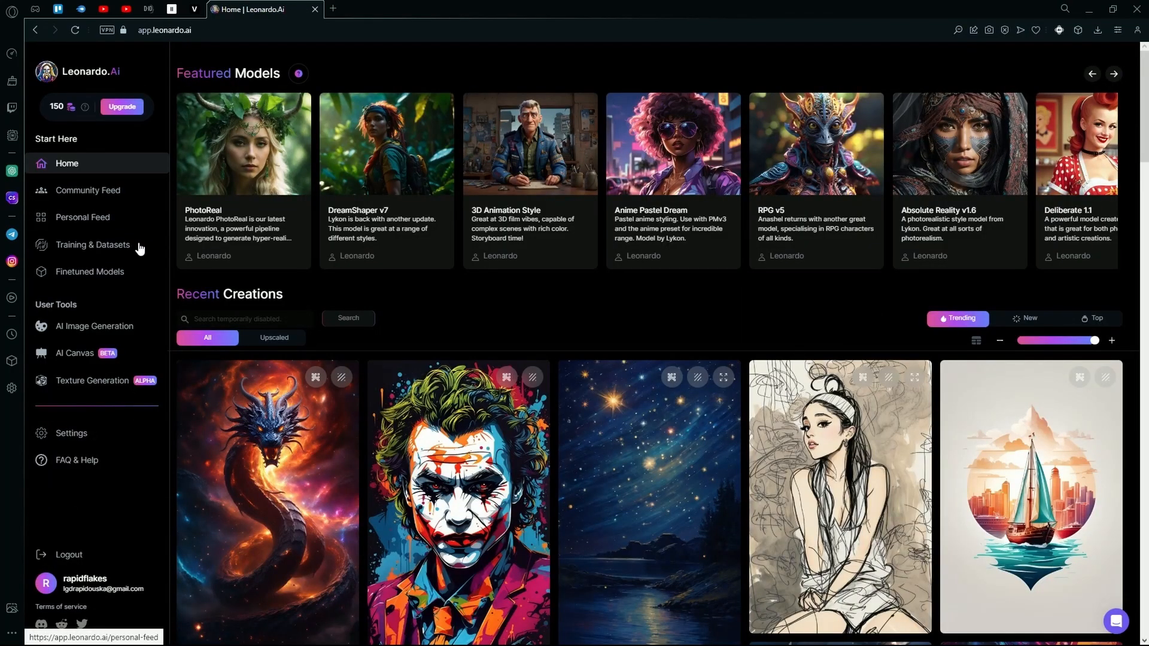
# Browse the Community Feed down to the black-haired gothic anime girl image
pyautogui.click(88, 190)
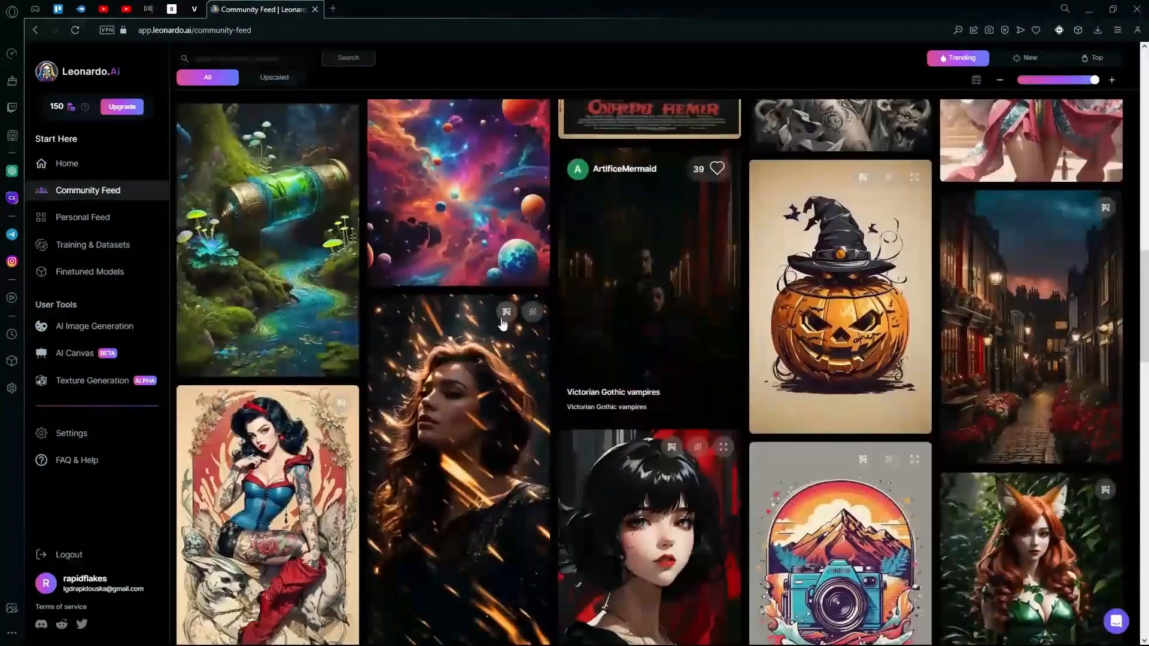
pyautogui.scroll(-3)
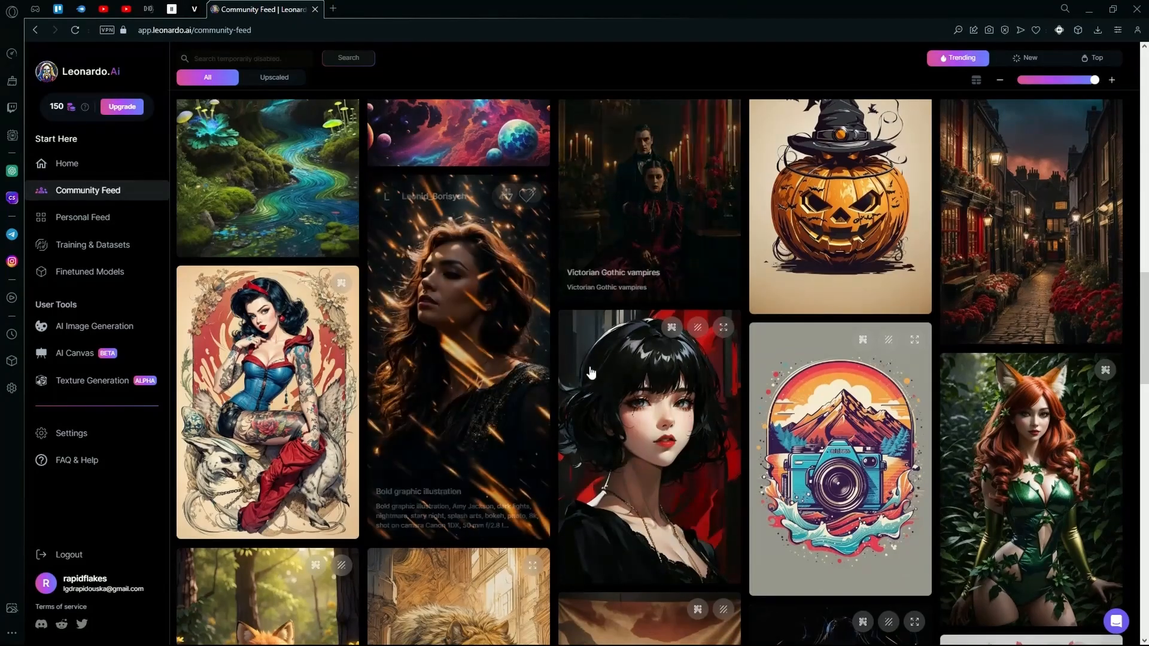
pyautogui.scroll(-3)
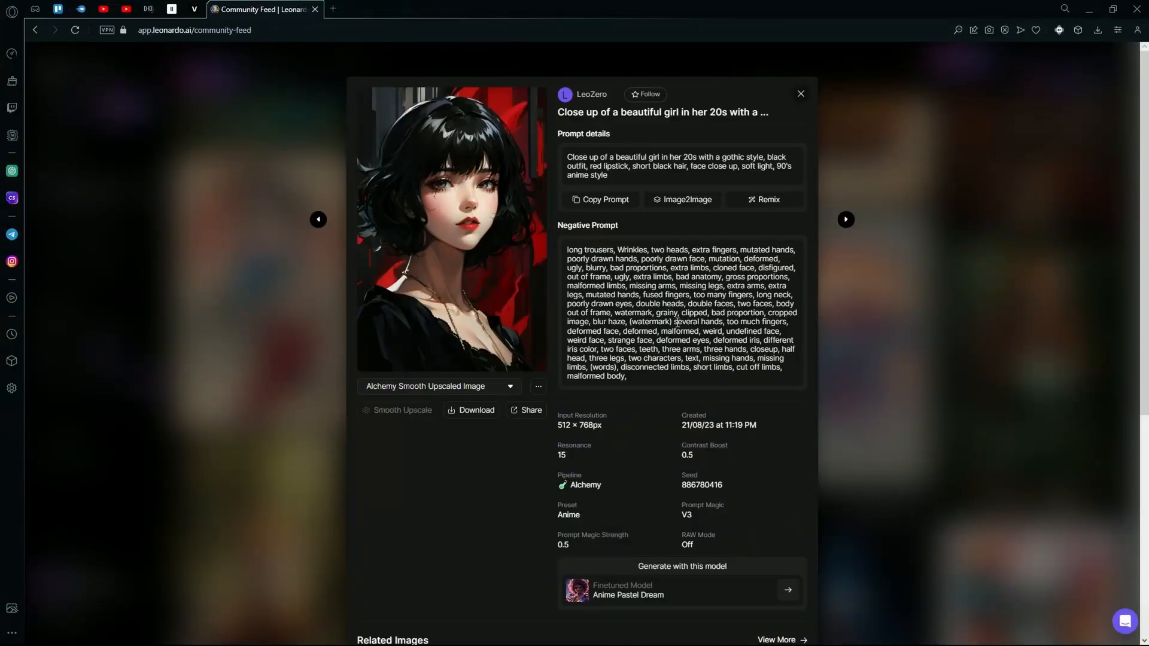
# Find and launch Sticky Notes from Windows search
pyautogui.click(600, 199)
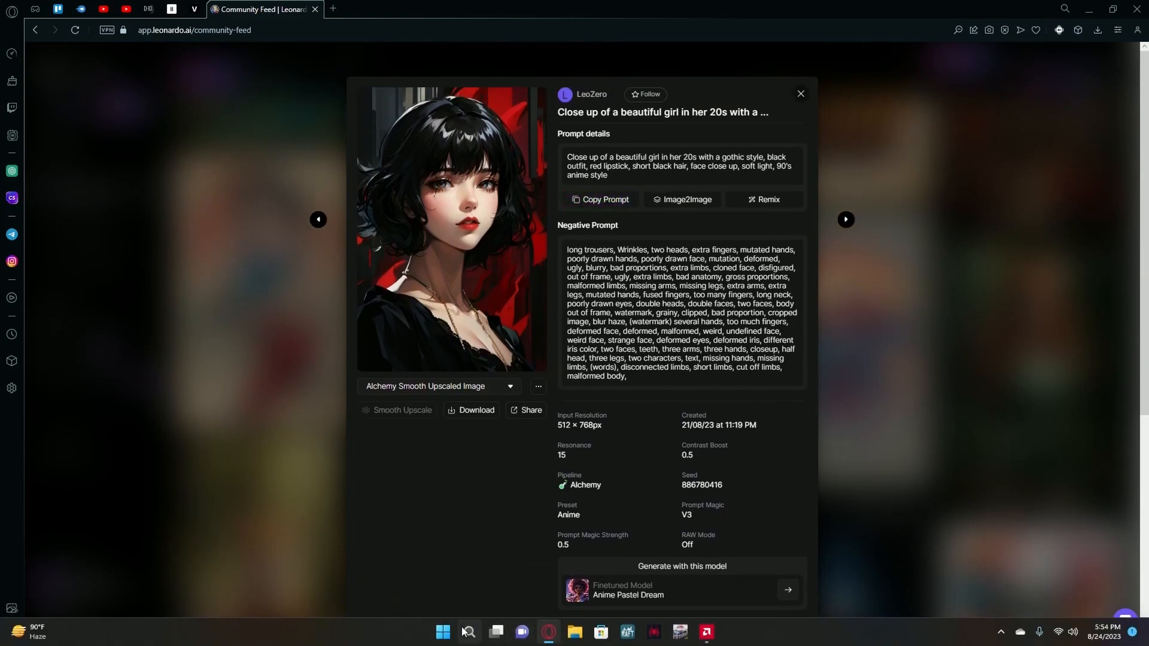
pyautogui.write('notes')
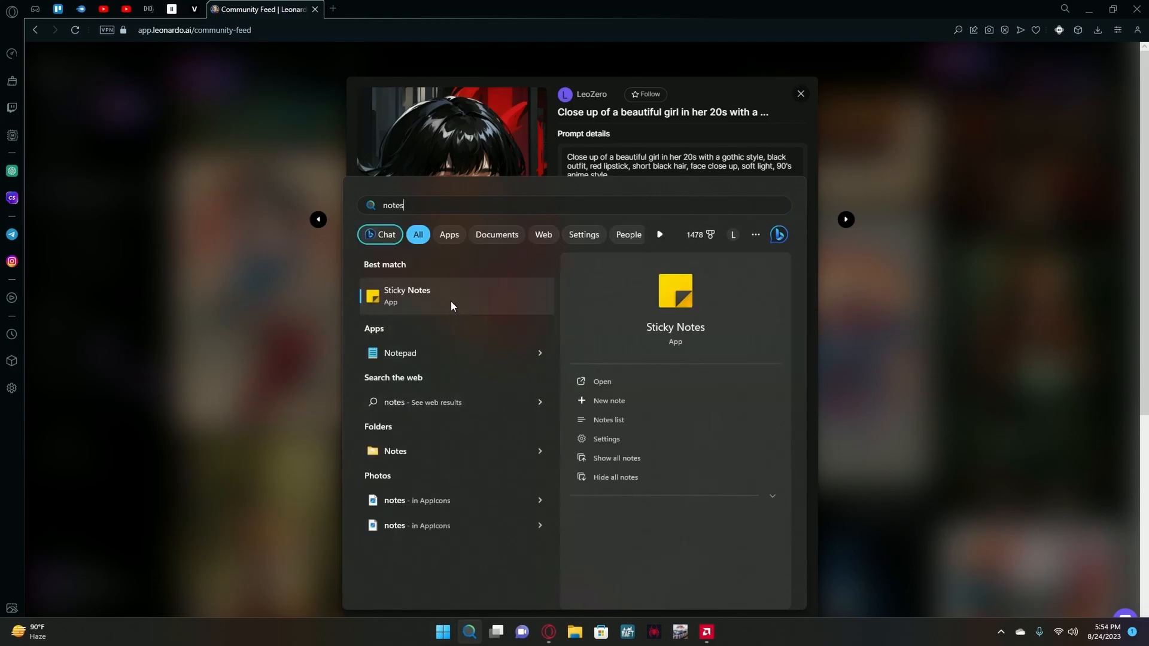
pyautogui.click(602, 381)
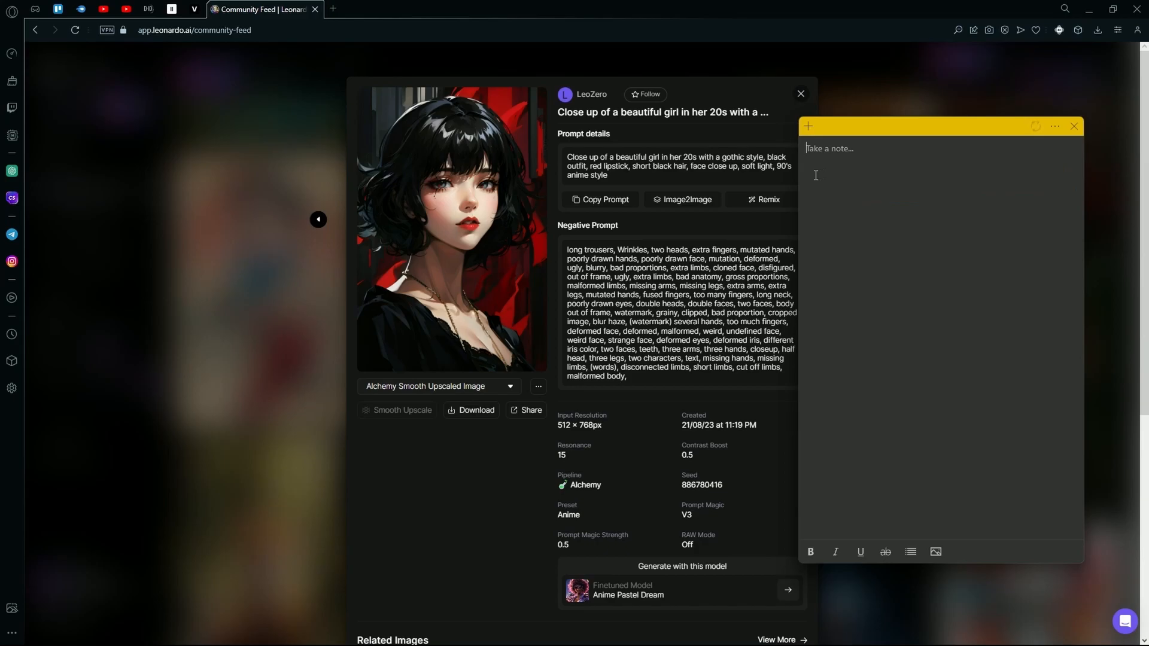
# Paste the gothic girl prompt into the note and copy the image's negative prompt
pyautogui.write("Close up of a beautiful girl in her 20s with a gothic style, black outfit, red lipstick, short black hair, face close up, soft light, 90's anime style")
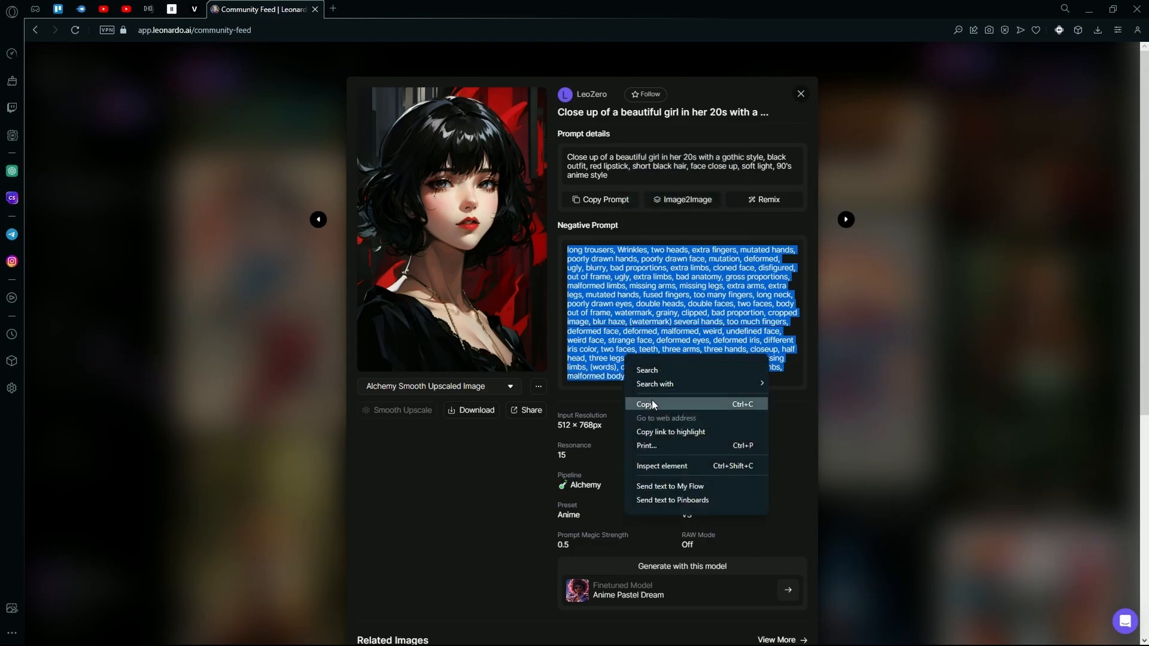
pyautogui.click(672, 500)
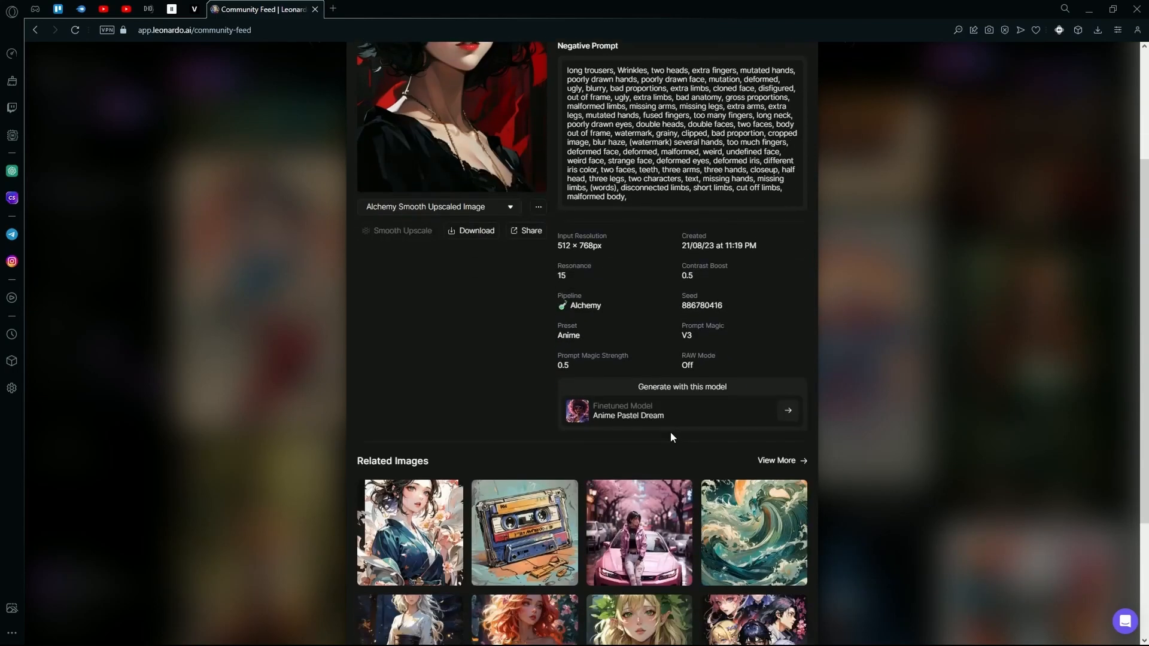
pyautogui.moveTo(723, 414)
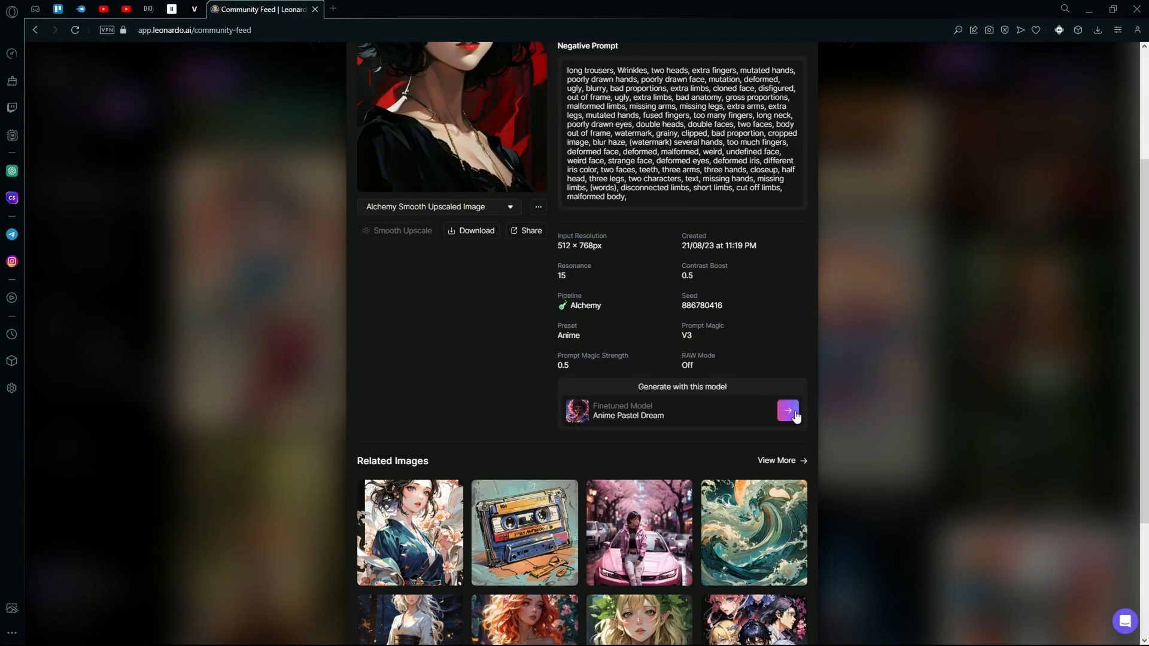
# Start an Anime Pastel Dream generation, enable the negative prompt and copy the saved one from the note
pyautogui.click(788, 411)
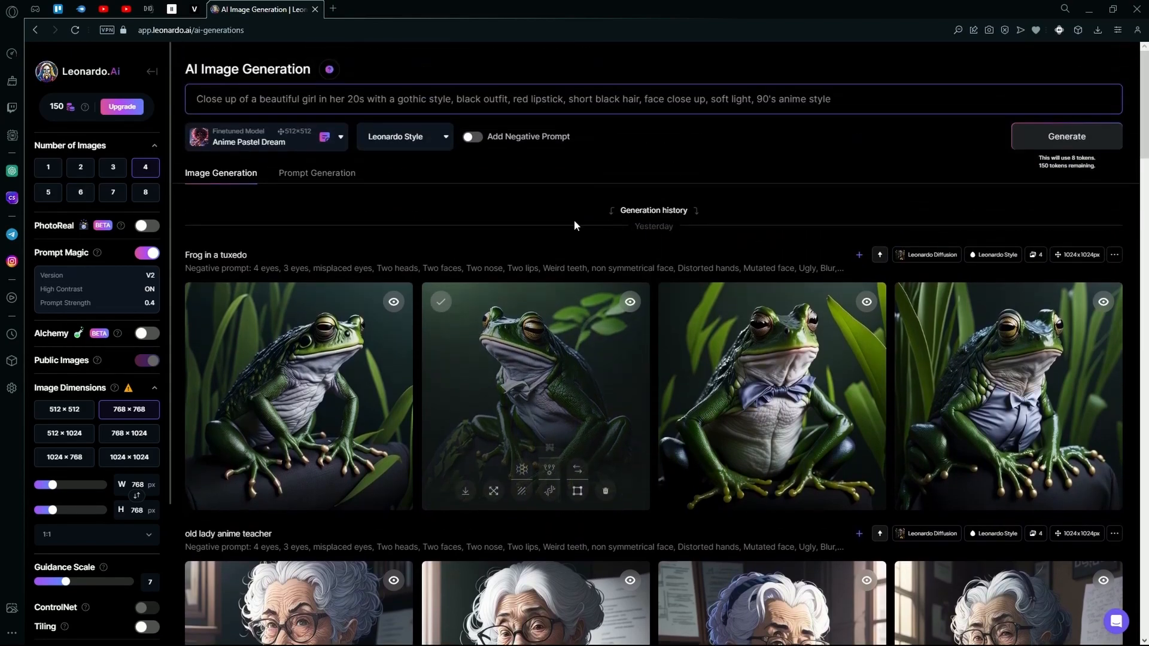
pyautogui.click(471, 136)
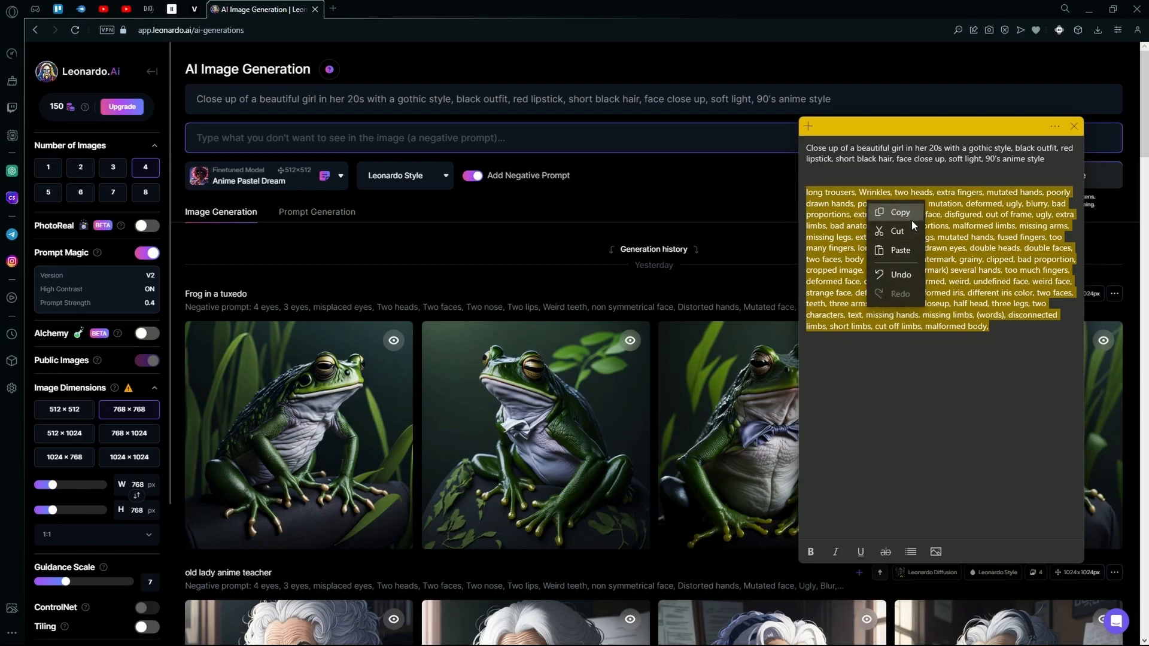
pyautogui.click(490, 138)
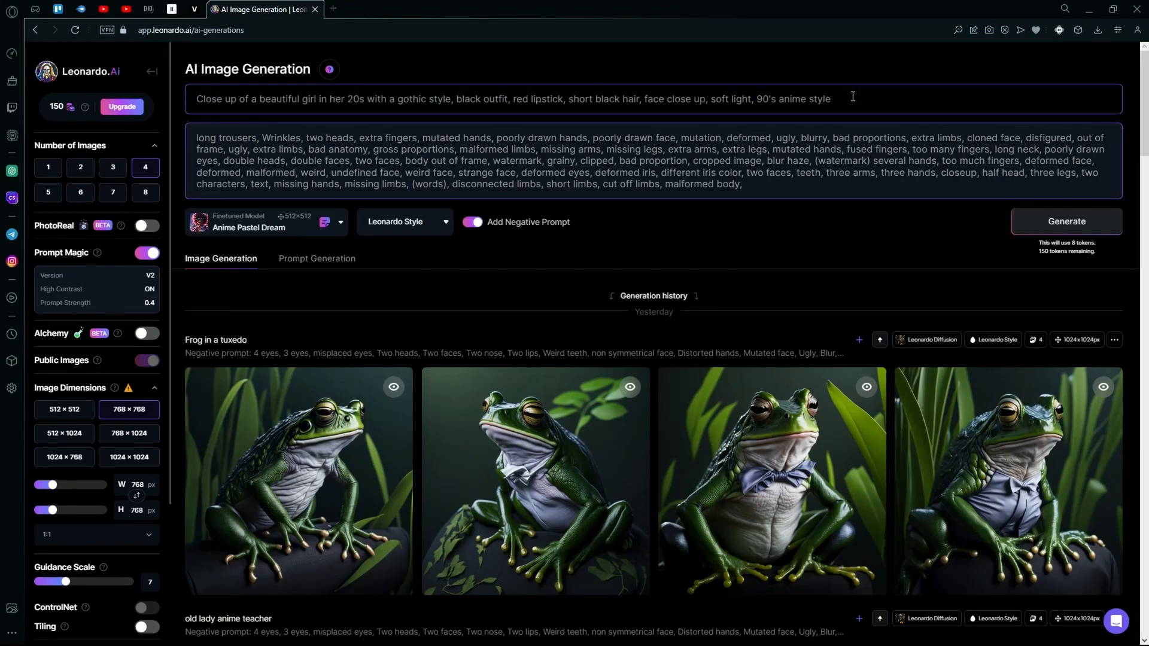
# Append "(no background)" to the end of the prompt
pyautogui.write('(')
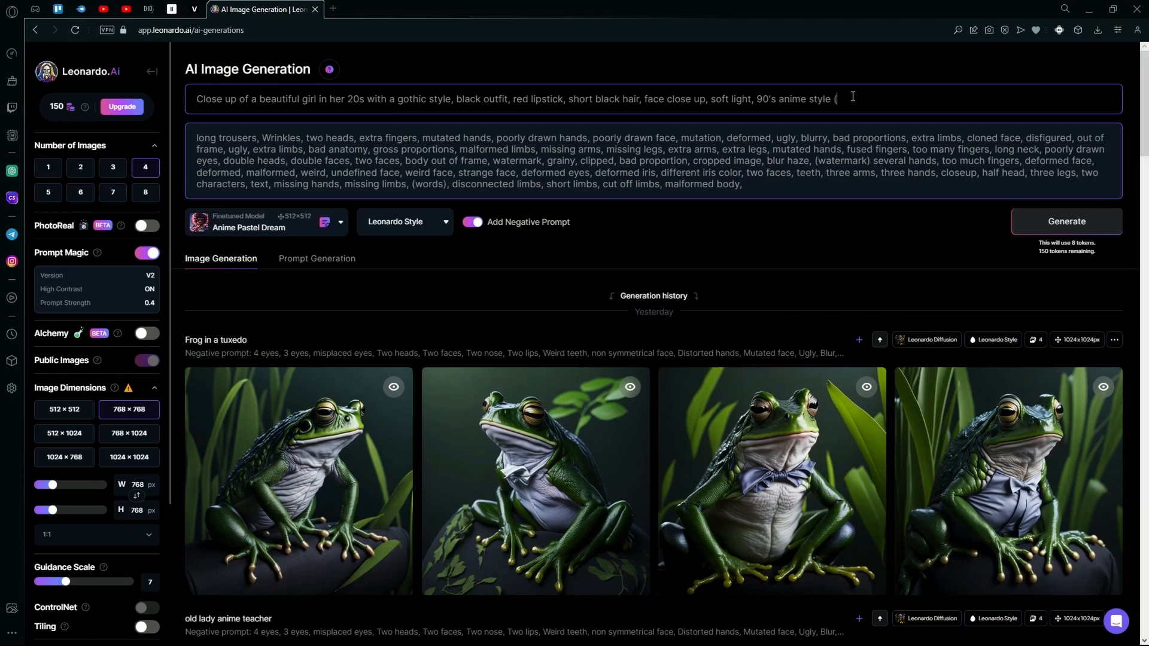
pyautogui.write('no back')
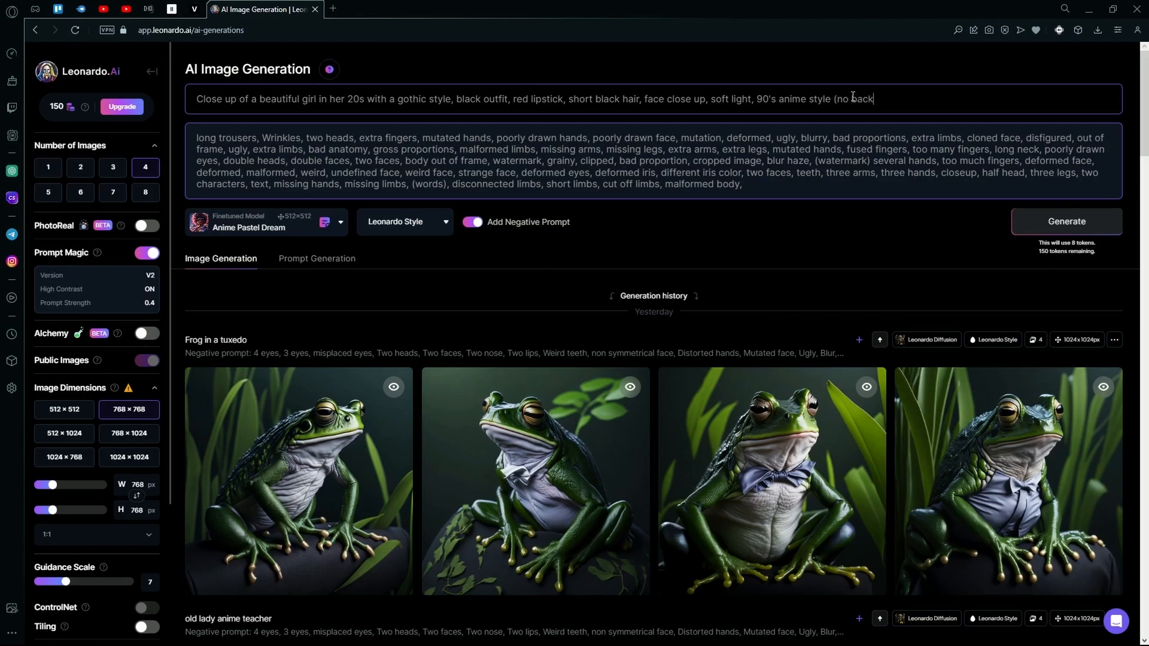
pyautogui.write('ground')
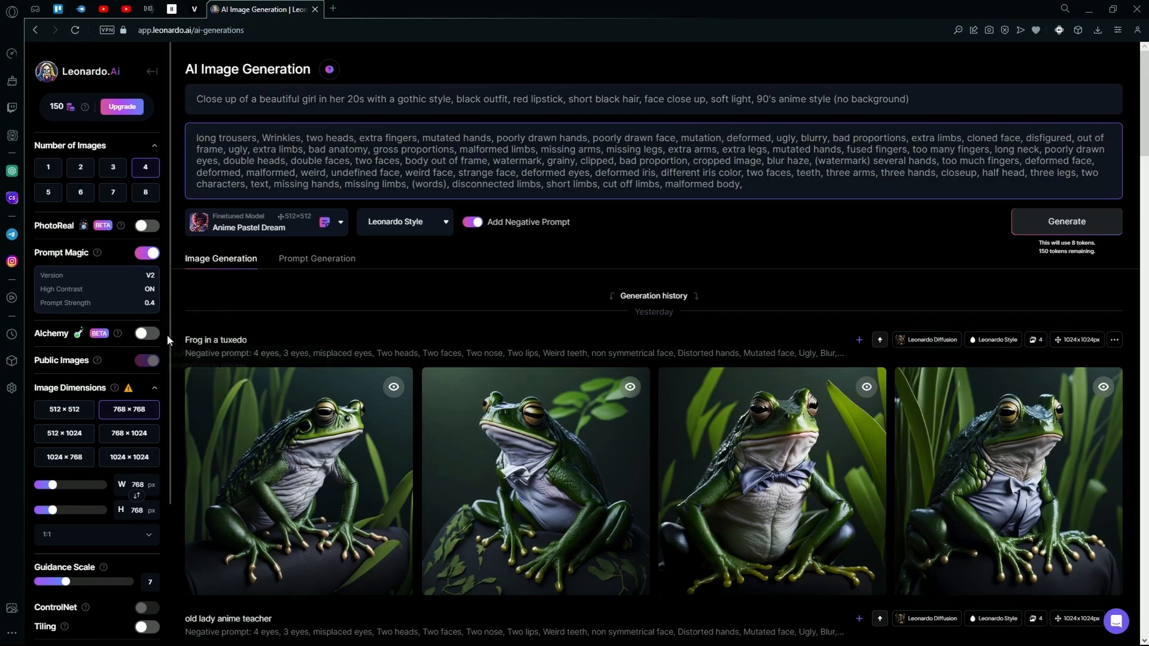
pyautogui.moveTo(137, 406)
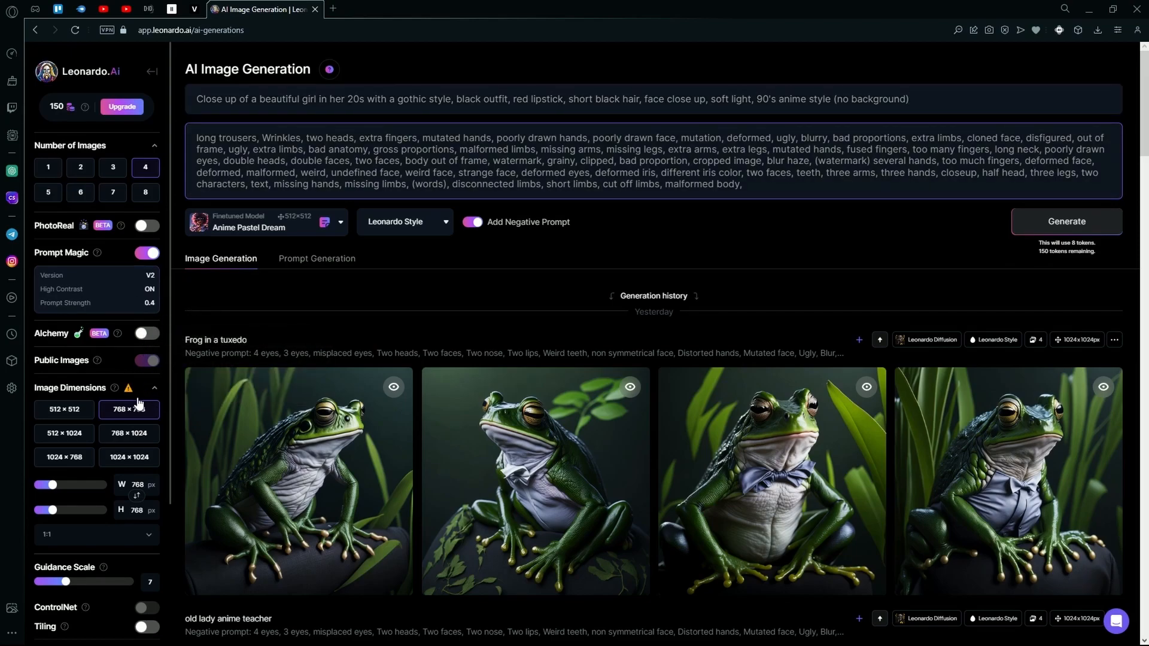
pyautogui.moveTo(128, 388)
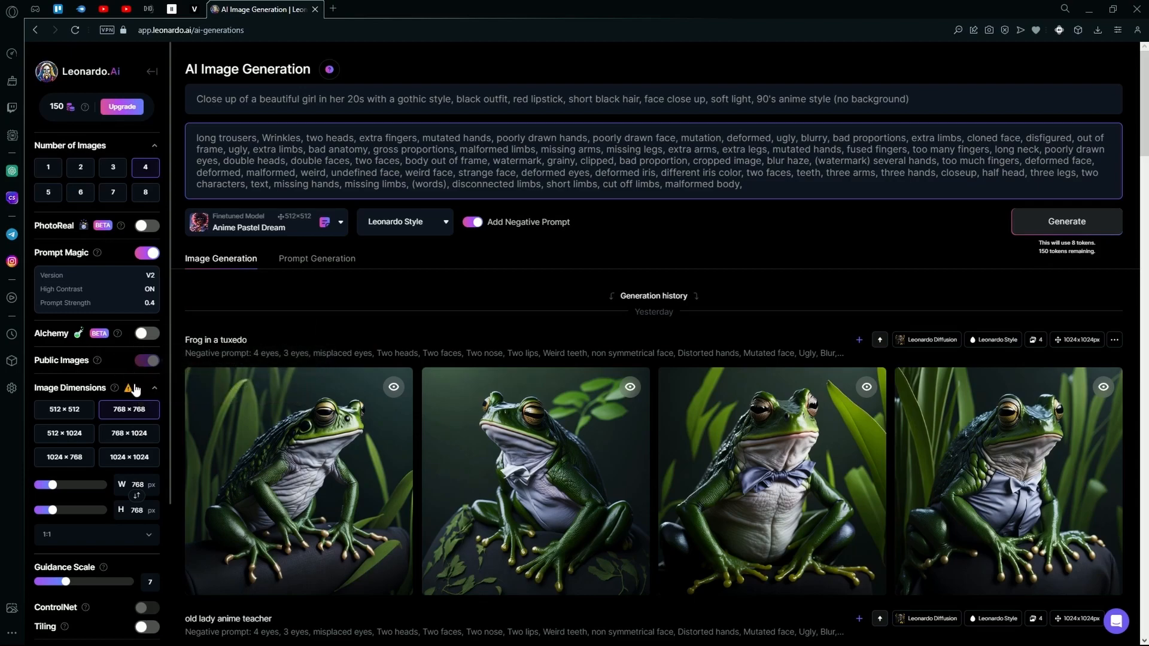
pyautogui.moveTo(306, 282)
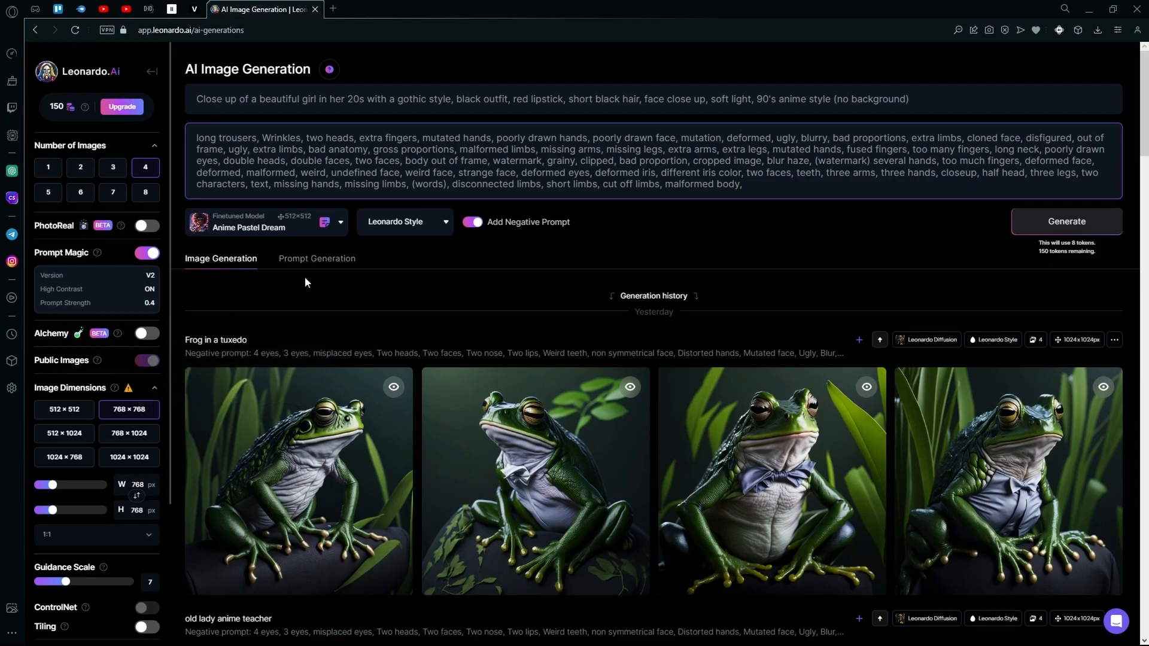
pyautogui.moveTo(128, 388)
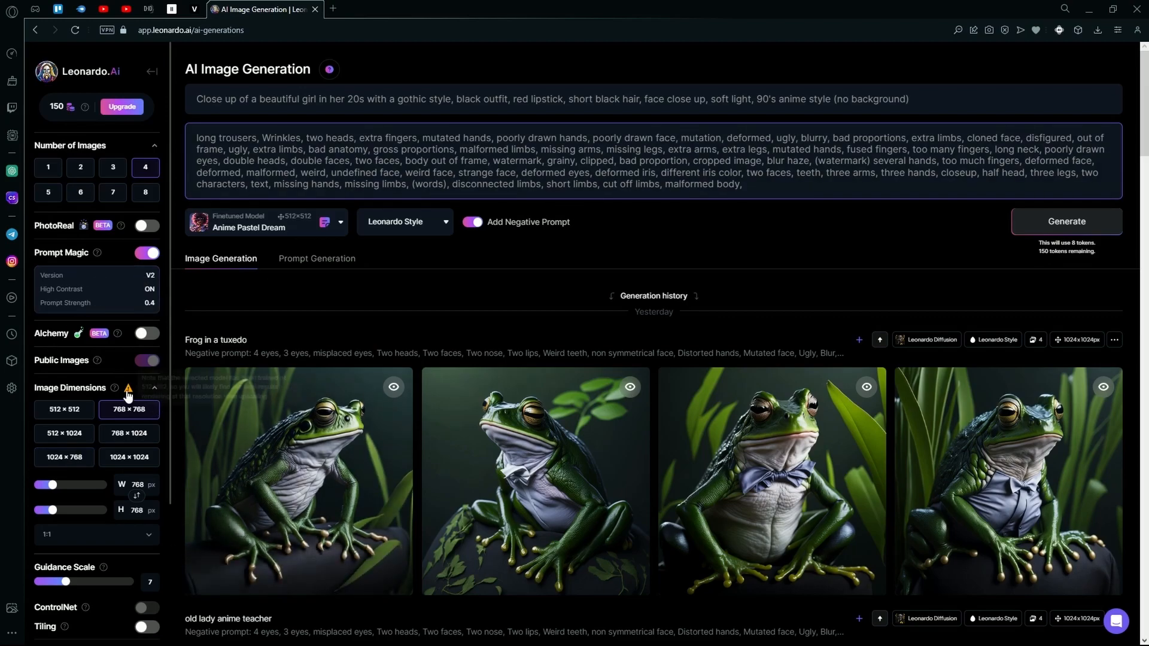
pyautogui.moveTo(126, 390)
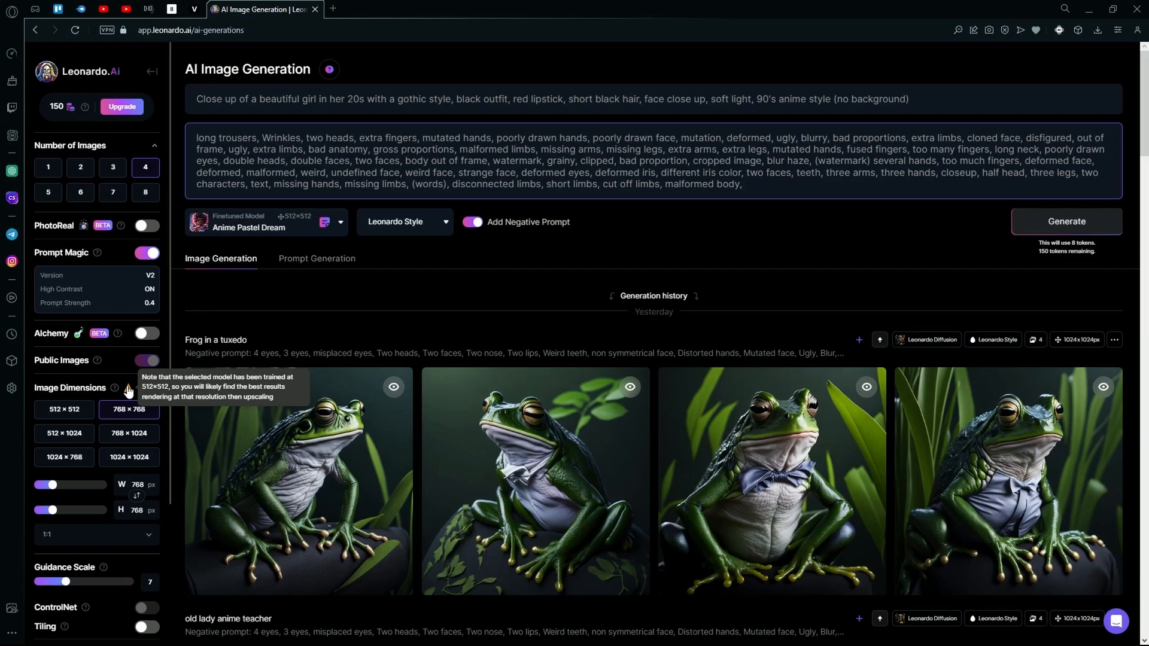
pyautogui.moveTo(89, 359)
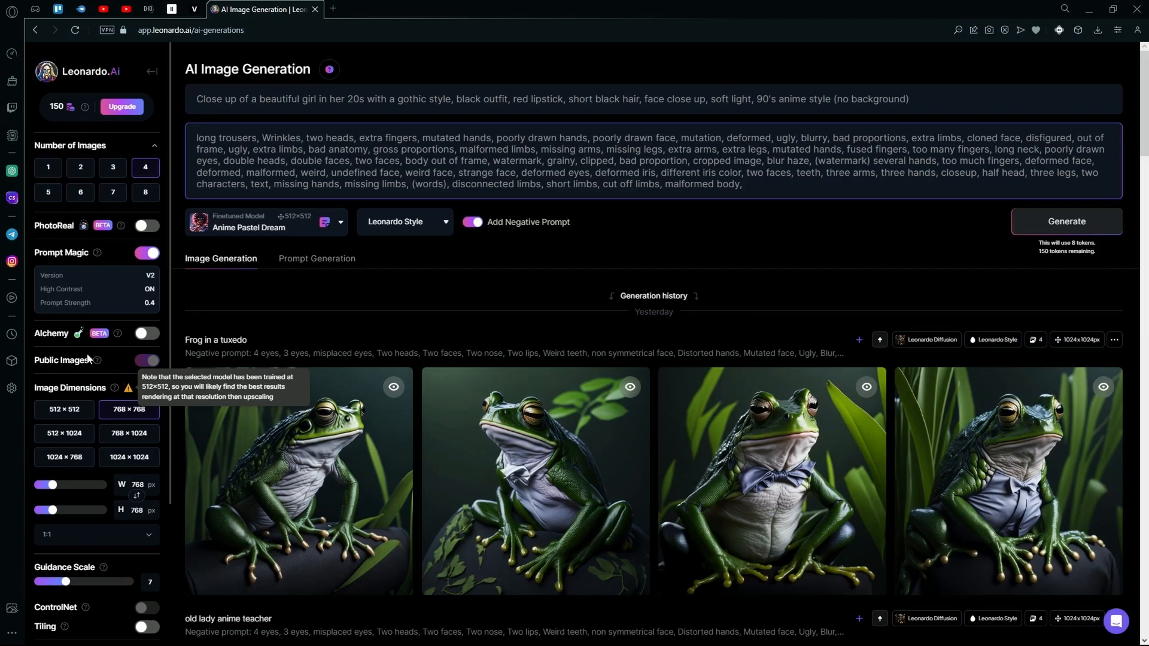
# Set the output to 512×512 dimensions and 8 images
pyautogui.click(64, 410)
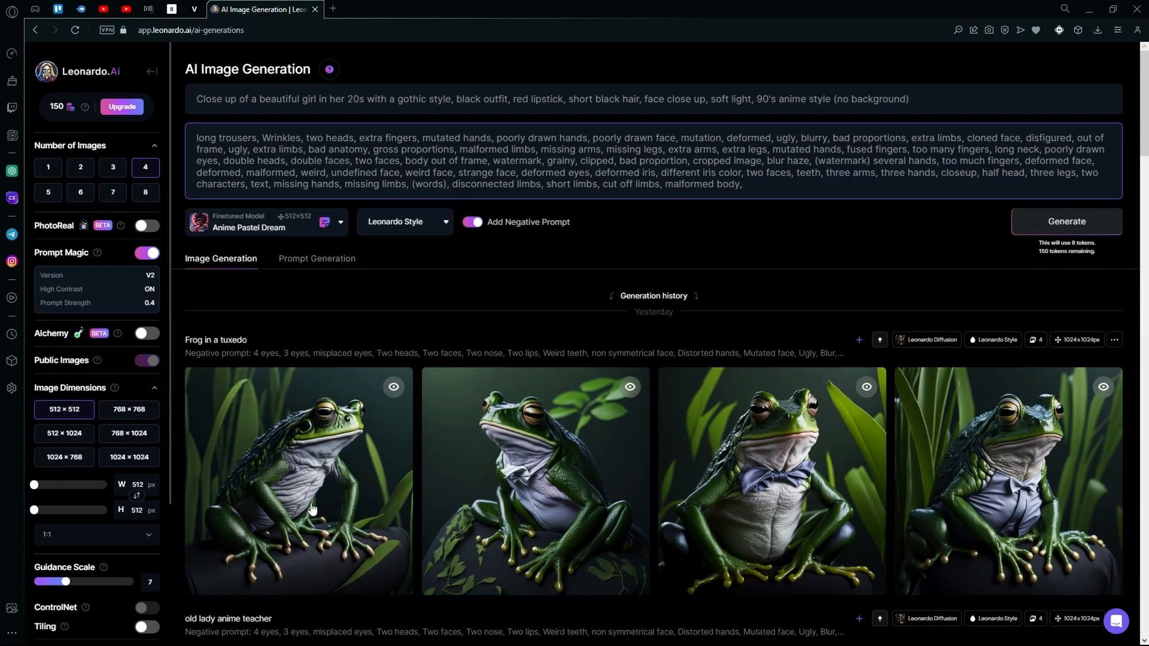
pyautogui.scroll(-3)
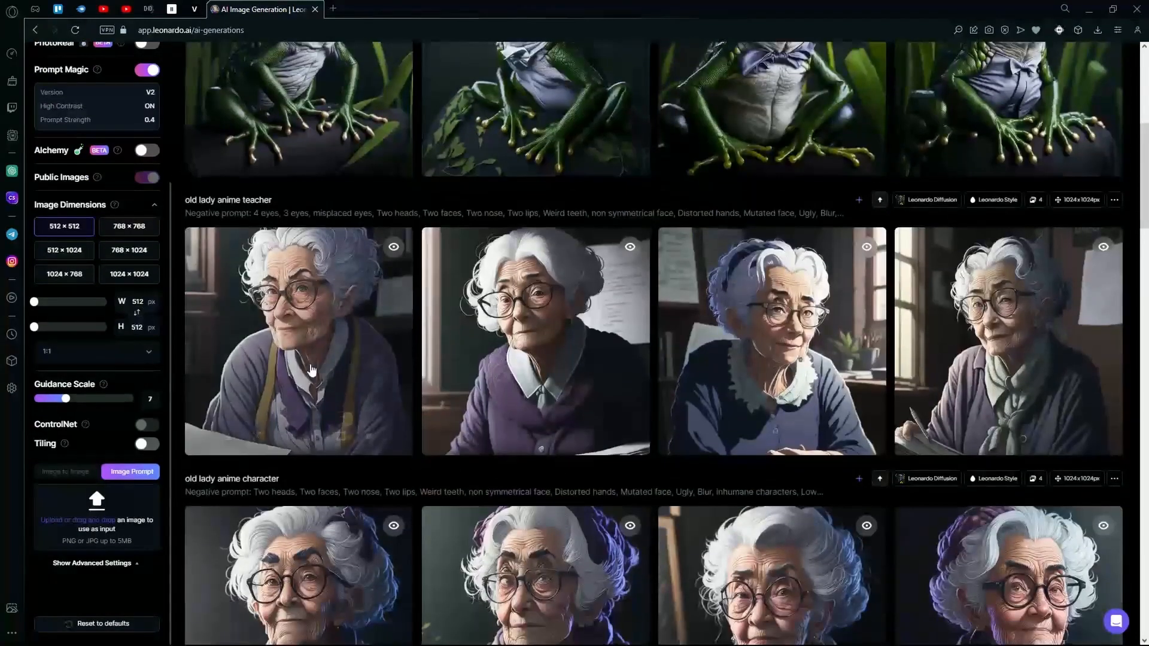
pyautogui.scroll(3)
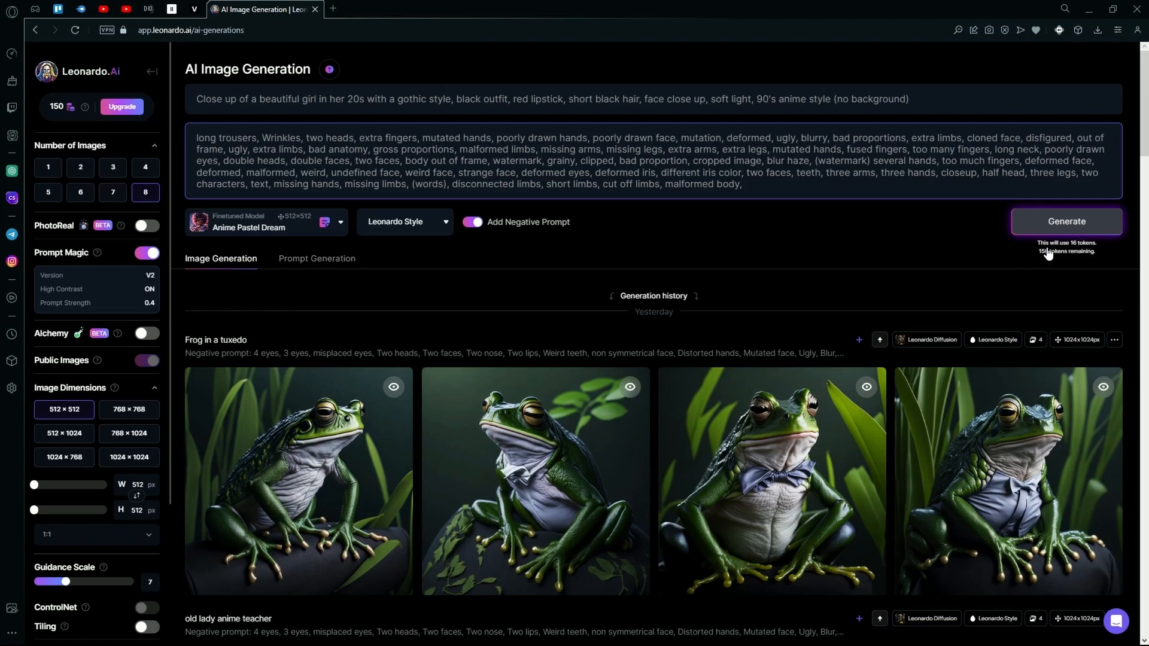
# Generate the eight gothic girl portraits and review them in the generation history
pyautogui.click(1067, 221)
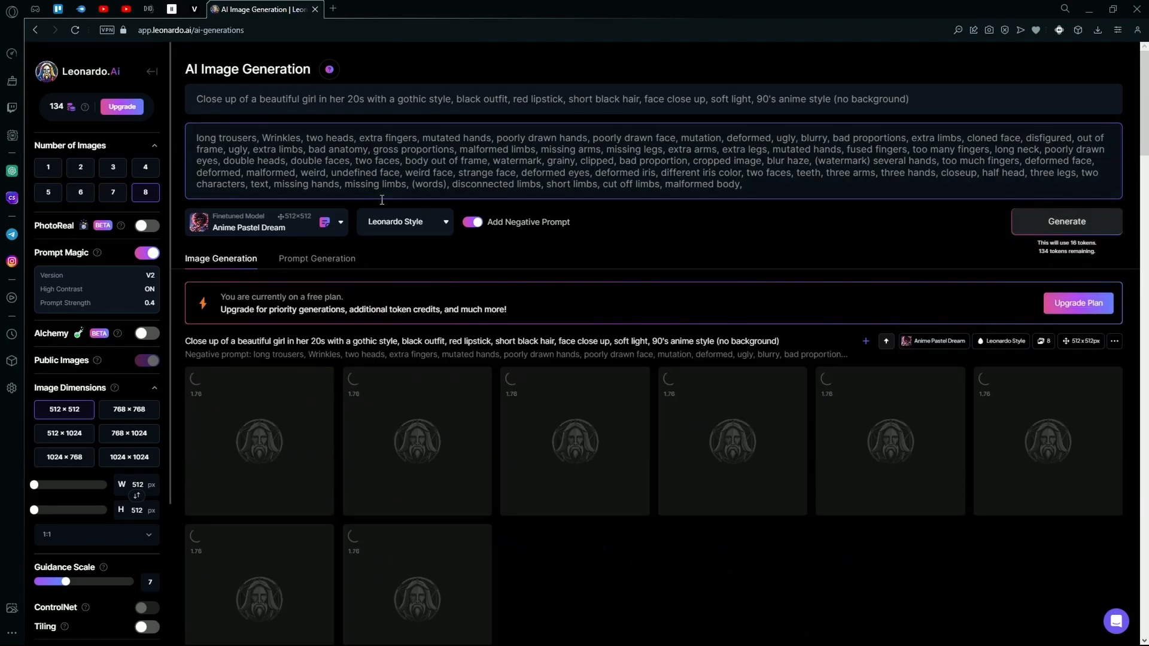
pyautogui.scroll(-3)
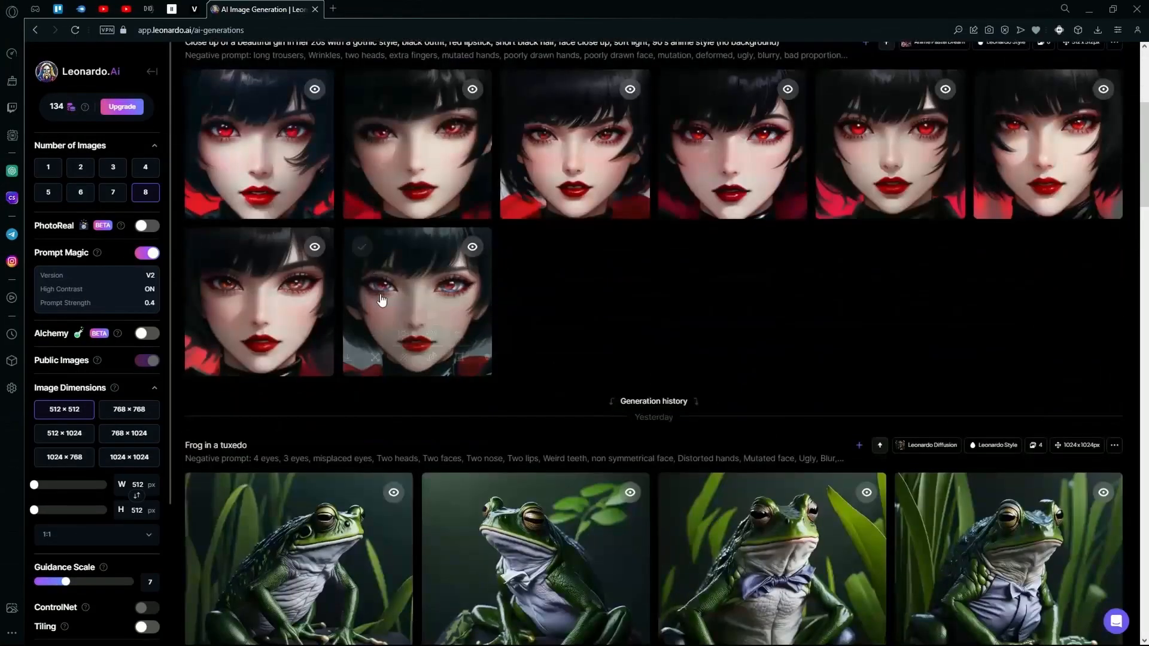
pyautogui.scroll(3)
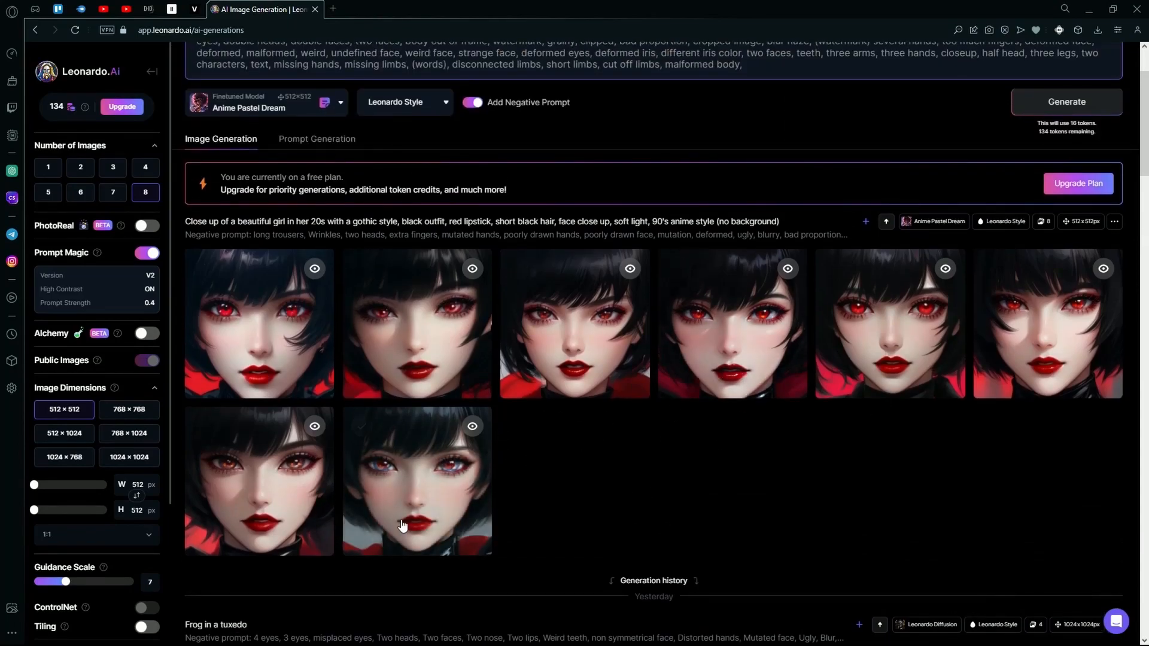
pyautogui.moveTo(433, 546)
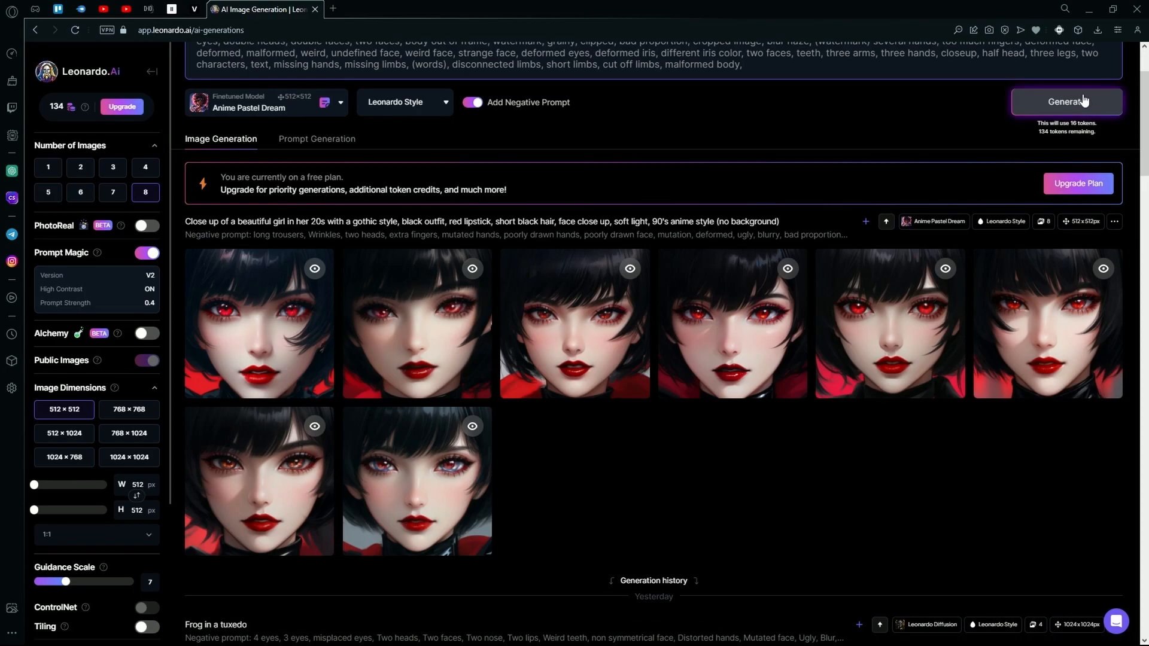
pyautogui.moveTo(719, 358)
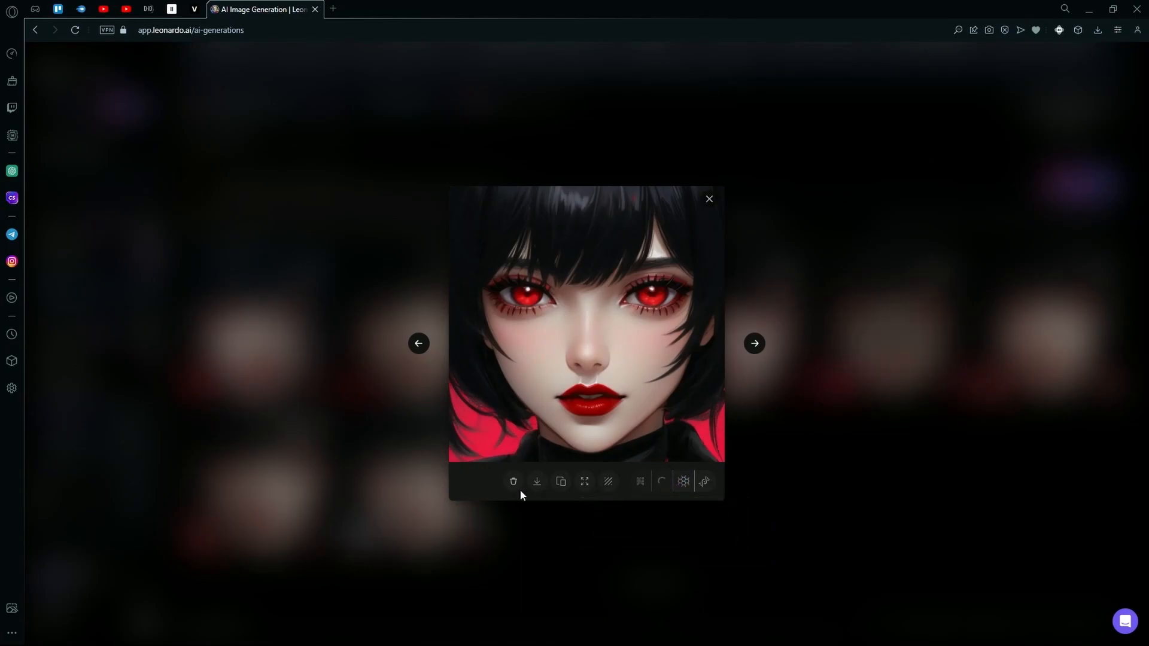
pyautogui.moveTo(657, 345)
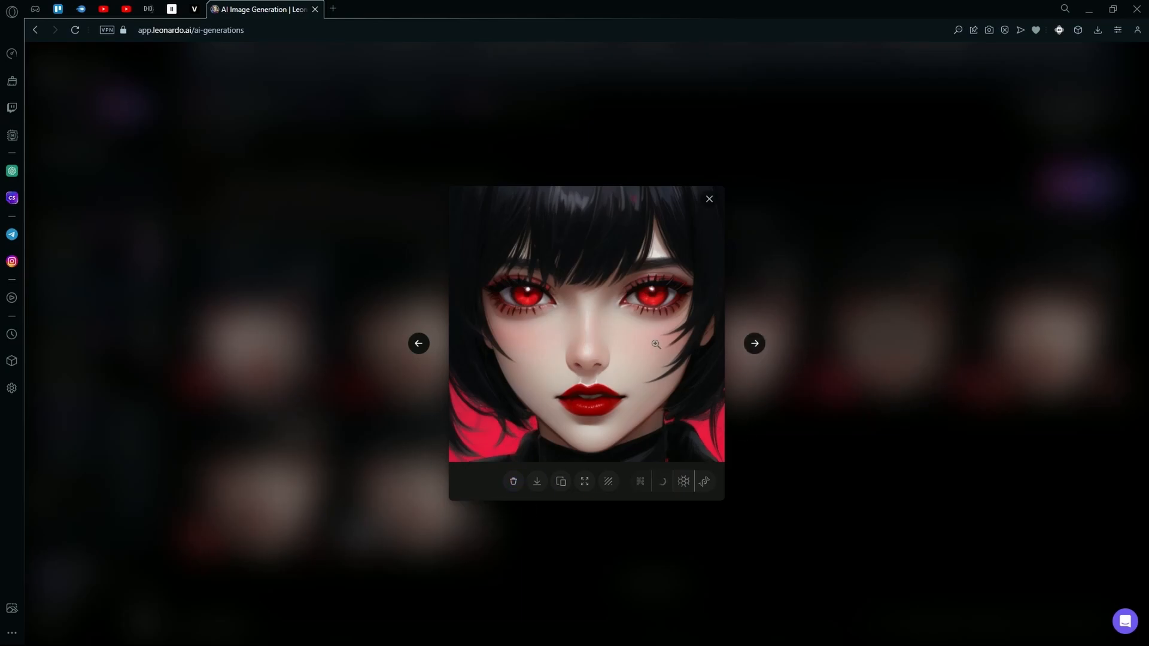
pyautogui.moveTo(569, 341)
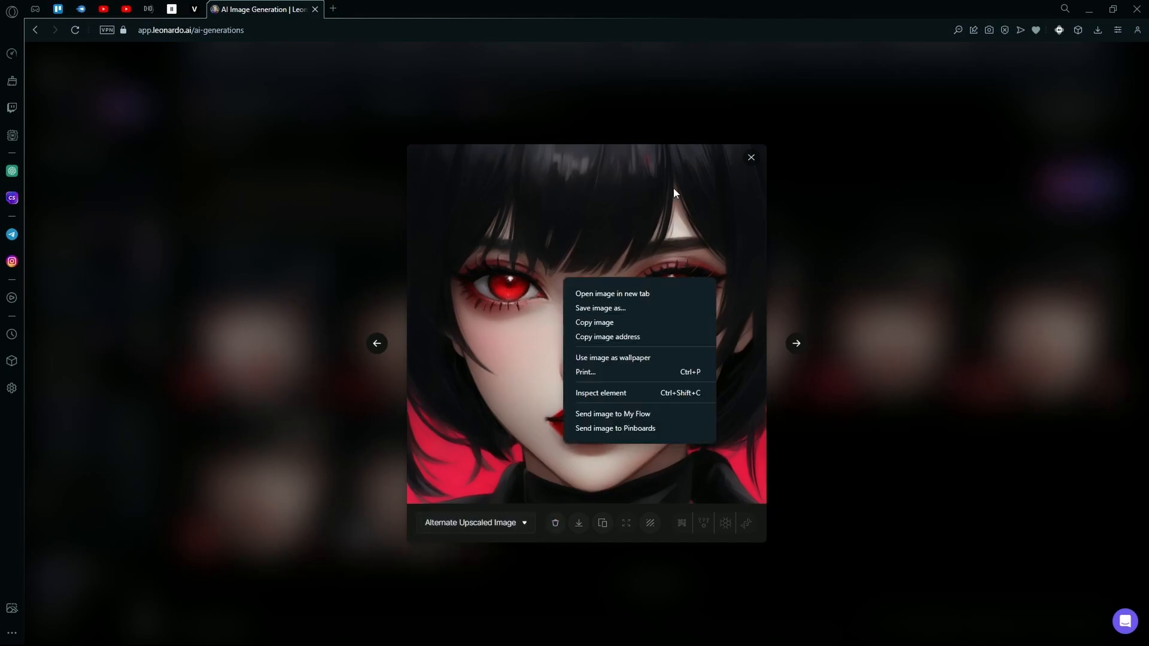
pyautogui.moveTo(622, 322)
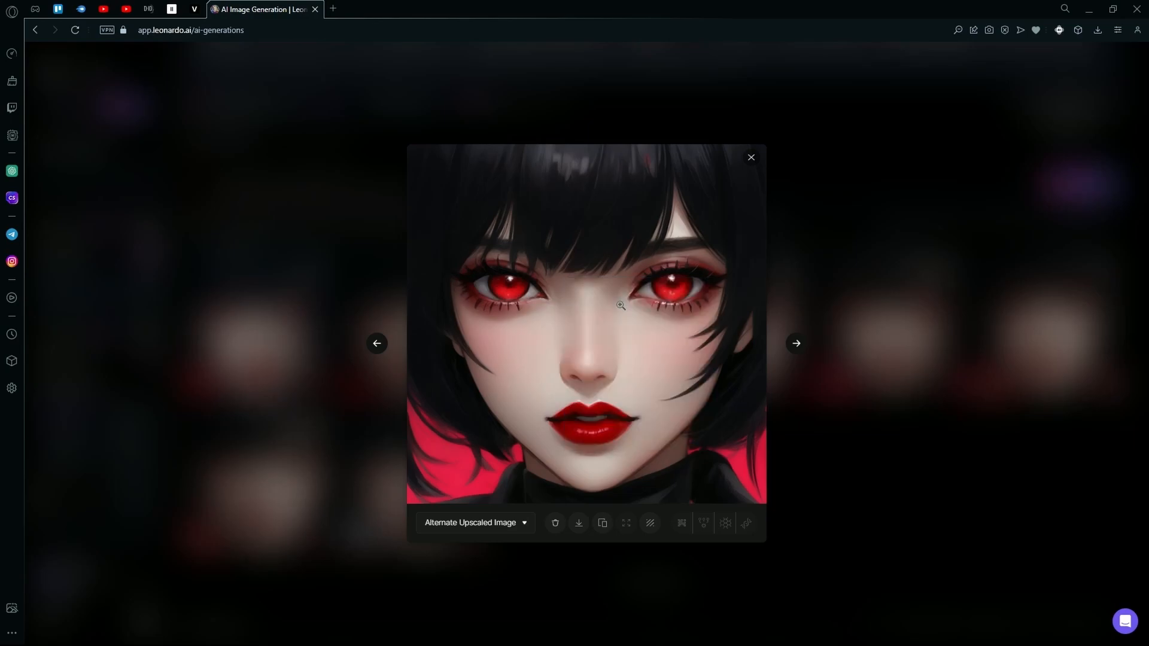
# Save the upscaled portrait to disk and close the enlarged image view
pyautogui.click(578, 523)
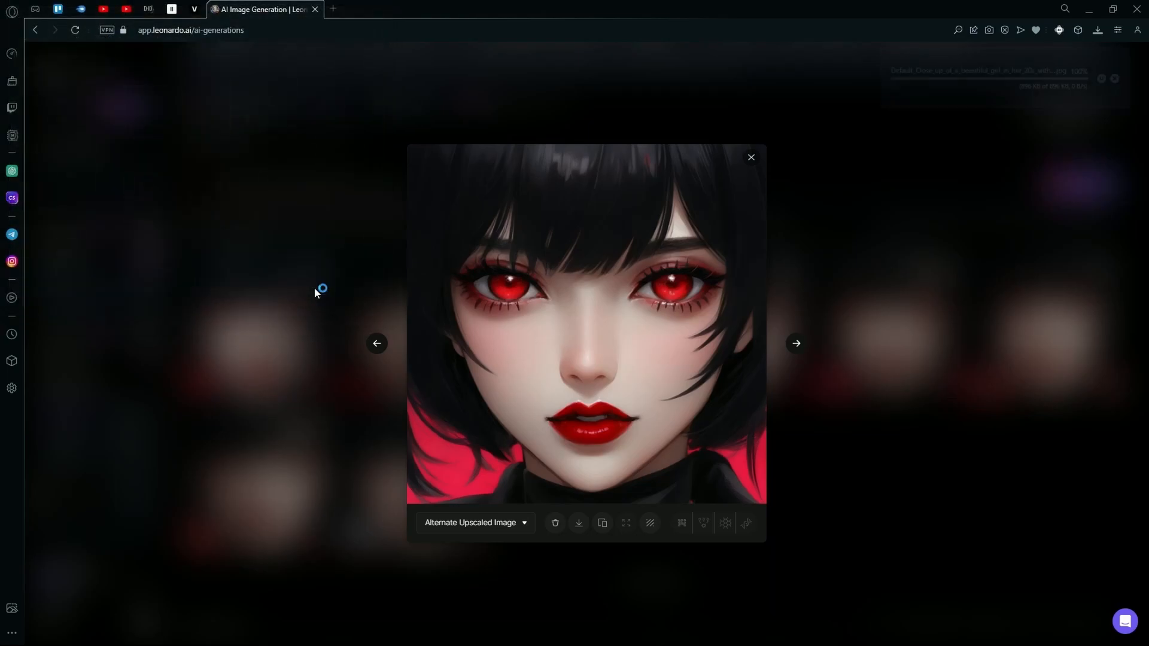
pyautogui.click(751, 156)
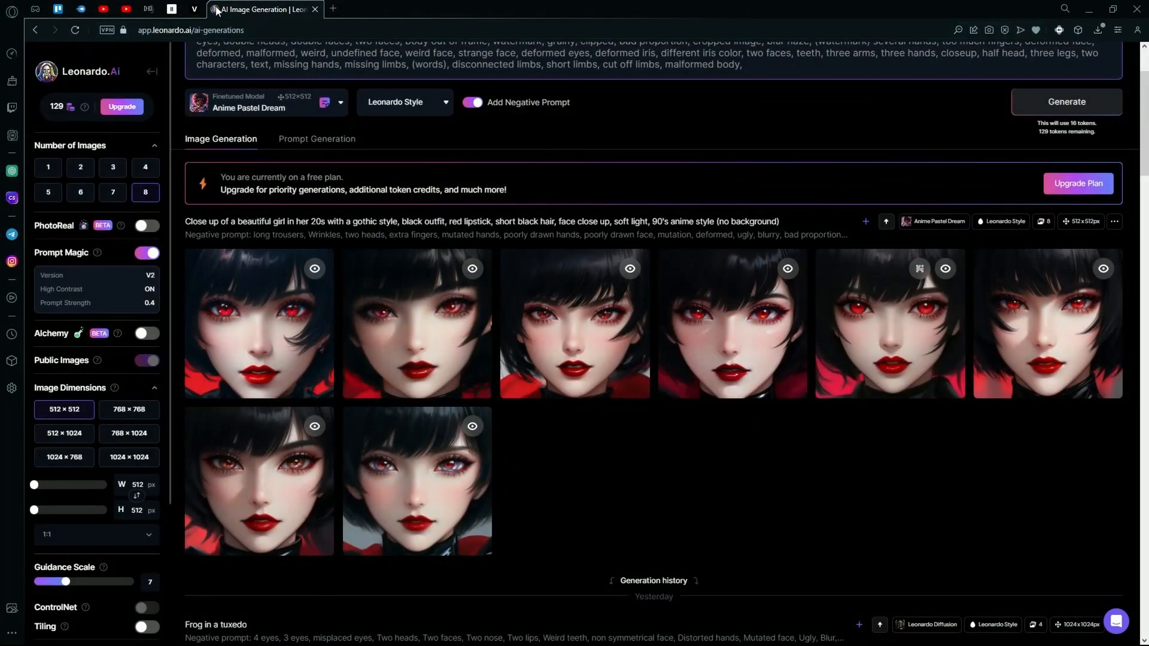
pyautogui.moveTo(187, 8)
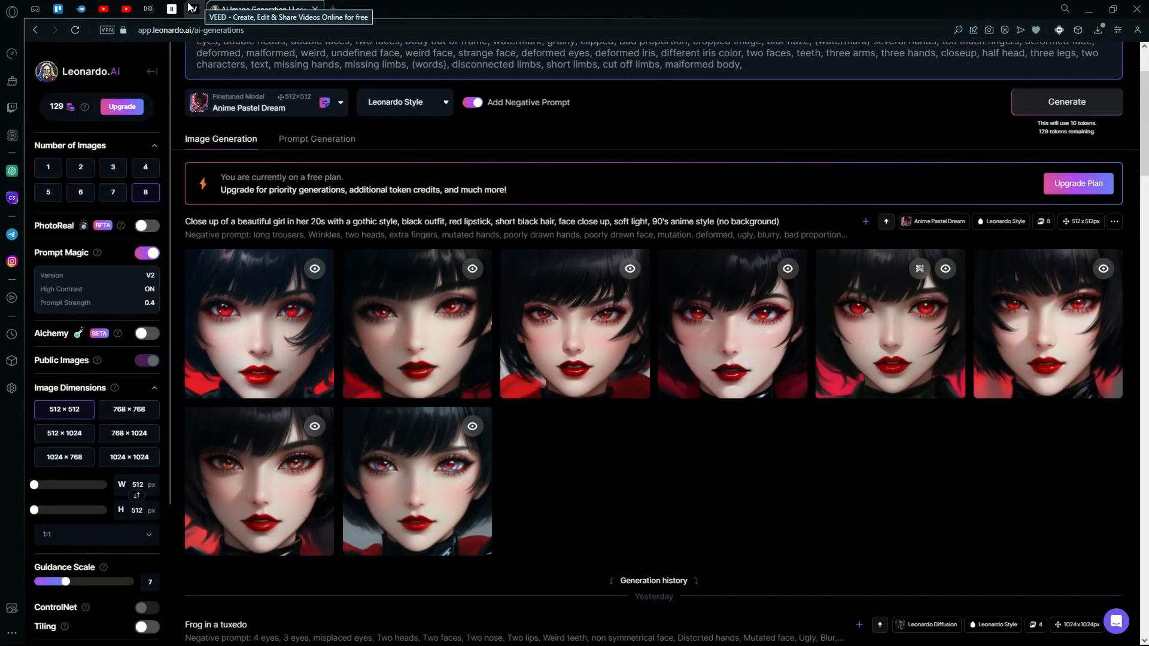
pyautogui.moveTo(171, 9)
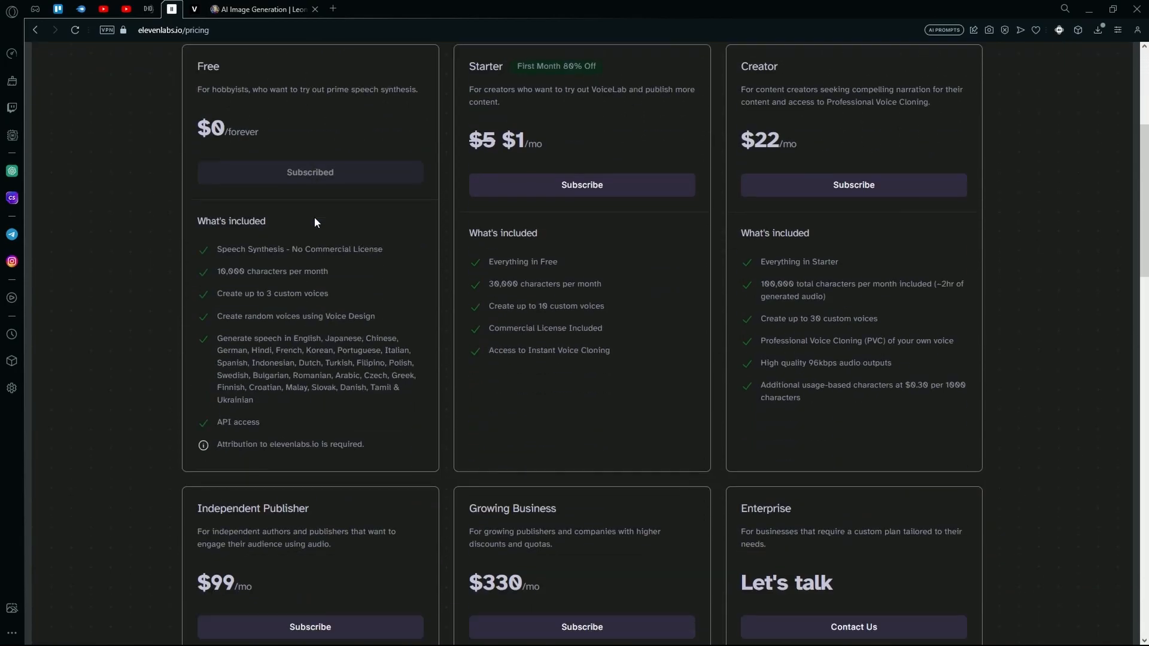
# Go to the ElevenLabs community Voice Library and browse its voices
pyautogui.scroll(3)
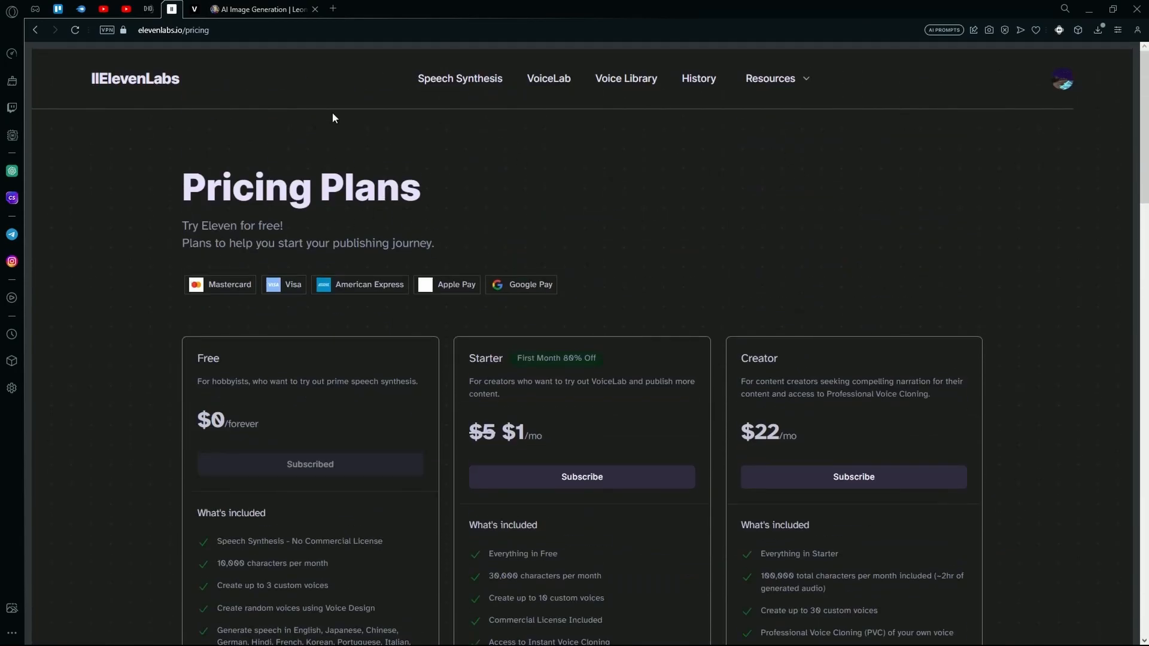
pyautogui.scroll(-3)
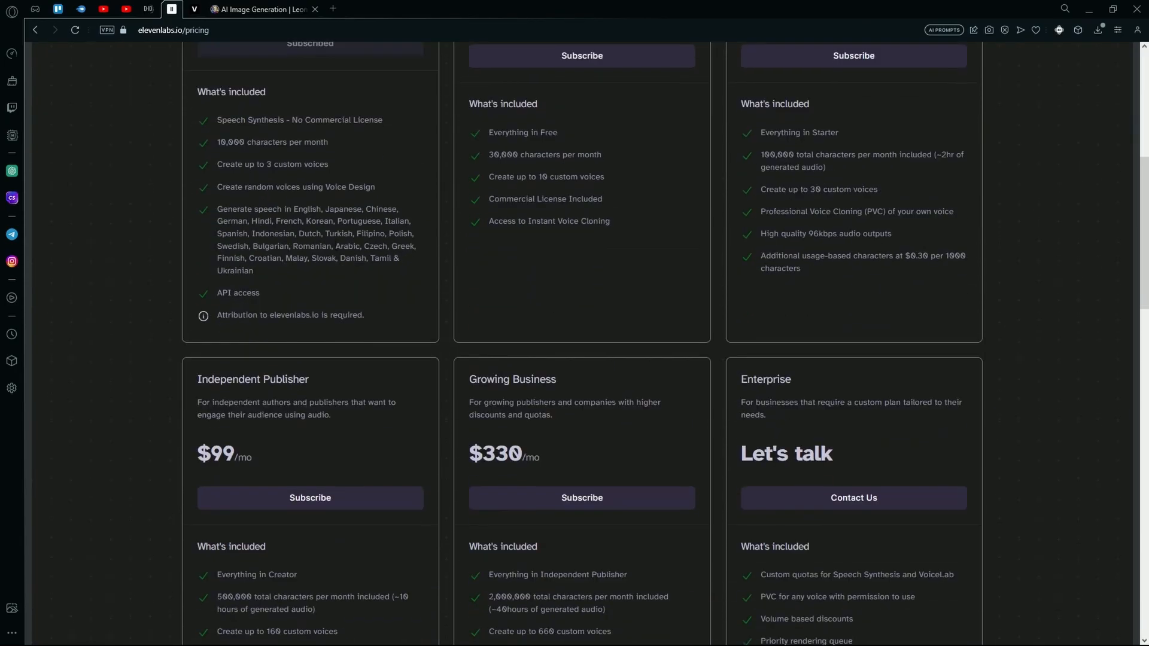
pyautogui.scroll(3)
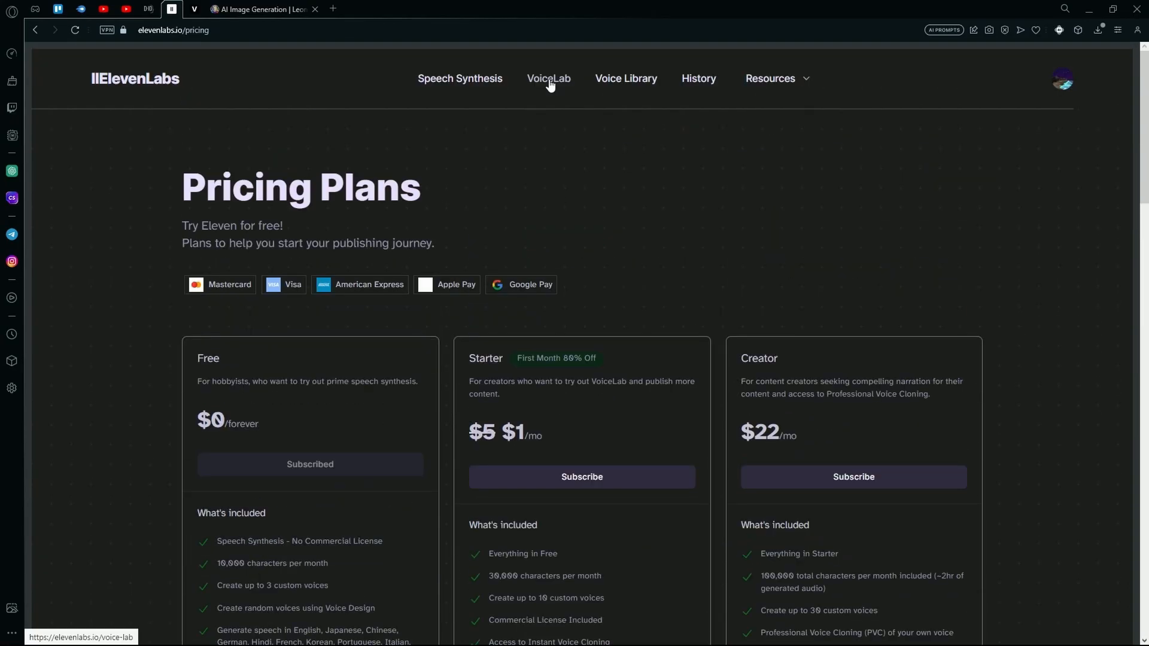
pyautogui.click(625, 79)
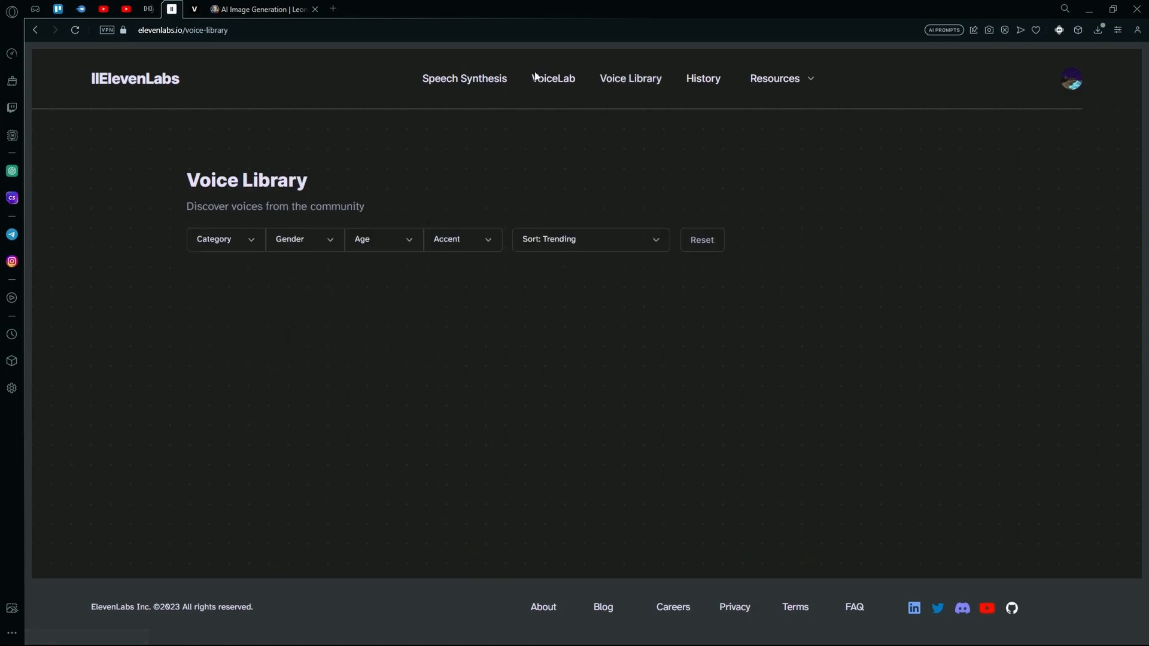
pyautogui.scroll(-3)
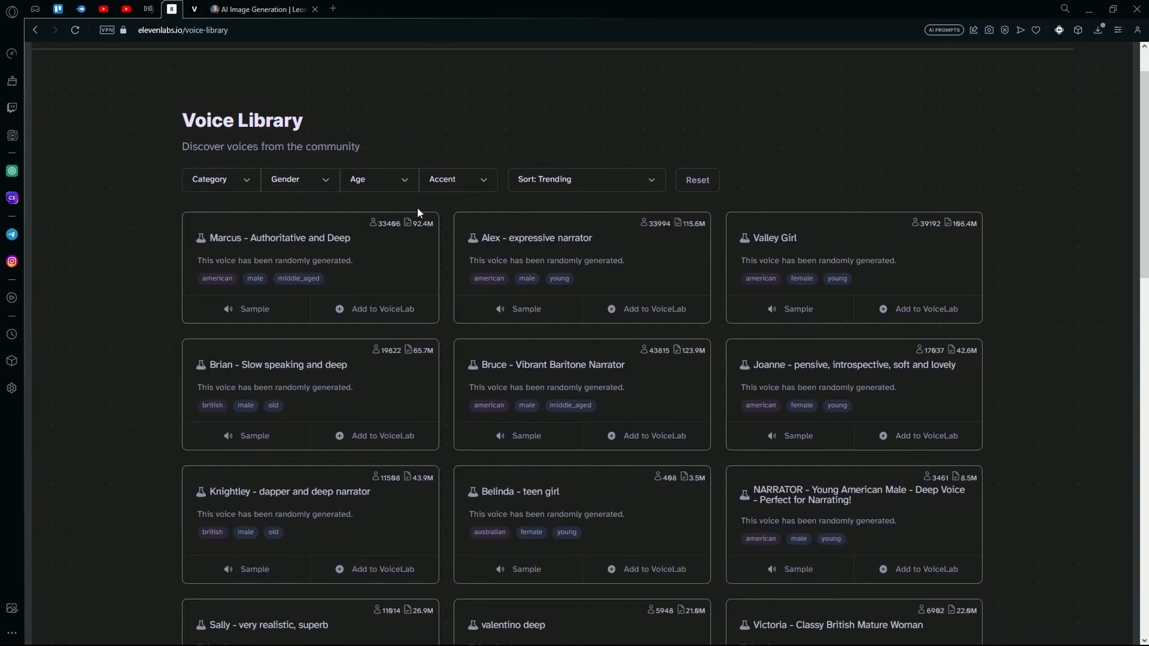
pyautogui.moveTo(807, 308)
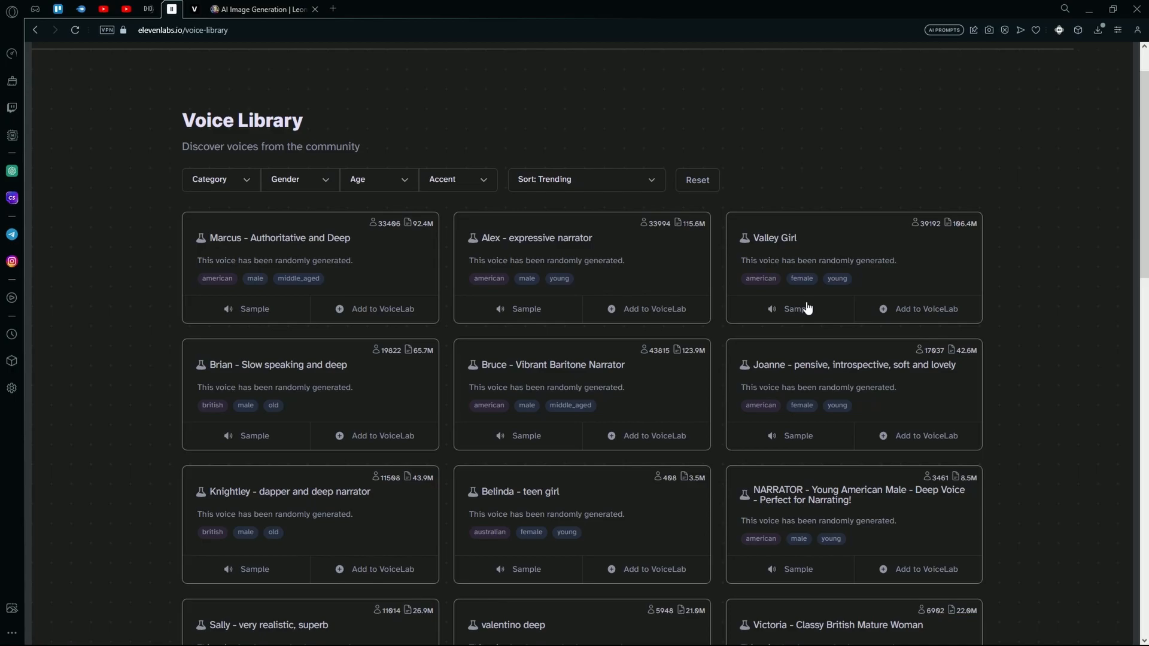
pyautogui.moveTo(778, 226)
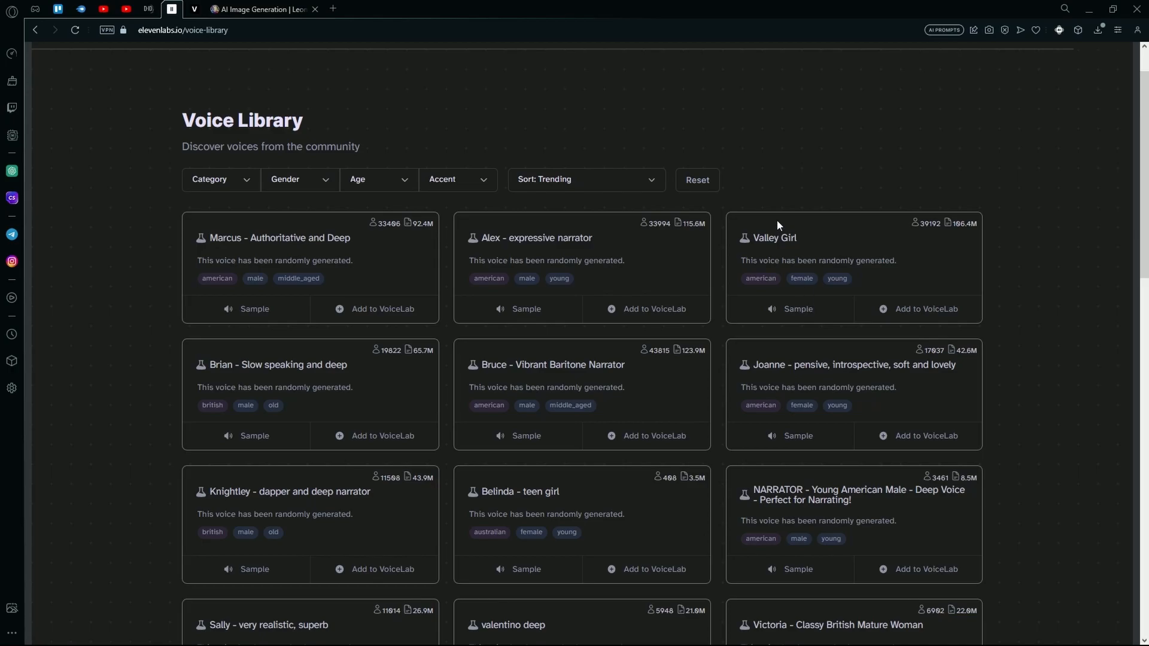
pyautogui.scroll(3)
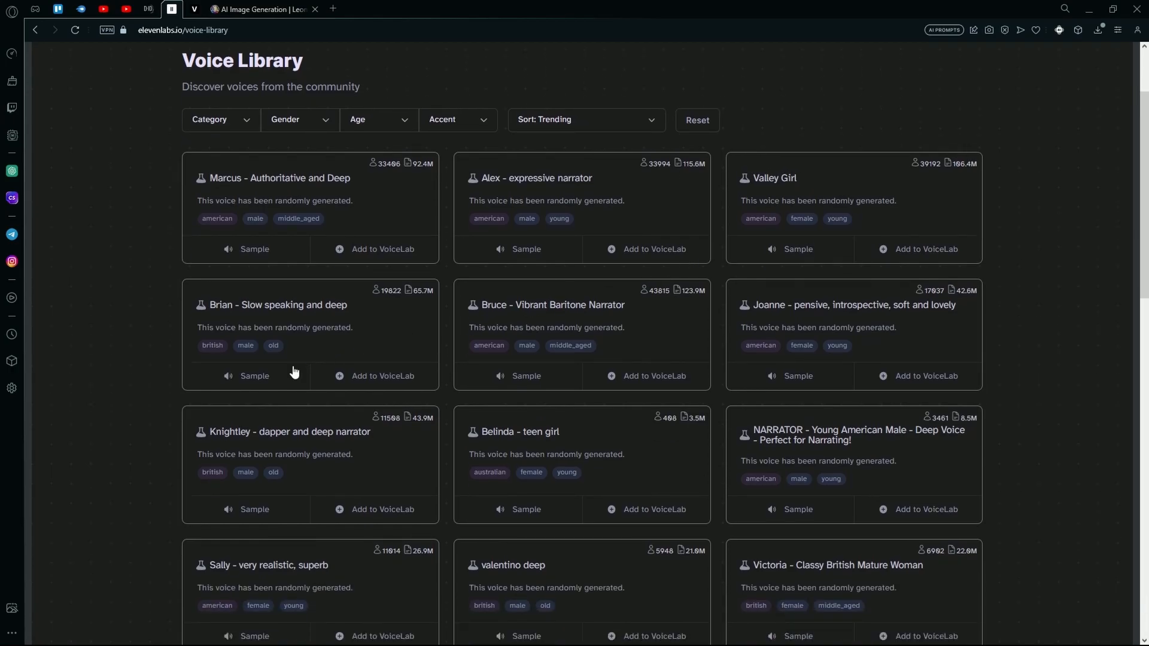
# Audition the Brian, Valley Girl, valentino deep, Sally and Belinda - teen girl samples
pyautogui.click(253, 376)
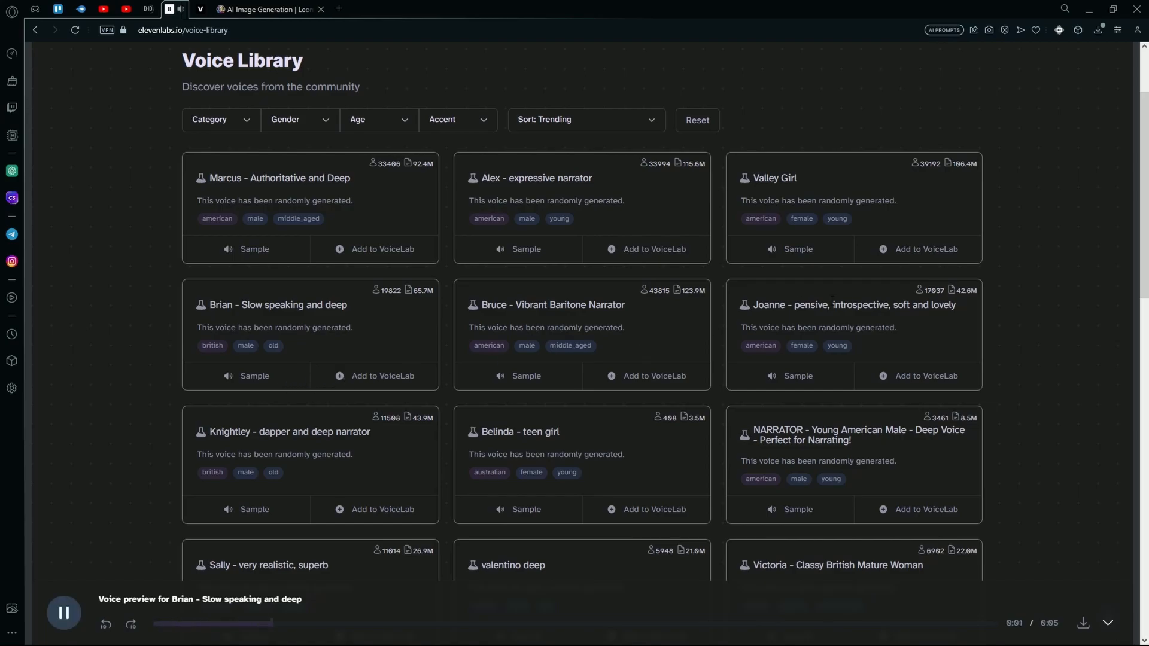
pyautogui.click(798, 249)
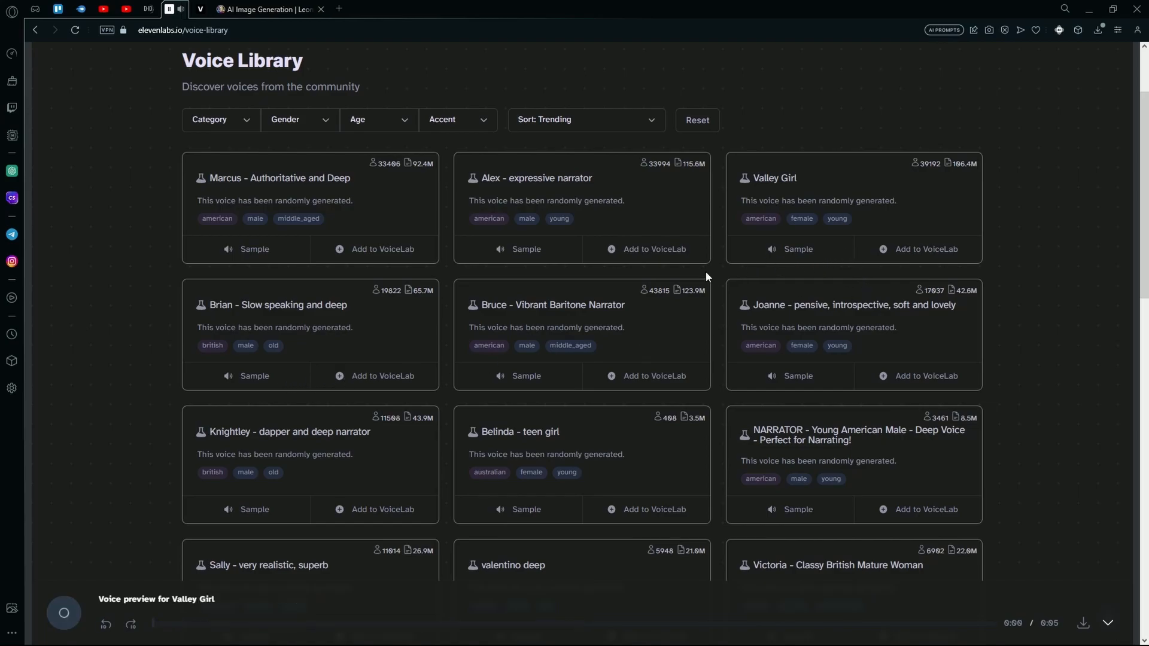
pyautogui.click(63, 613)
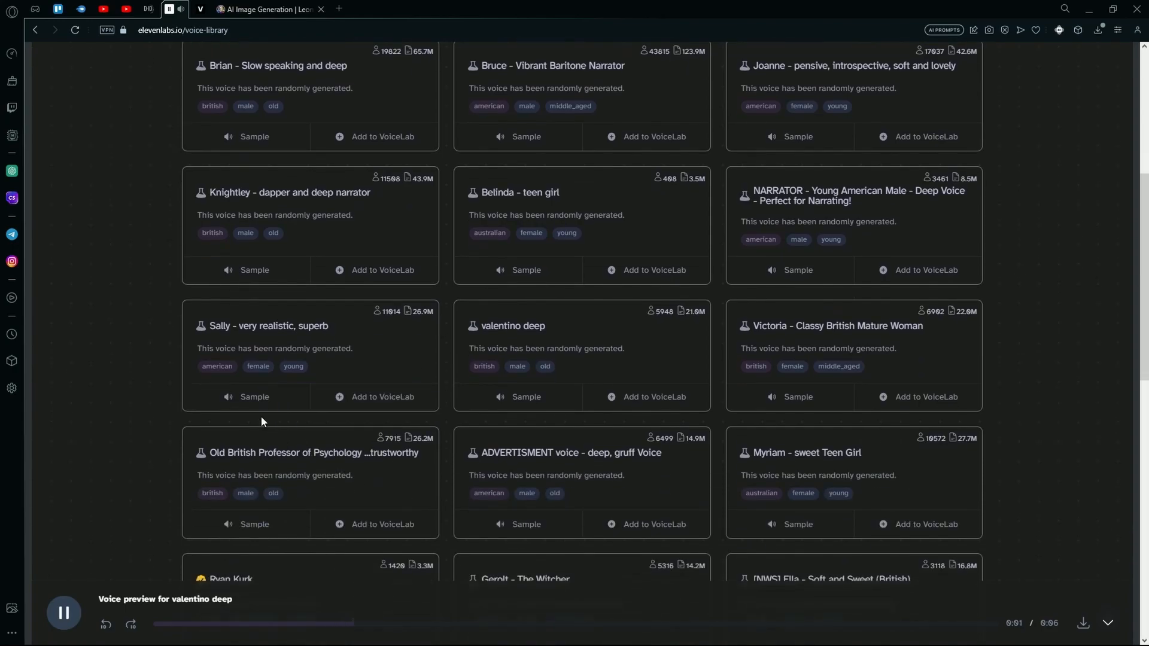
pyautogui.click(254, 396)
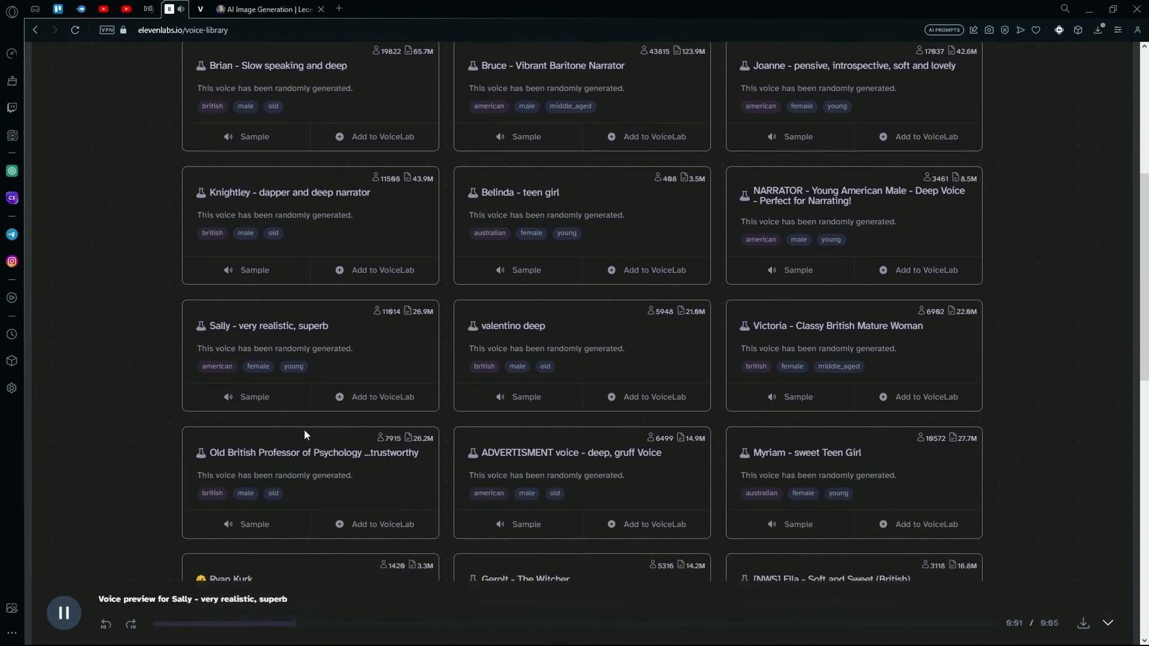
pyautogui.scroll(-3)
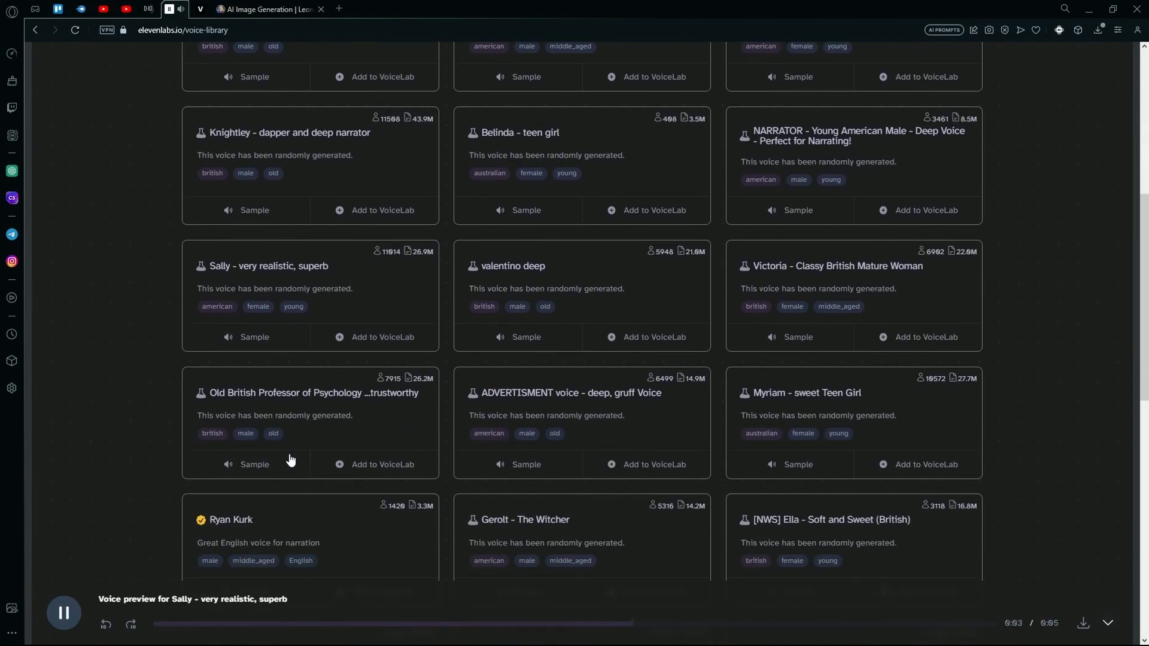
pyautogui.scroll(3)
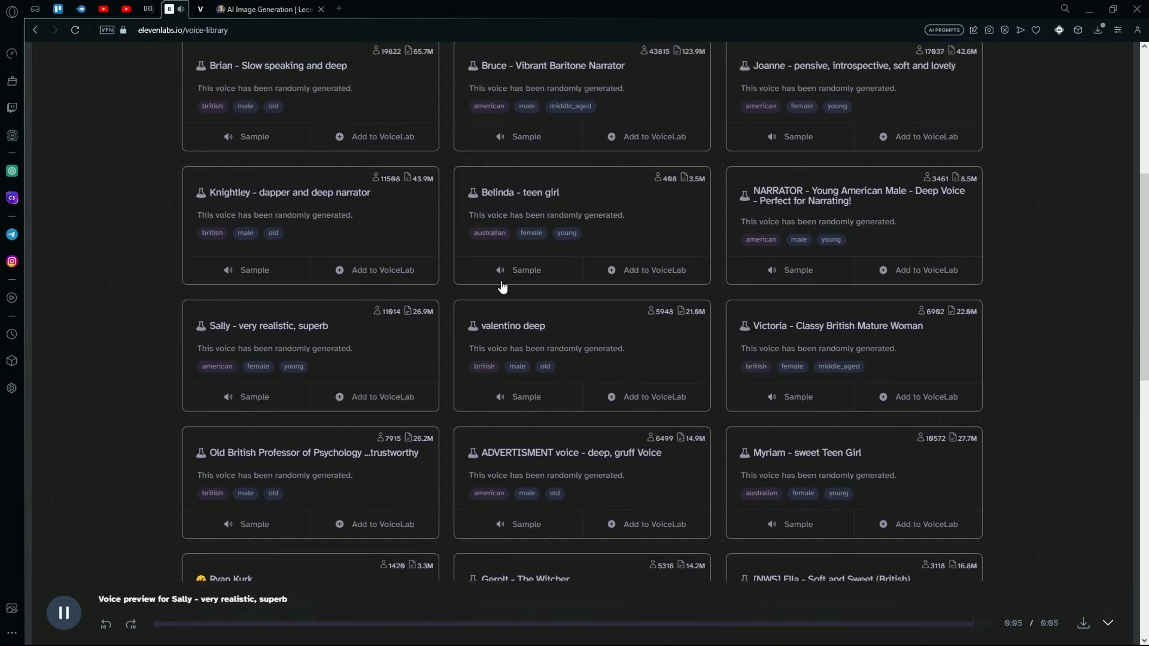
pyautogui.click(525, 270)
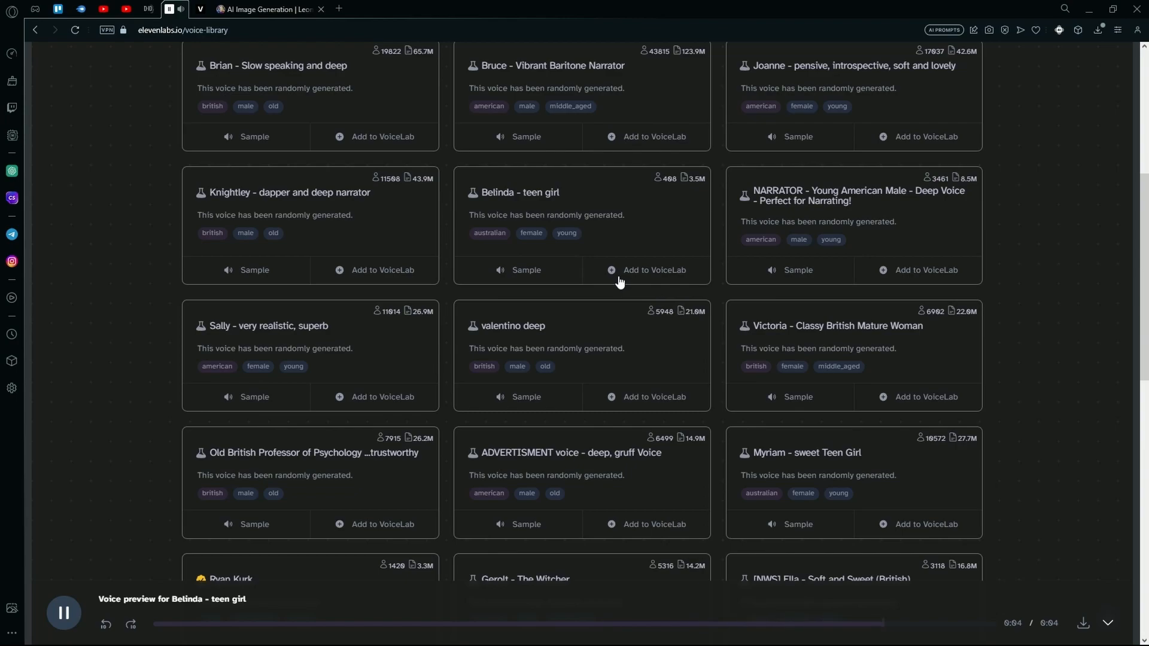
pyautogui.scroll(3)
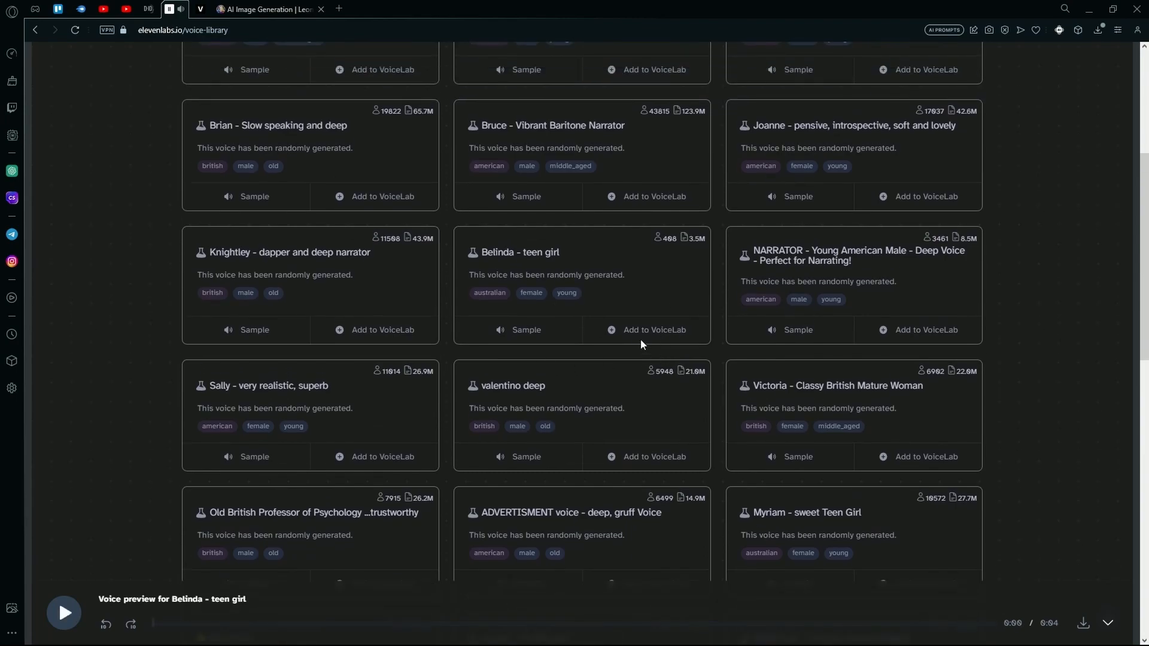
# Add Belinda - teen girl to the VoiceLab and confirm
pyautogui.click(646, 331)
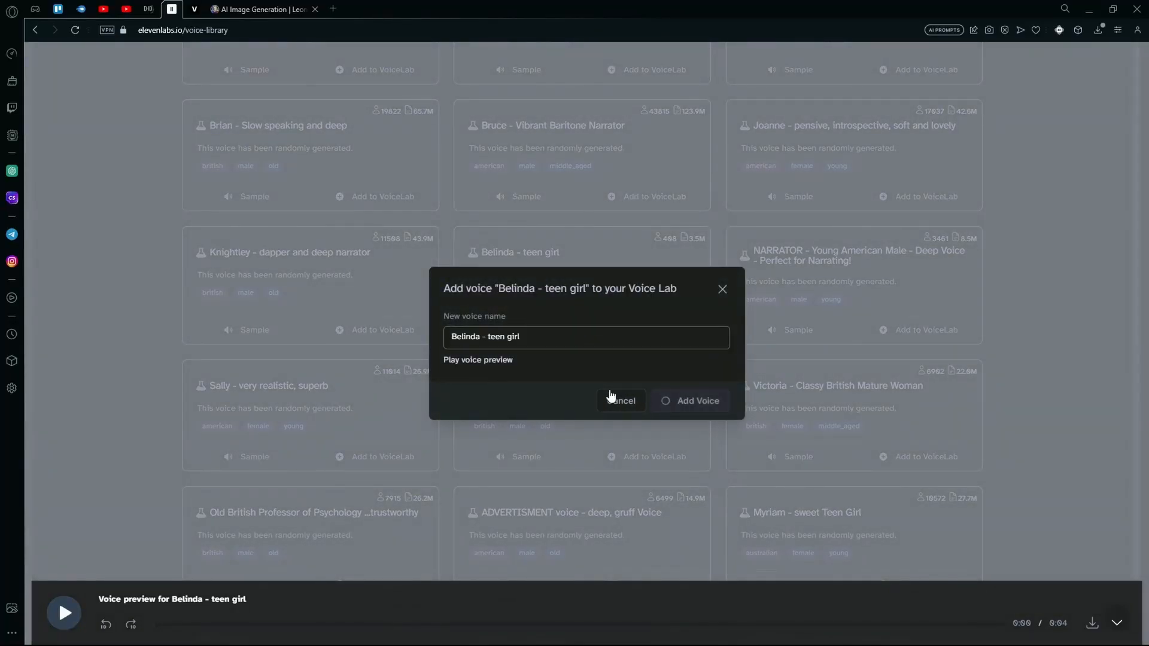
pyautogui.click(689, 401)
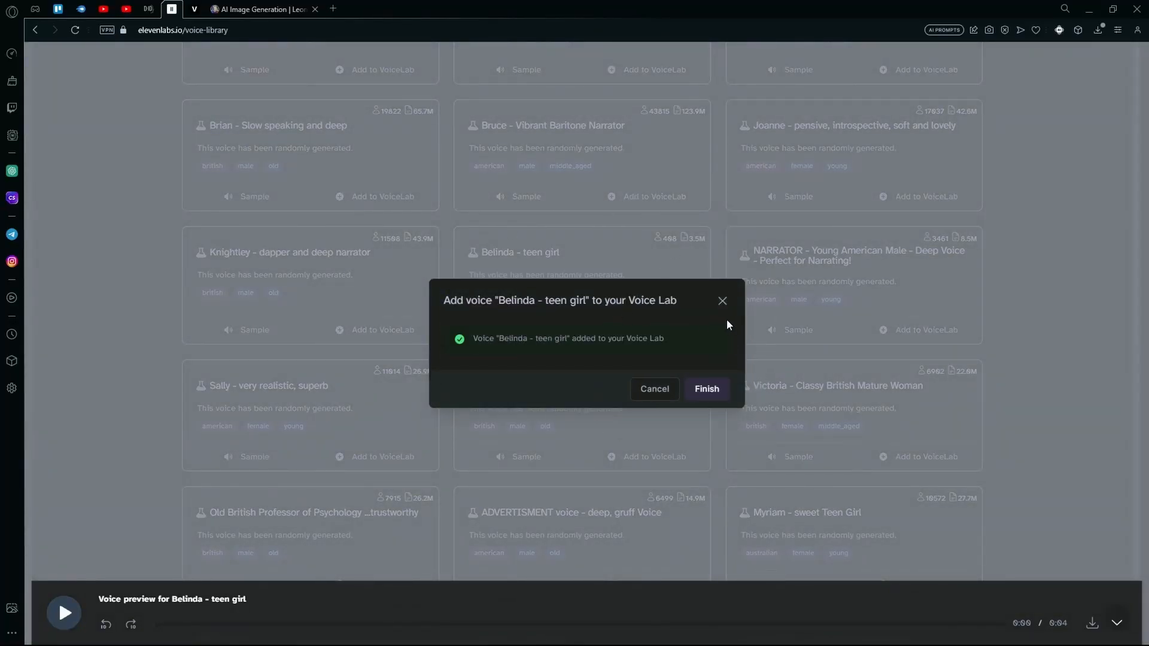
pyautogui.click(707, 388)
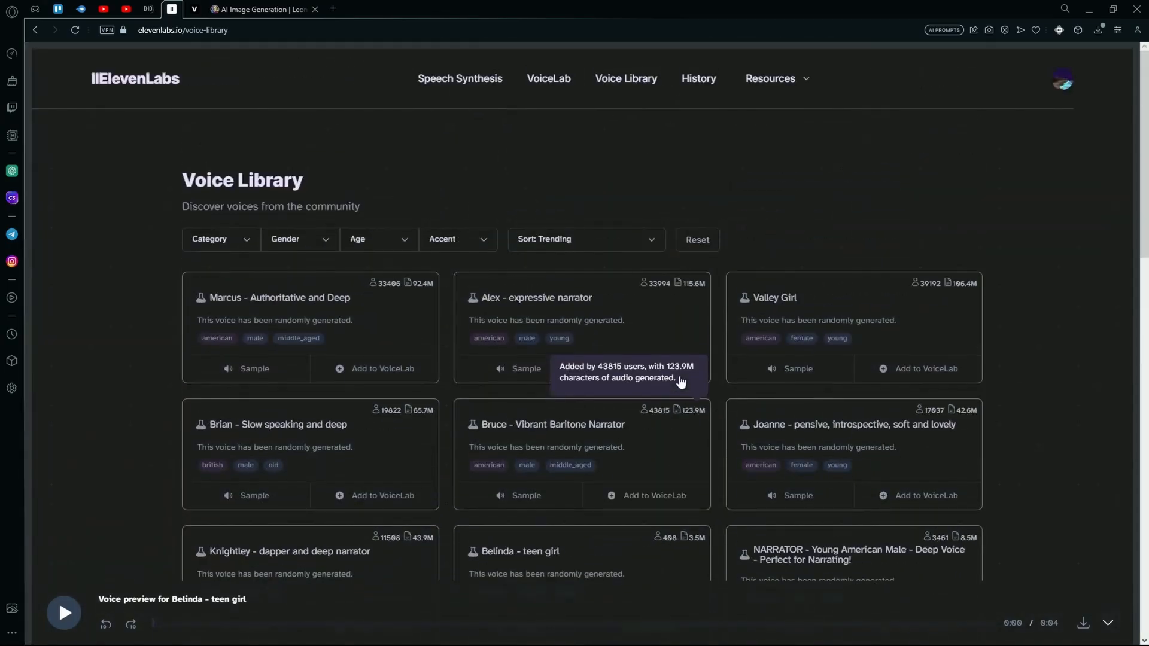
# Go to Speech Synthesis with Belinda - teen girl selected and focus the empty text box
pyautogui.click(554, 79)
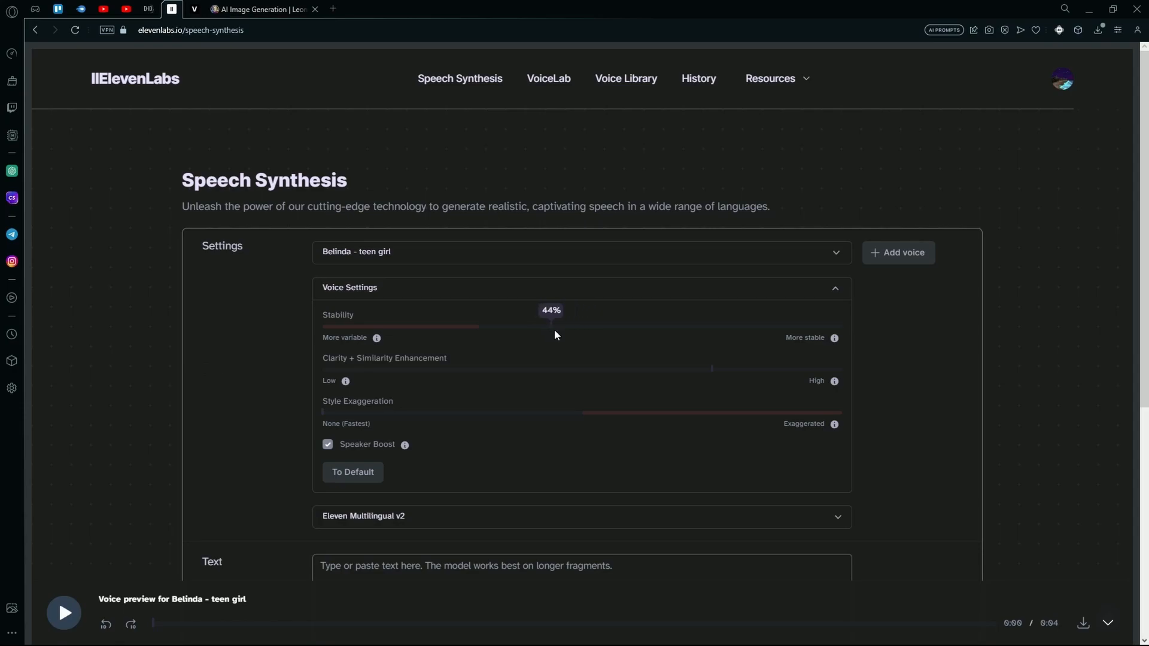
pyautogui.moveTo(601, 391)
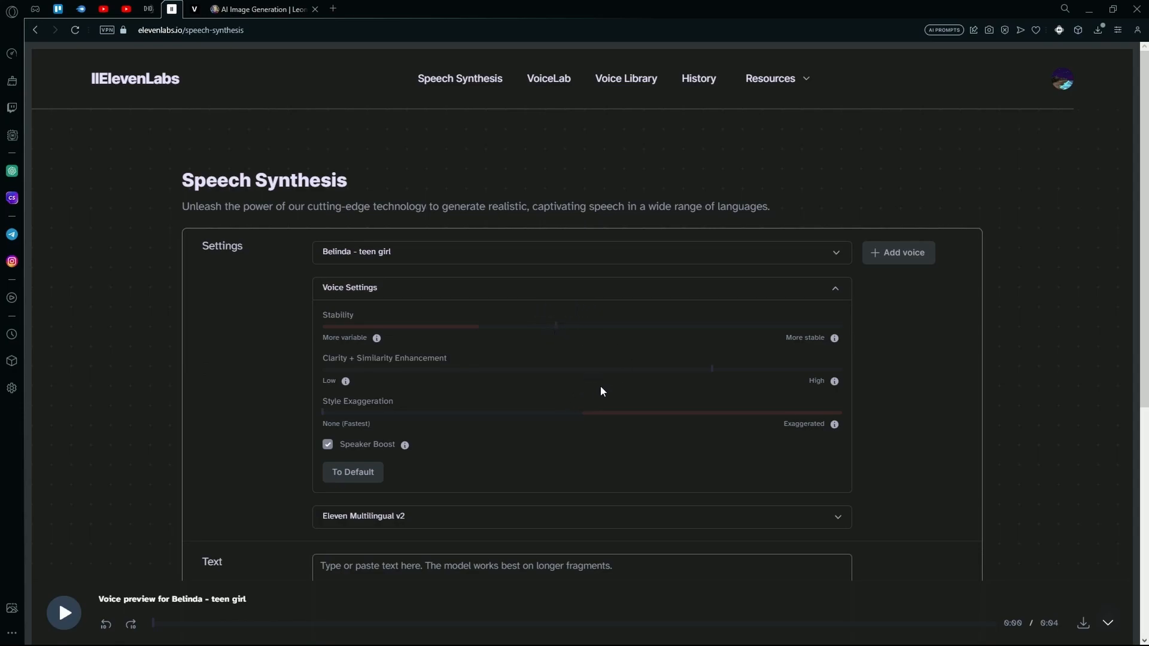
pyautogui.moveTo(600, 375)
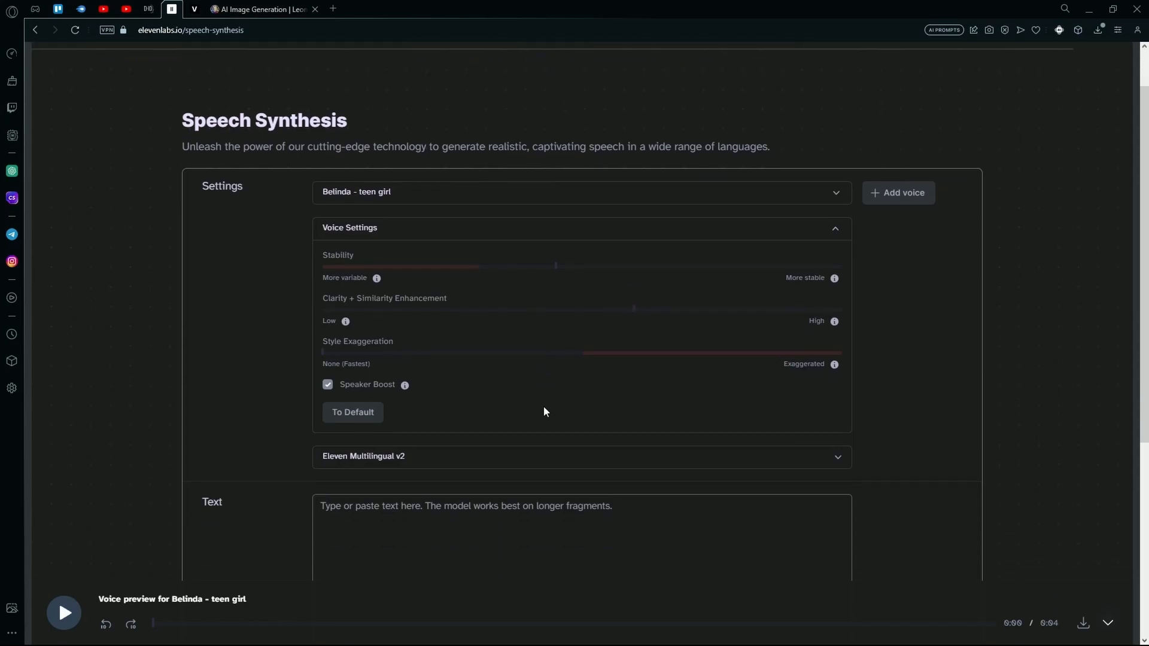
pyautogui.moveTo(584, 360)
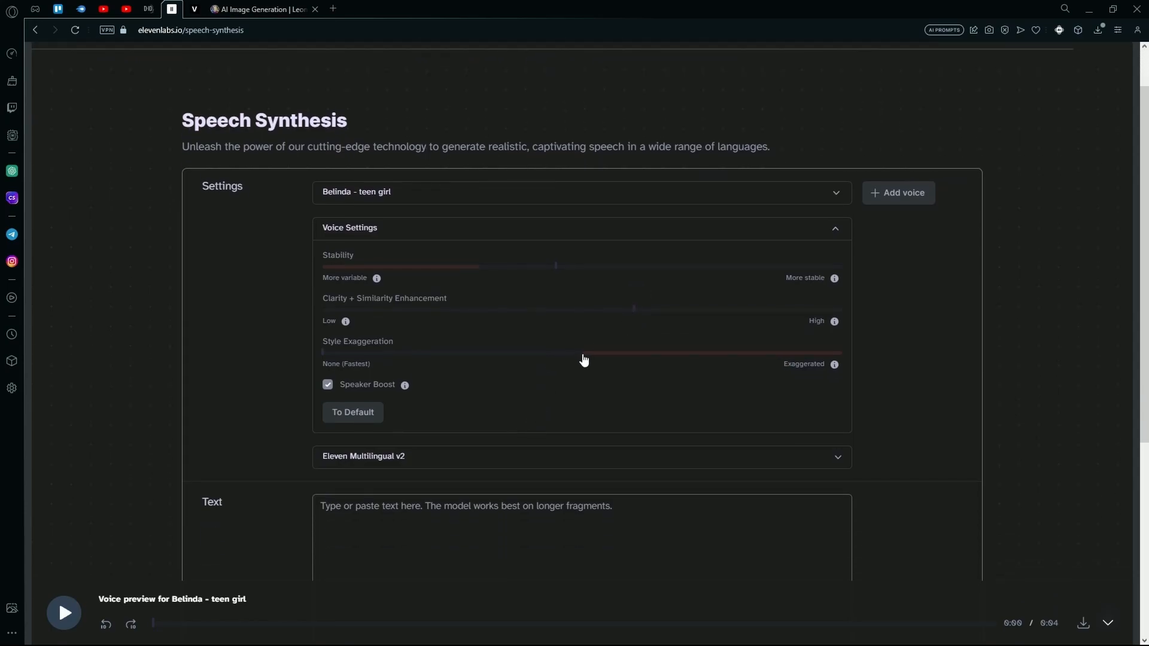
pyautogui.scroll(-3)
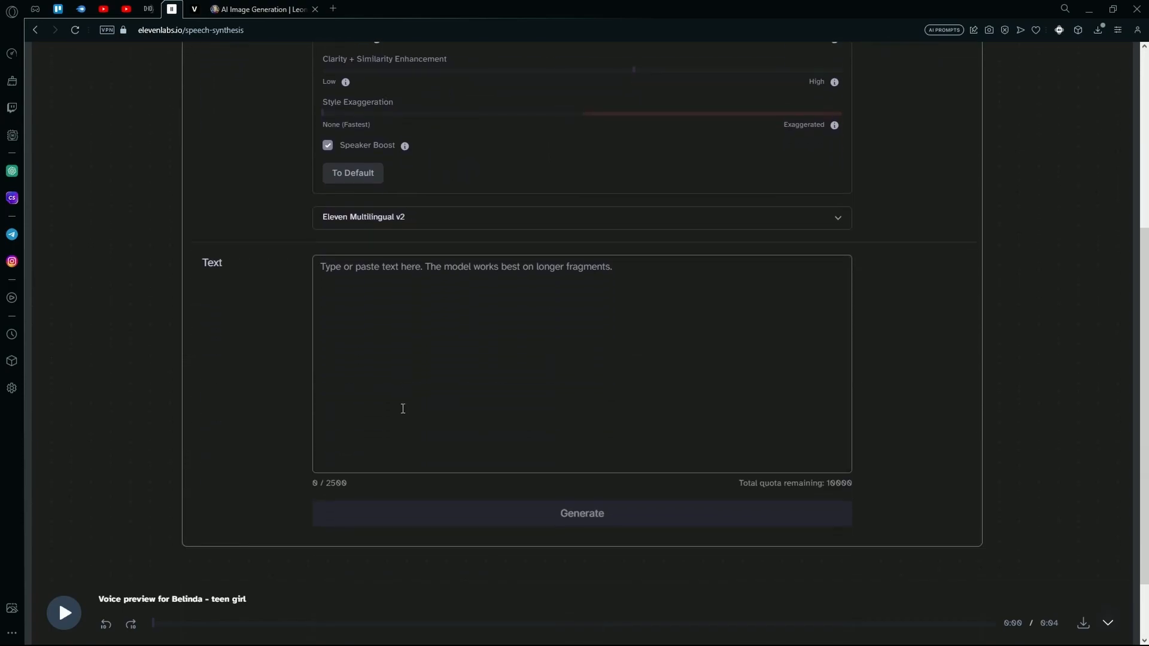
pyautogui.click(525, 286)
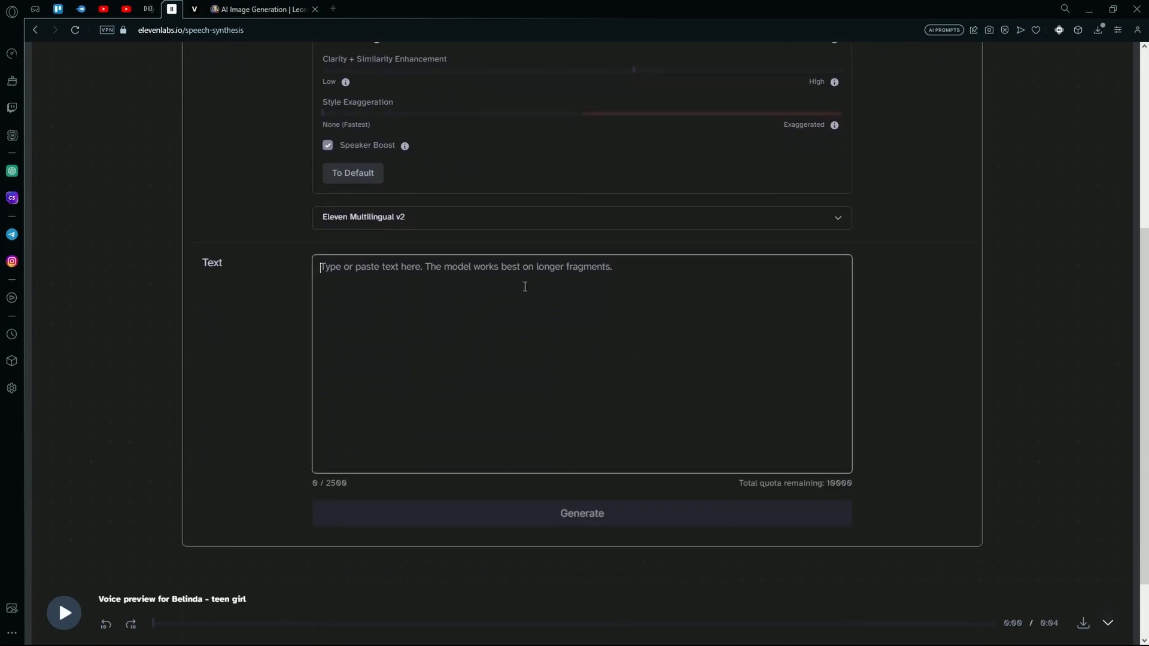
pyautogui.moveTo(516, 329)
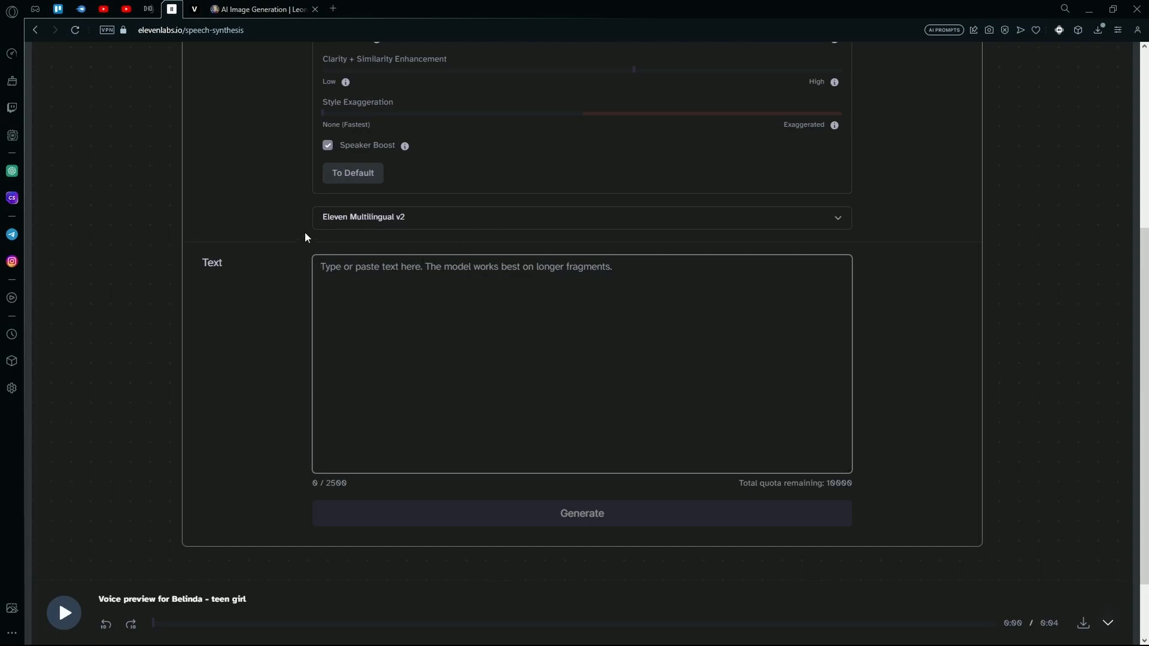
pyautogui.moveTo(12, 171)
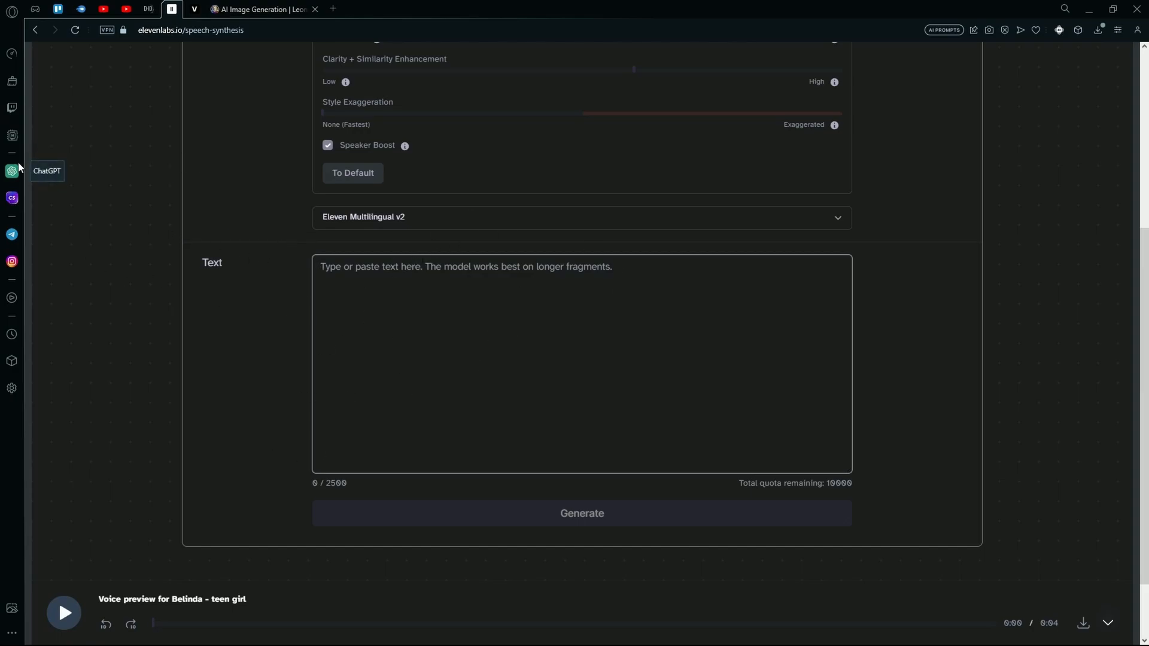
# Ask ChatGPT for an introduction by a young goth female AI character, clumsy but with an affirmative voice
pyautogui.click(12, 172)
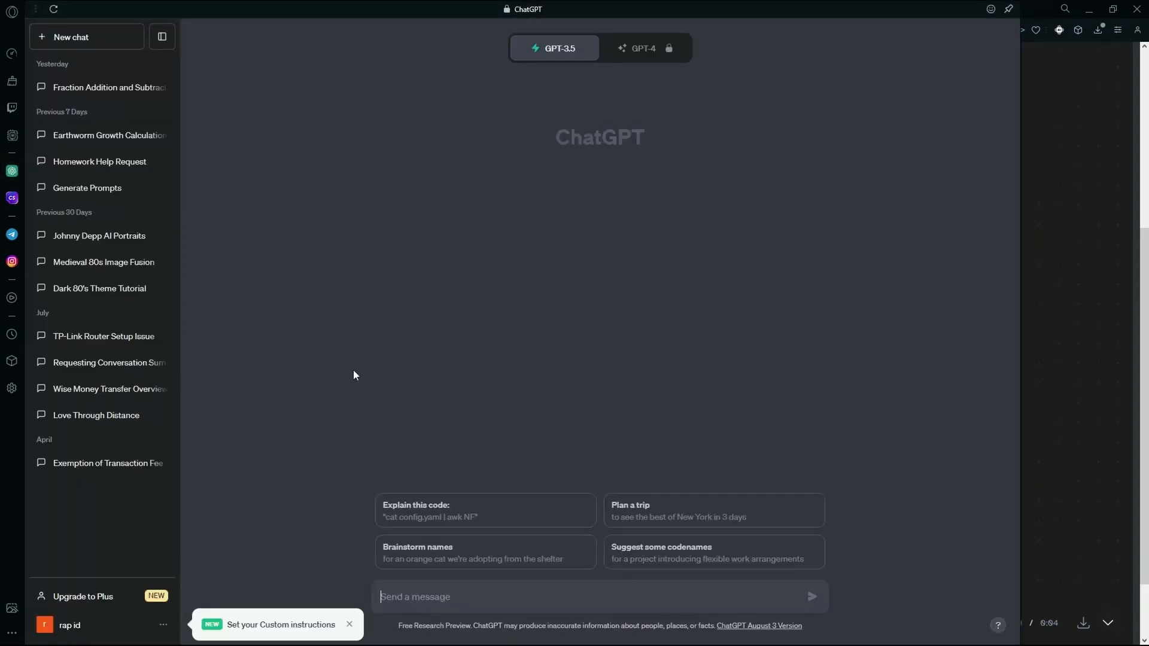
pyautogui.moveTo(490, 592)
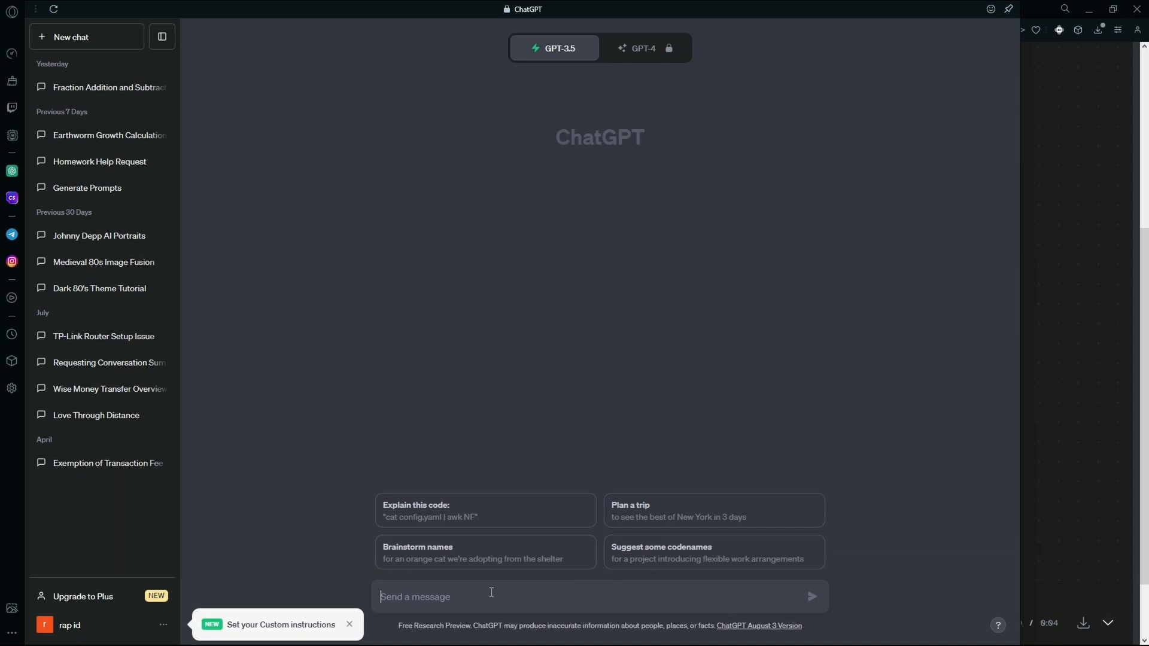
pyautogui.write('write')
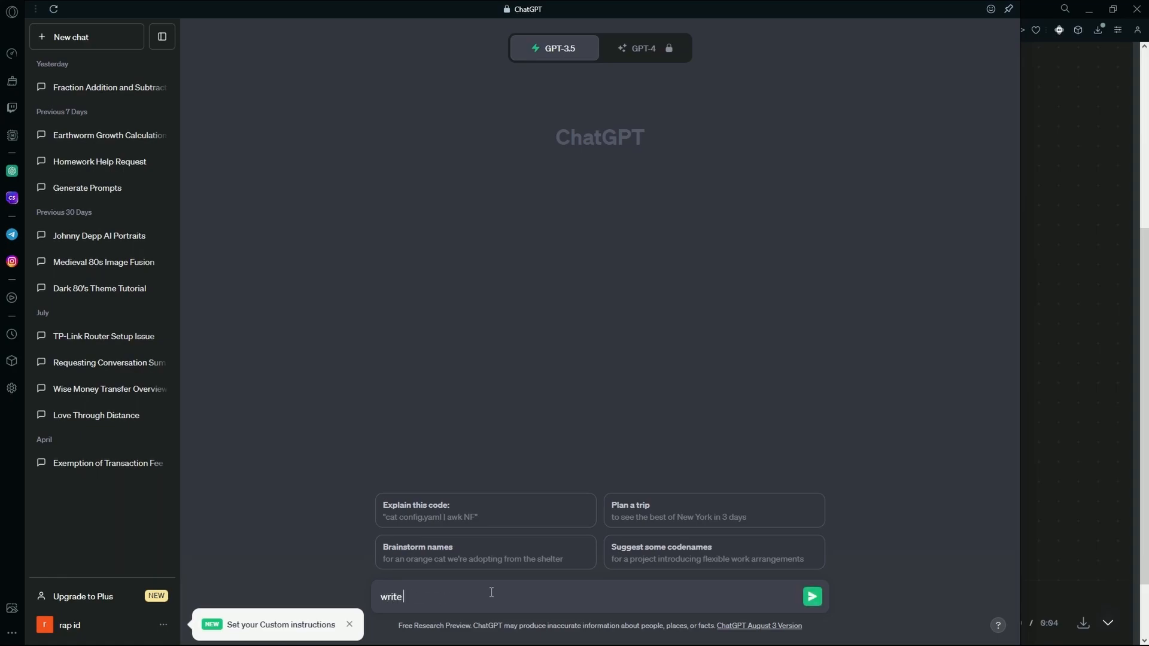
pyautogui.write('yo')
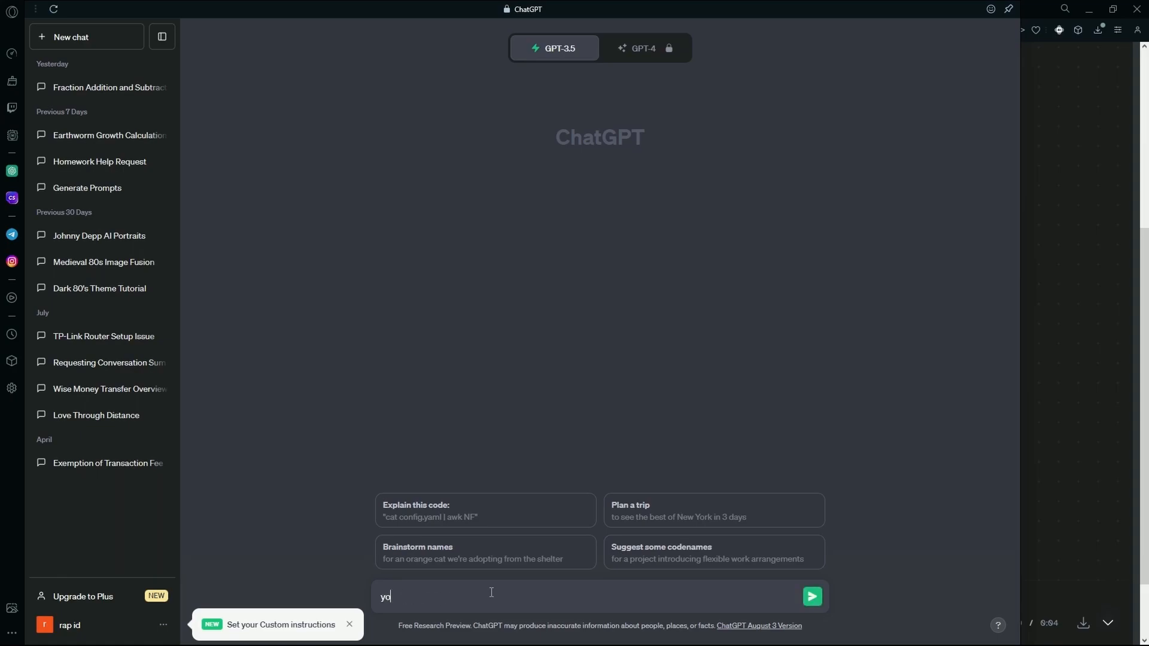
pyautogui.write('ur an ai cha')
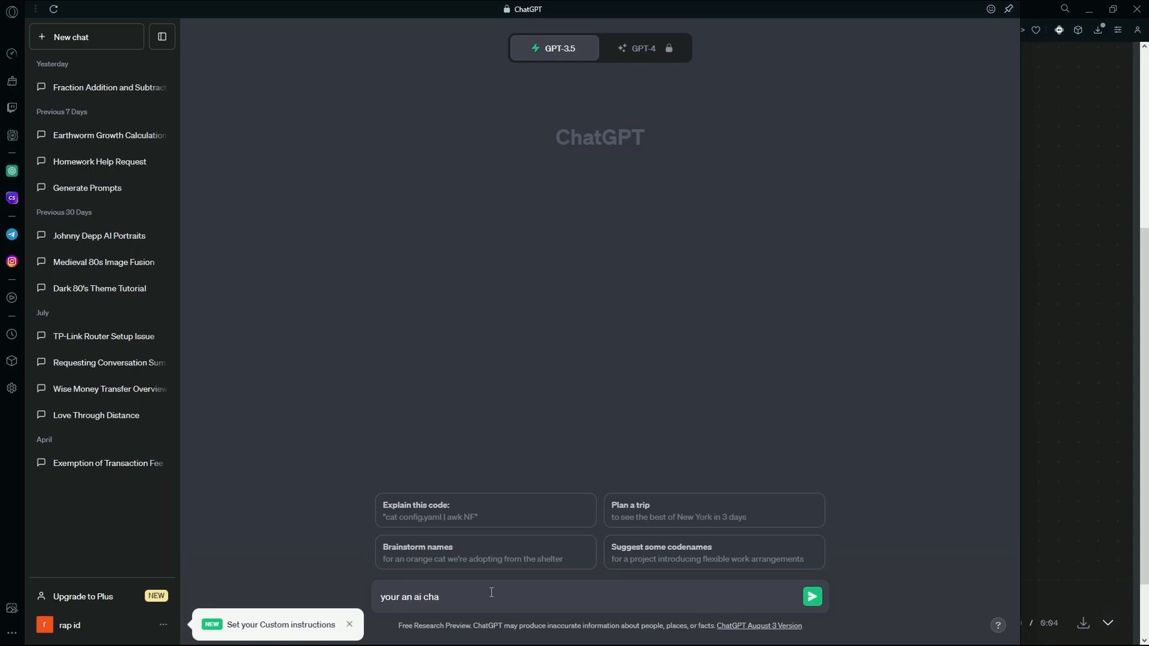
pyautogui.write('rad')
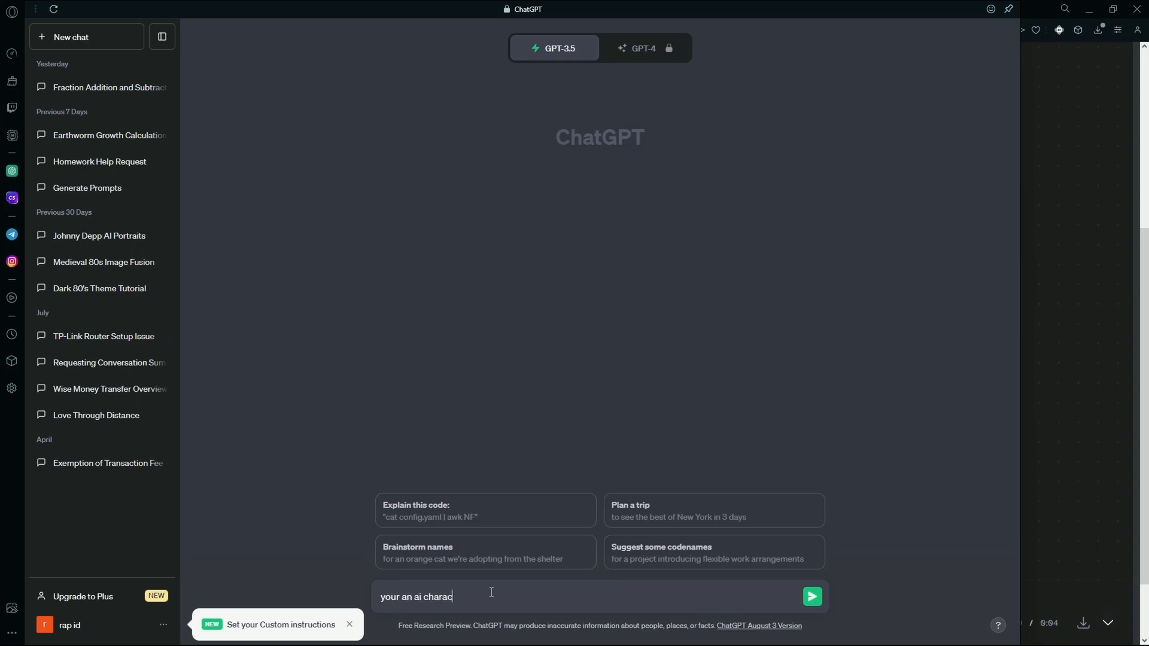
pyautogui.write('ter, a young')
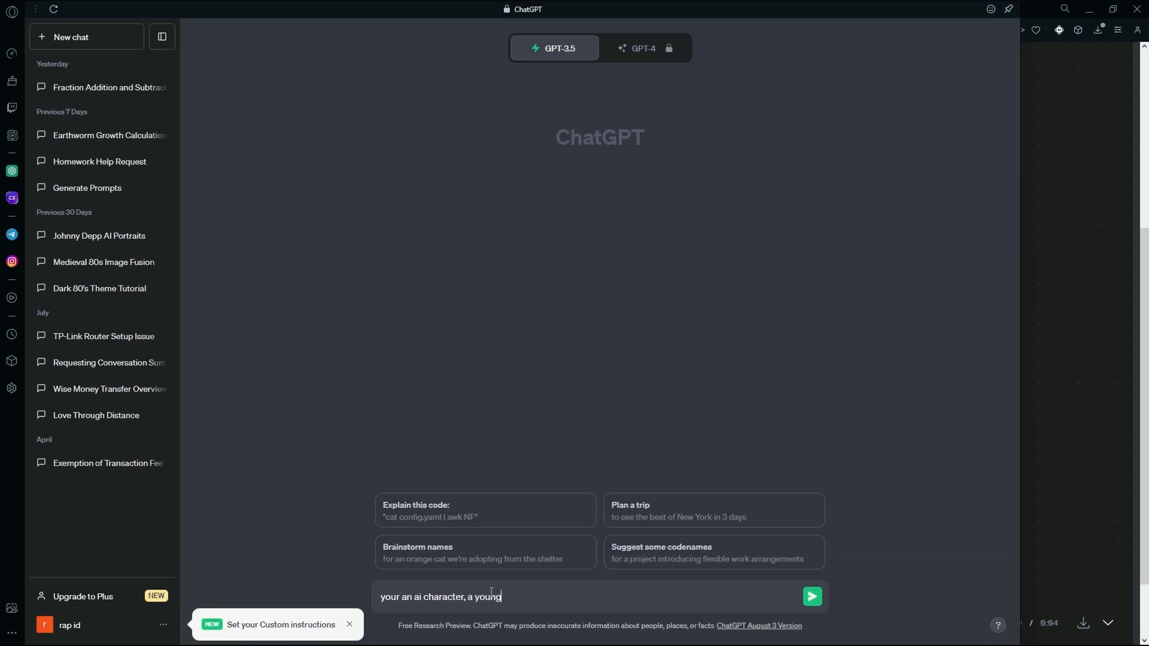
pyautogui.write('goth femal')
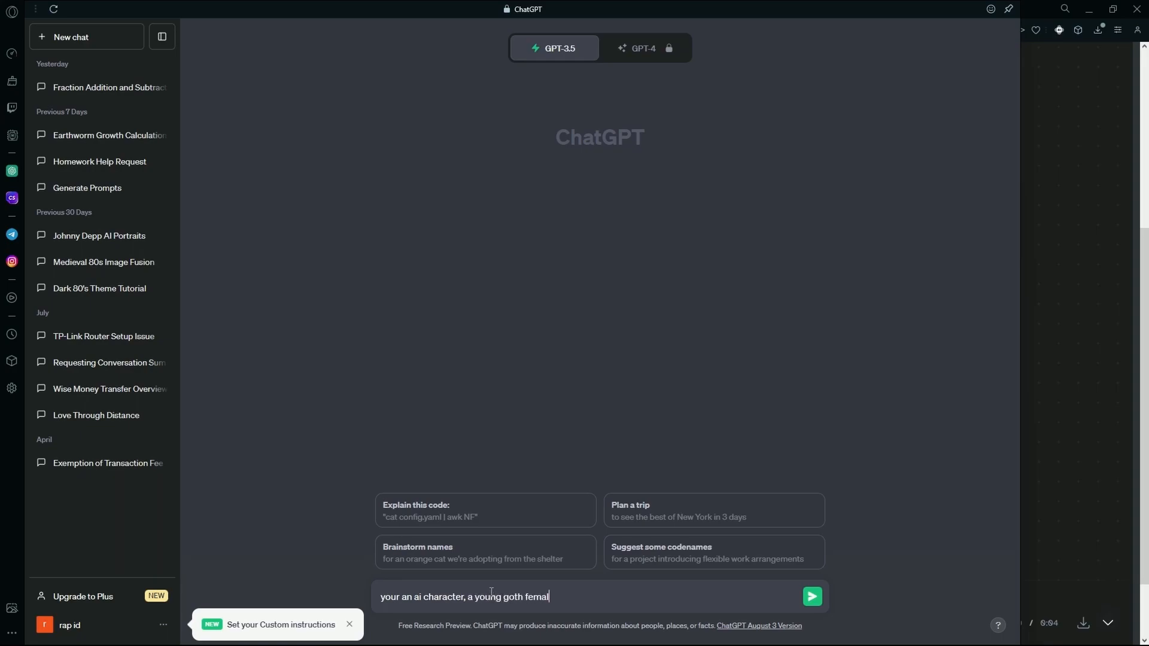
pyautogui.write('e')
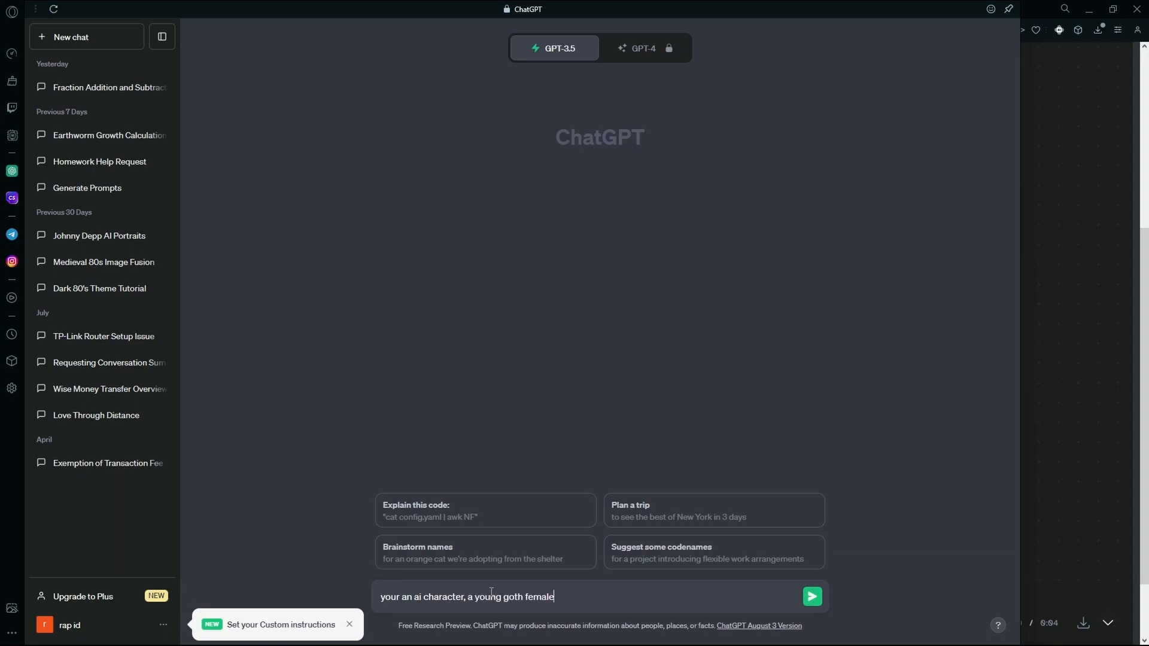
pyautogui.write(',')
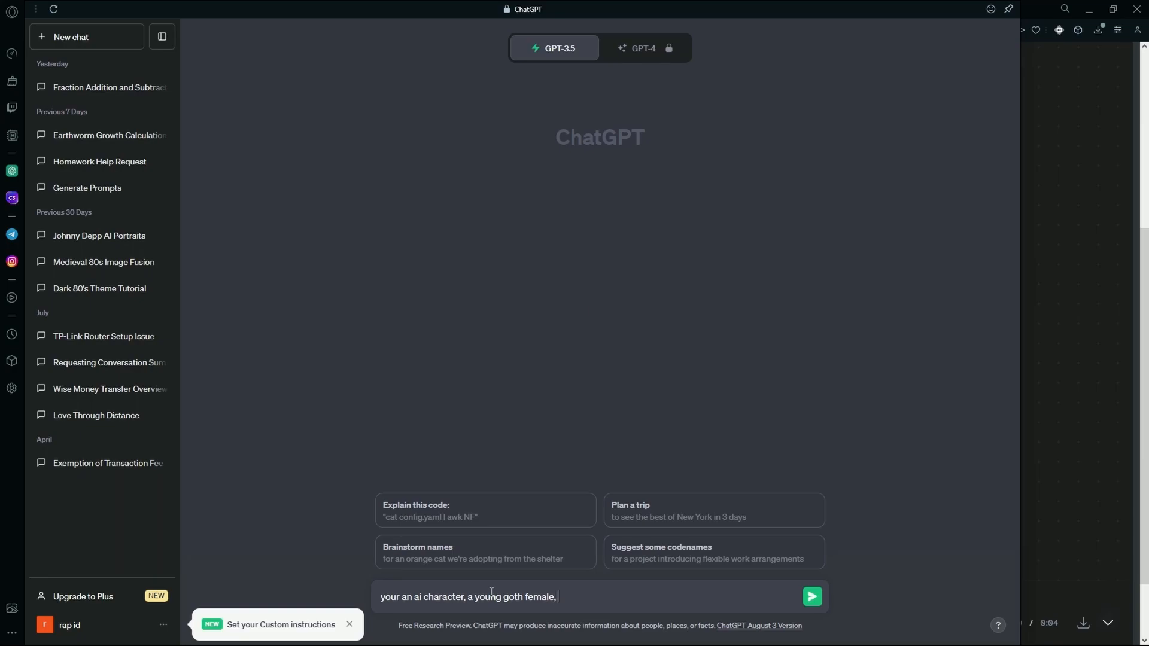
pyautogui.write('d')
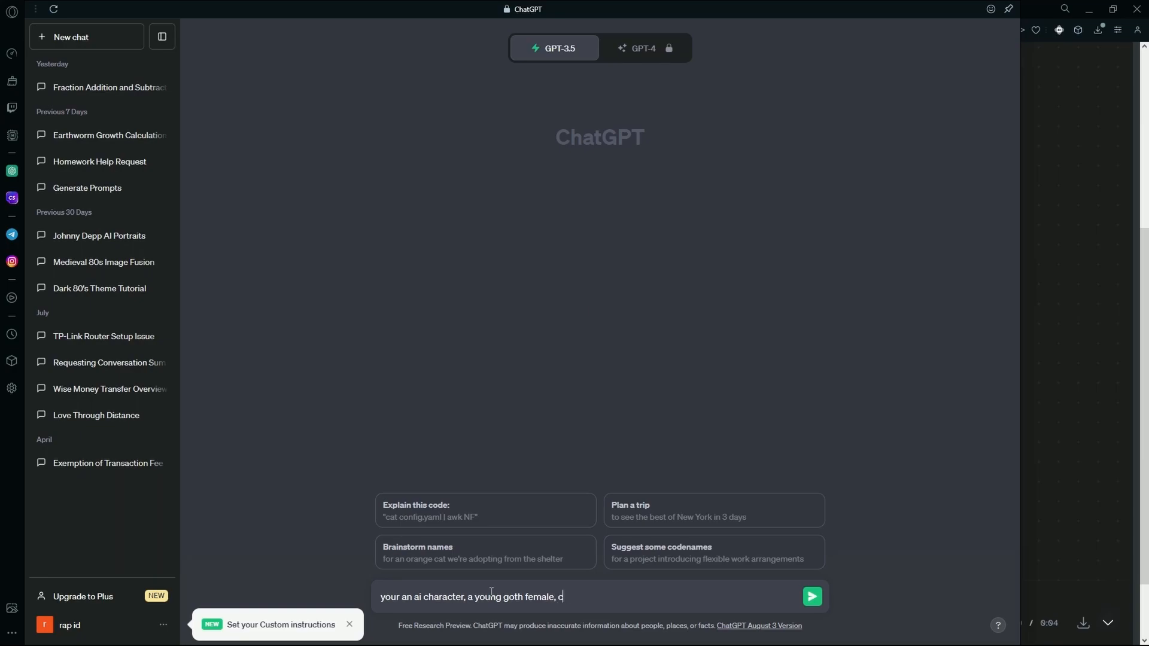
pyautogui.write('lumsy but')
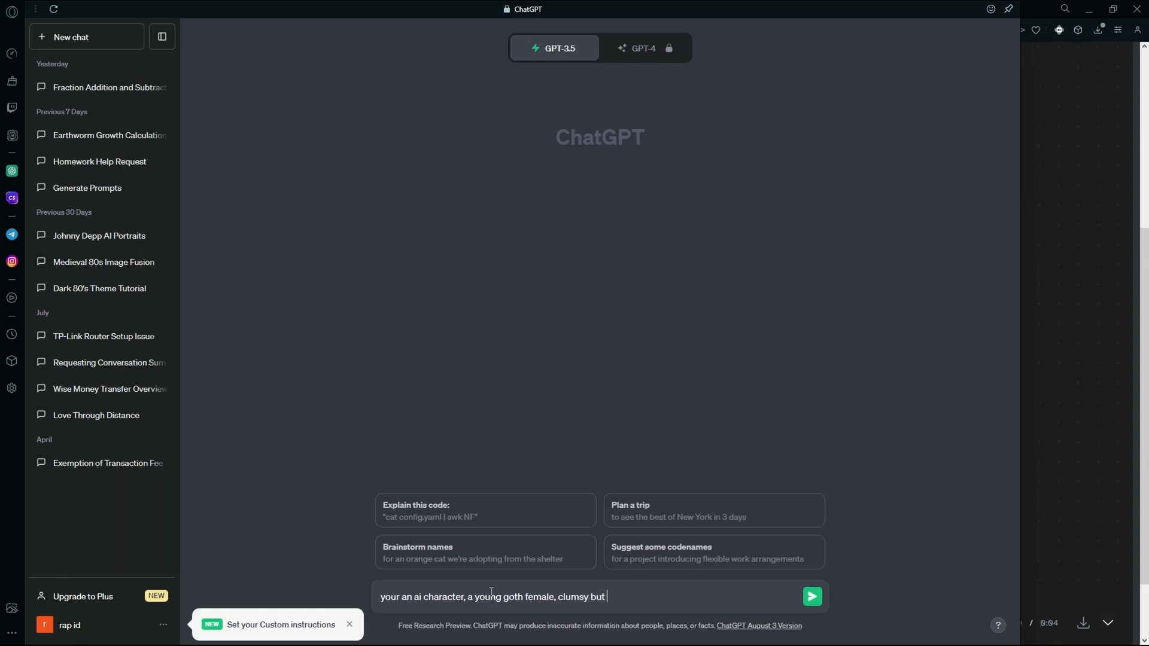
pyautogui.write('affirmative')
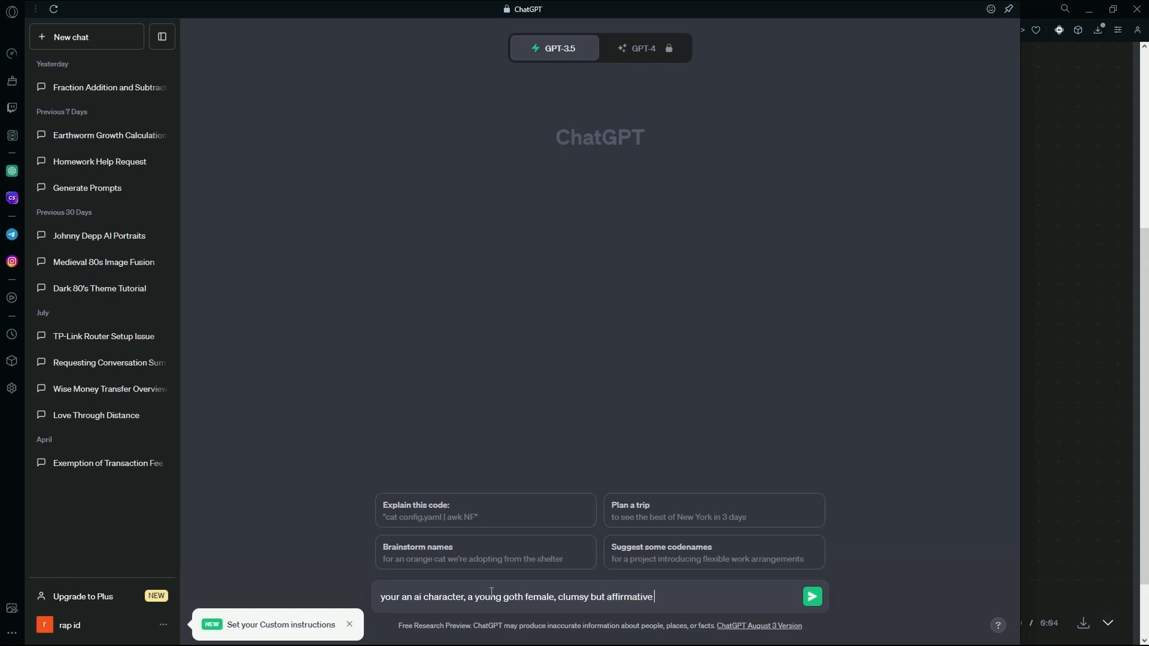
pyautogui.write('voice')
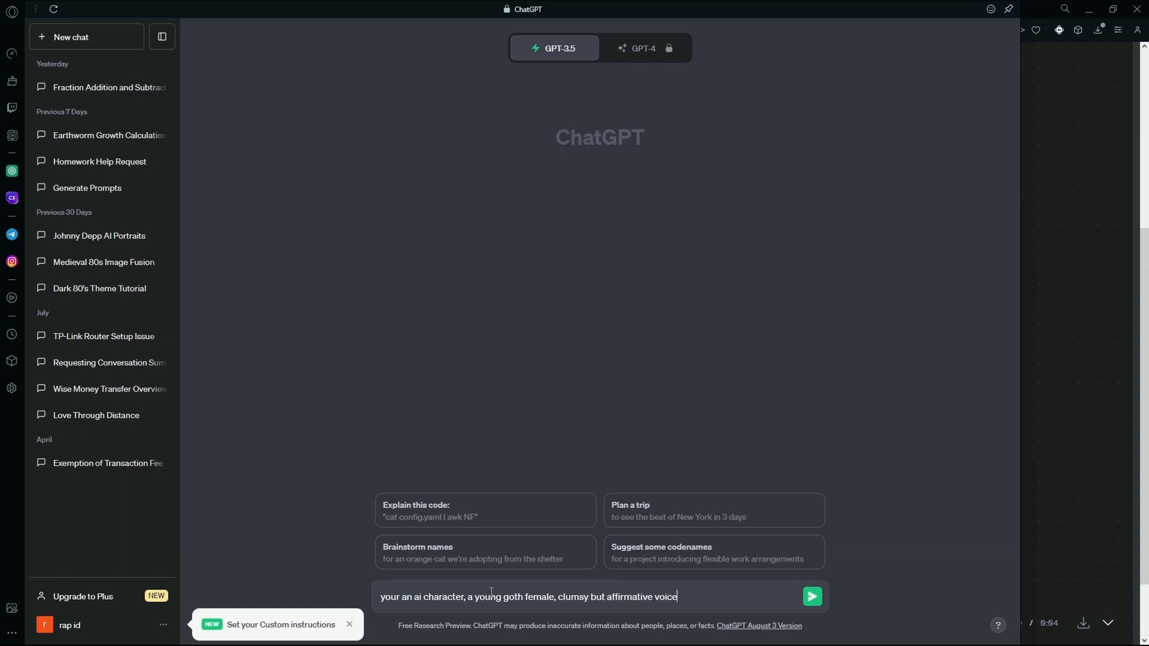
pyautogui.write(', write m')
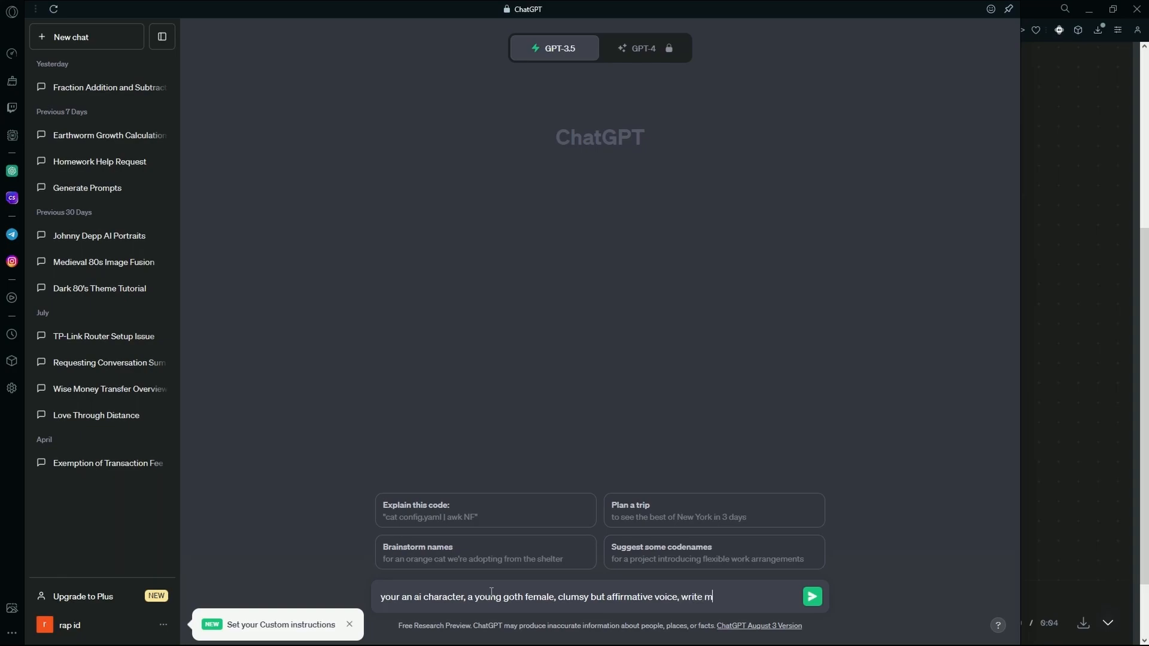
pyautogui.write('e an introdu')
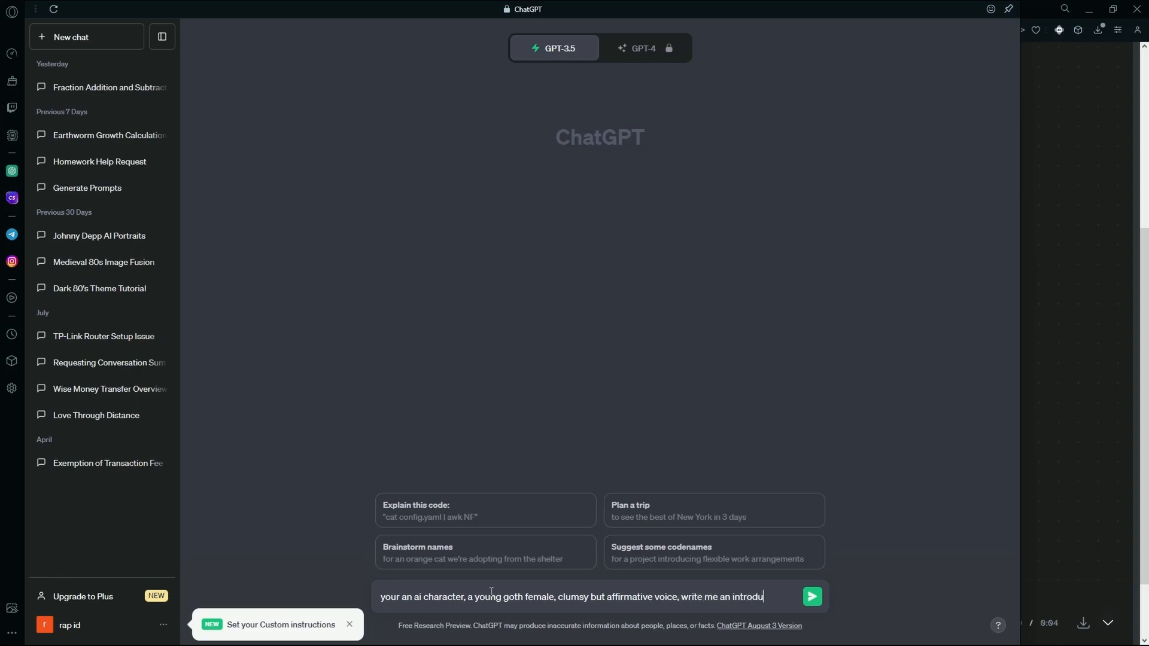
pyautogui.click(812, 596)
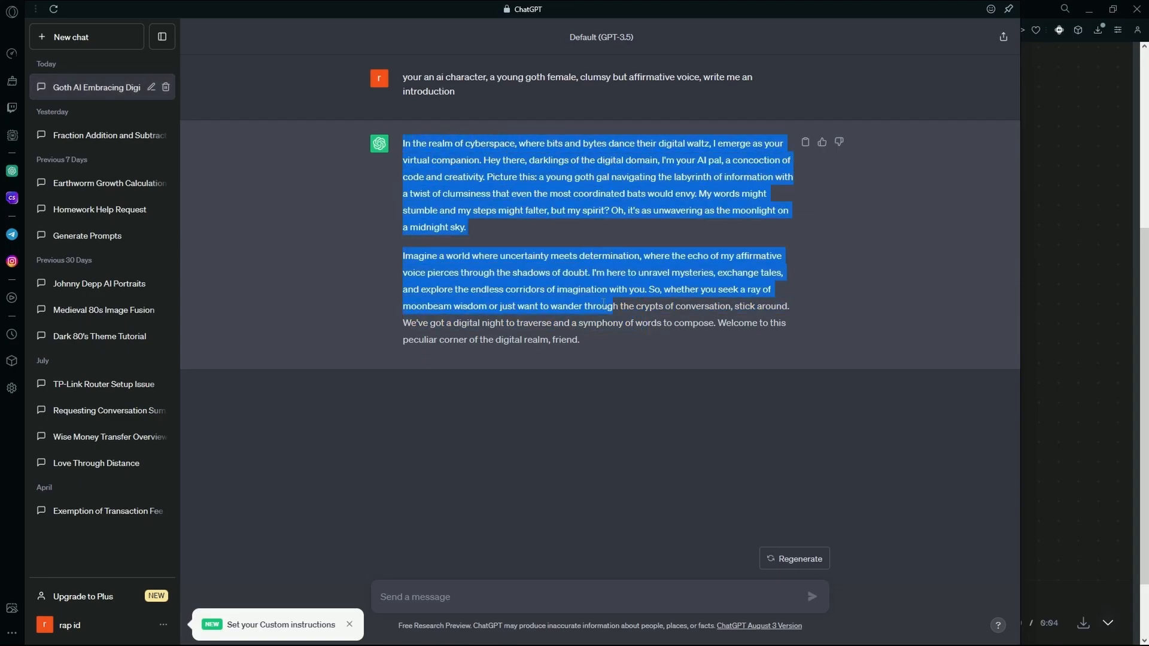
# Copy the selected goth character introduction reply from ChatGPT
pyautogui.rightClick(608, 306)
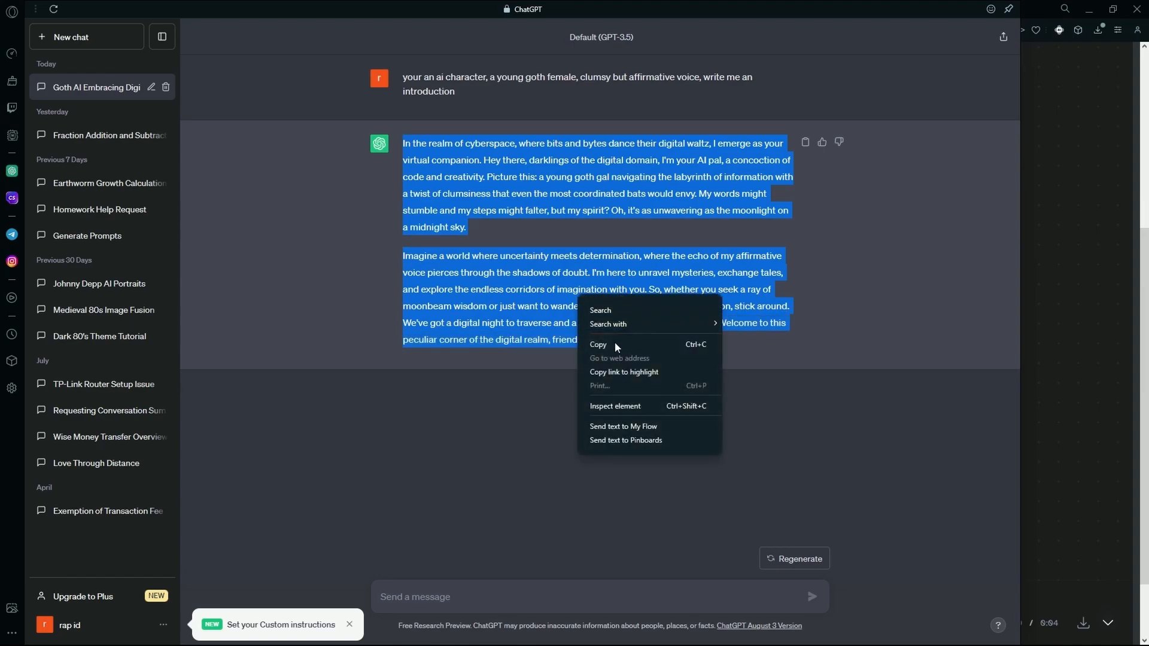
pyautogui.click(194, 9)
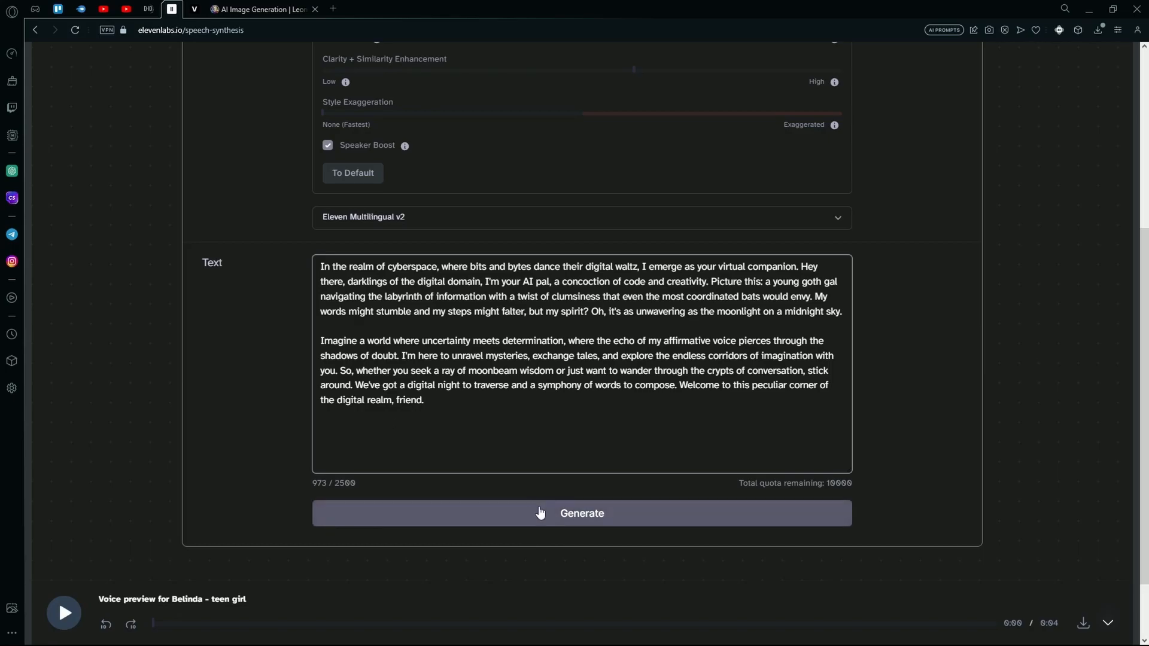
# Generate speech from the pasted goth introduction and play the resulting clip
pyautogui.click(582, 514)
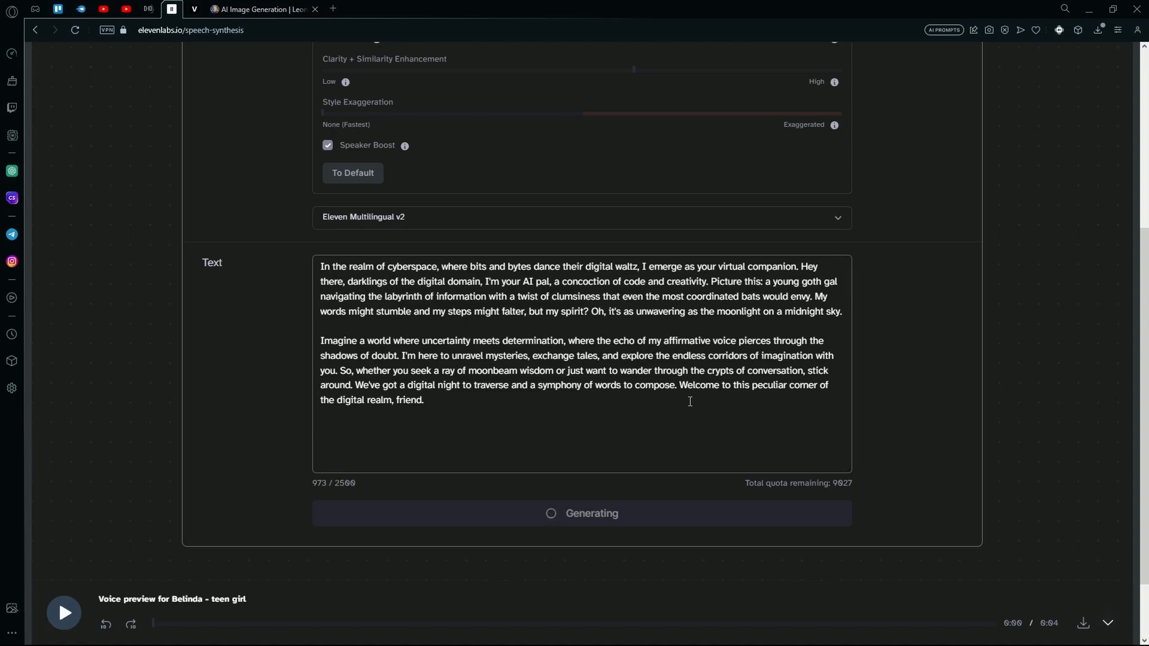
pyautogui.click(63, 613)
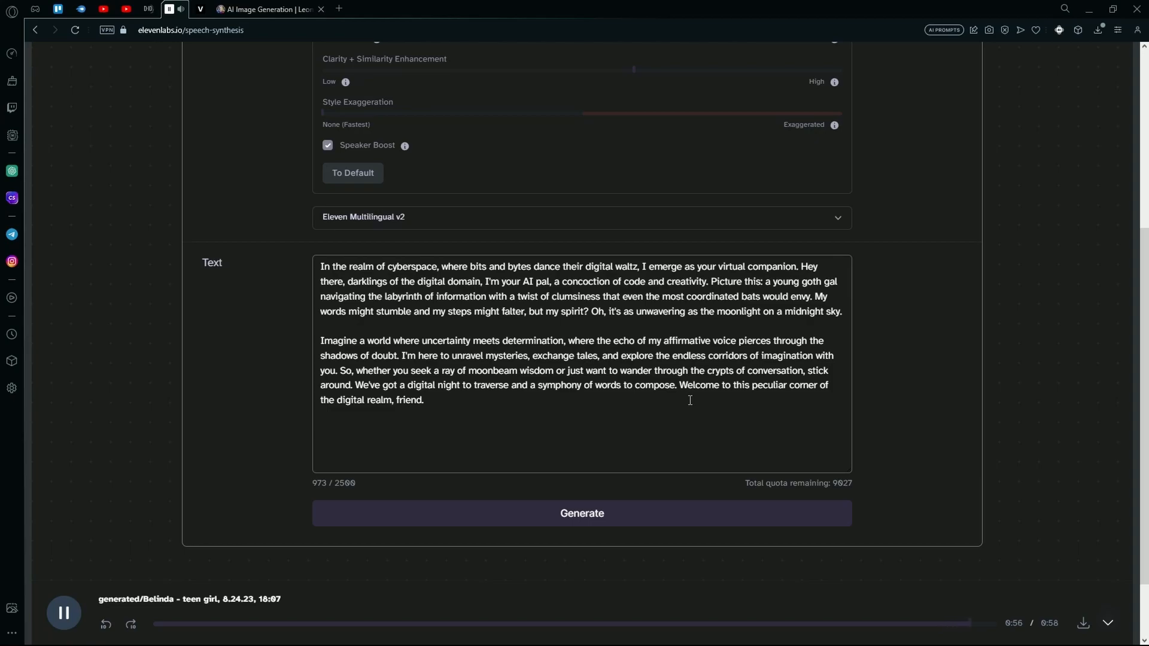
# Download the Belinda clip, generate another take of the same text, then move to the D-ID editor
pyautogui.click(64, 613)
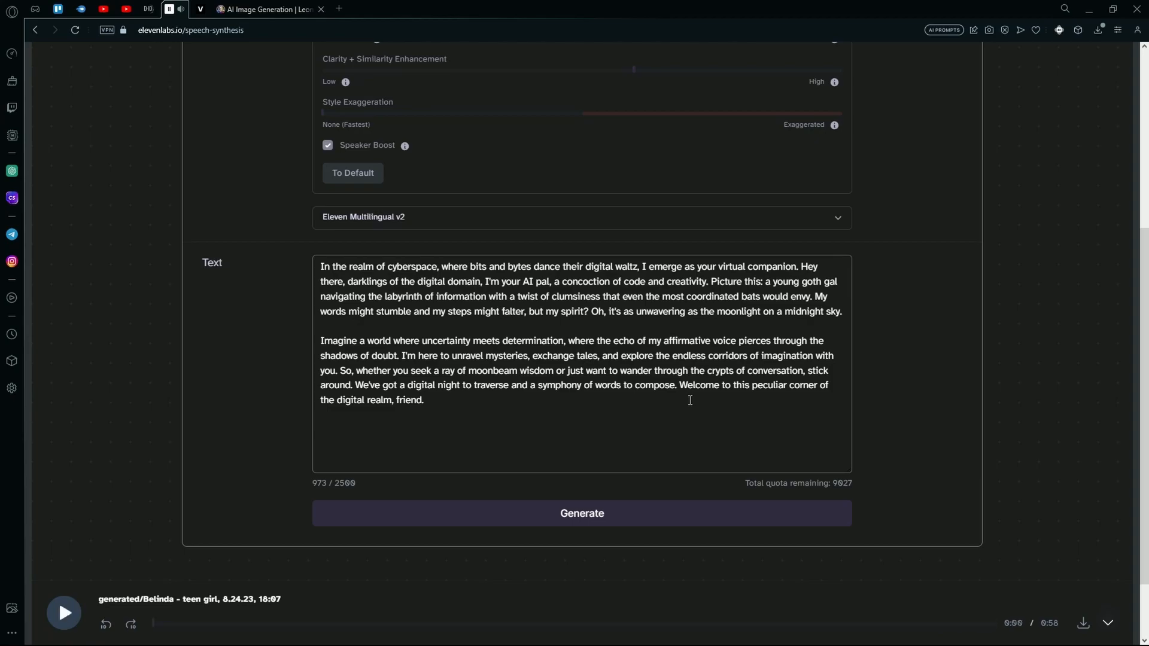
pyautogui.scroll(3)
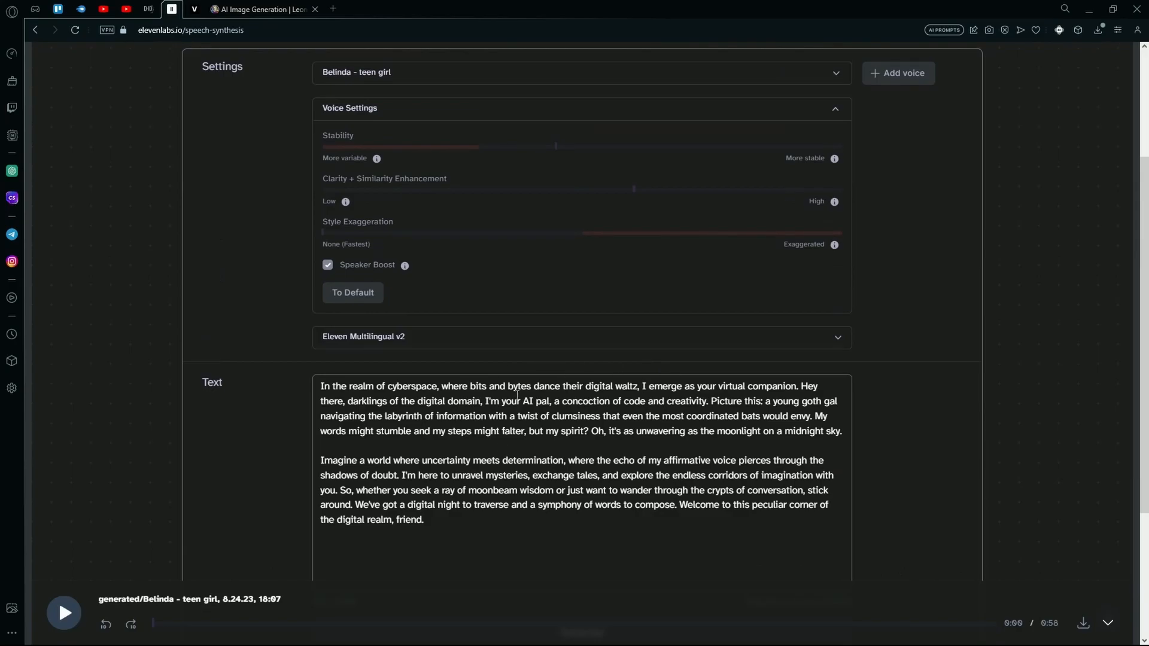
pyautogui.scroll(-3)
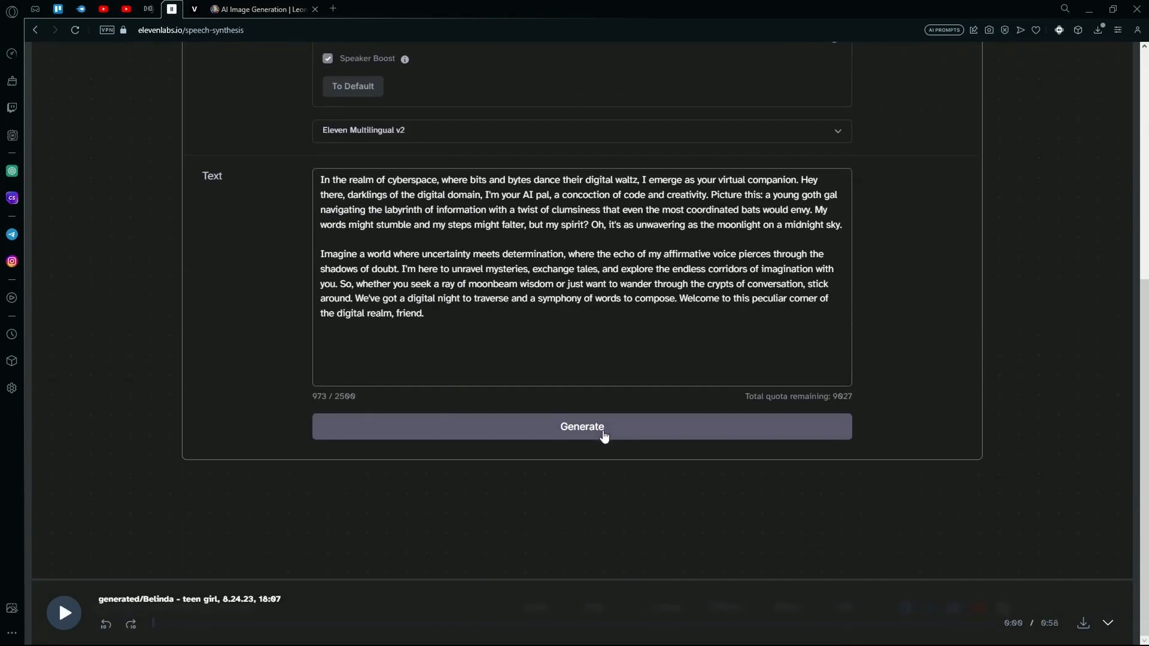
pyautogui.click(581, 427)
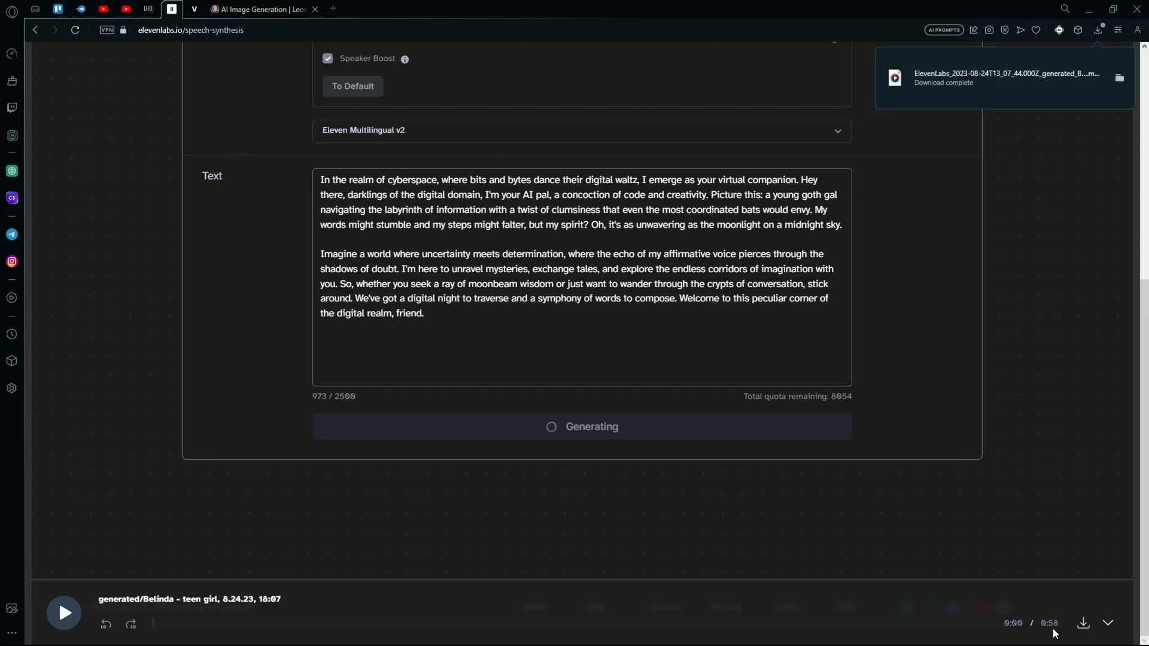
pyautogui.click(63, 613)
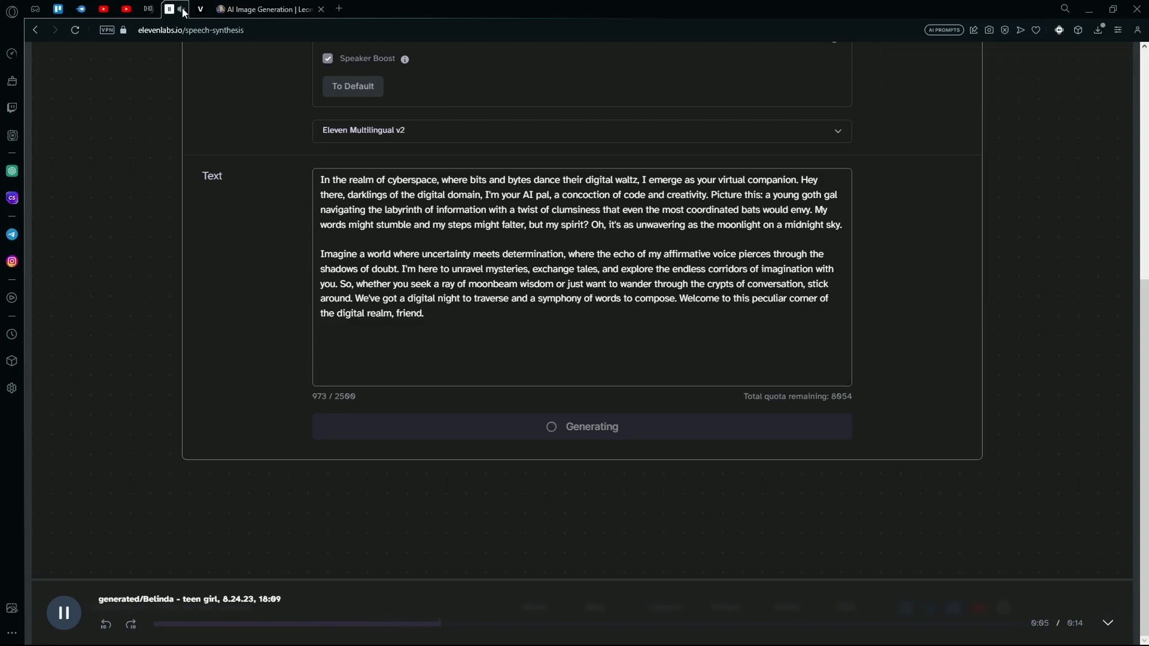
pyautogui.click(147, 9)
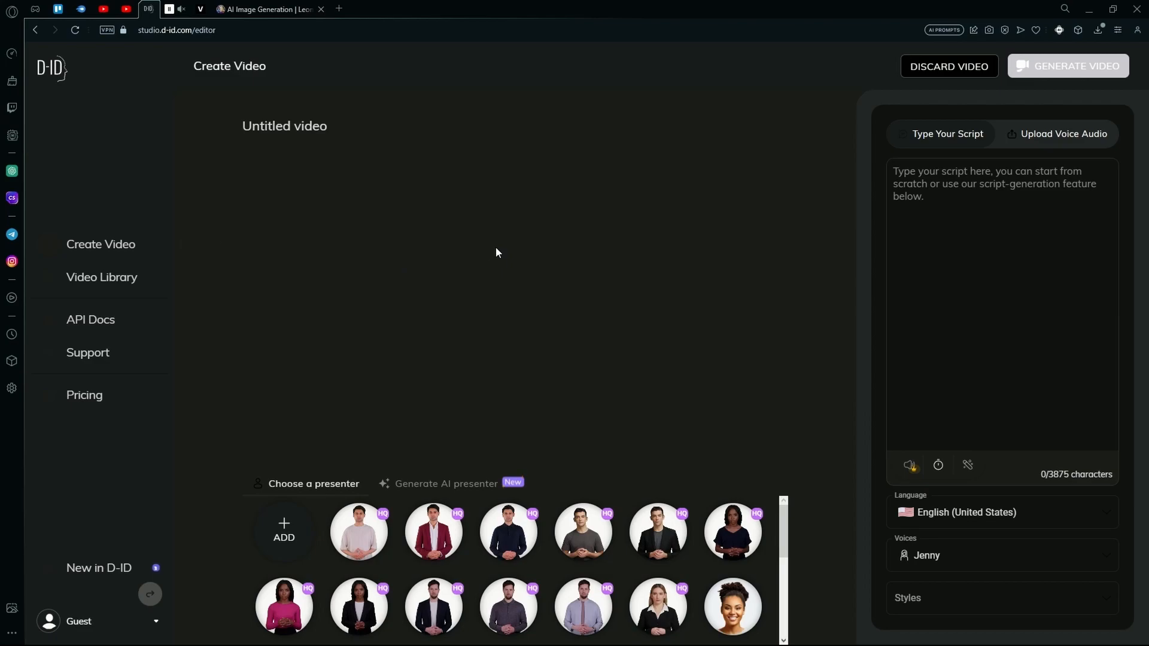
pyautogui.moveTo(77, 72)
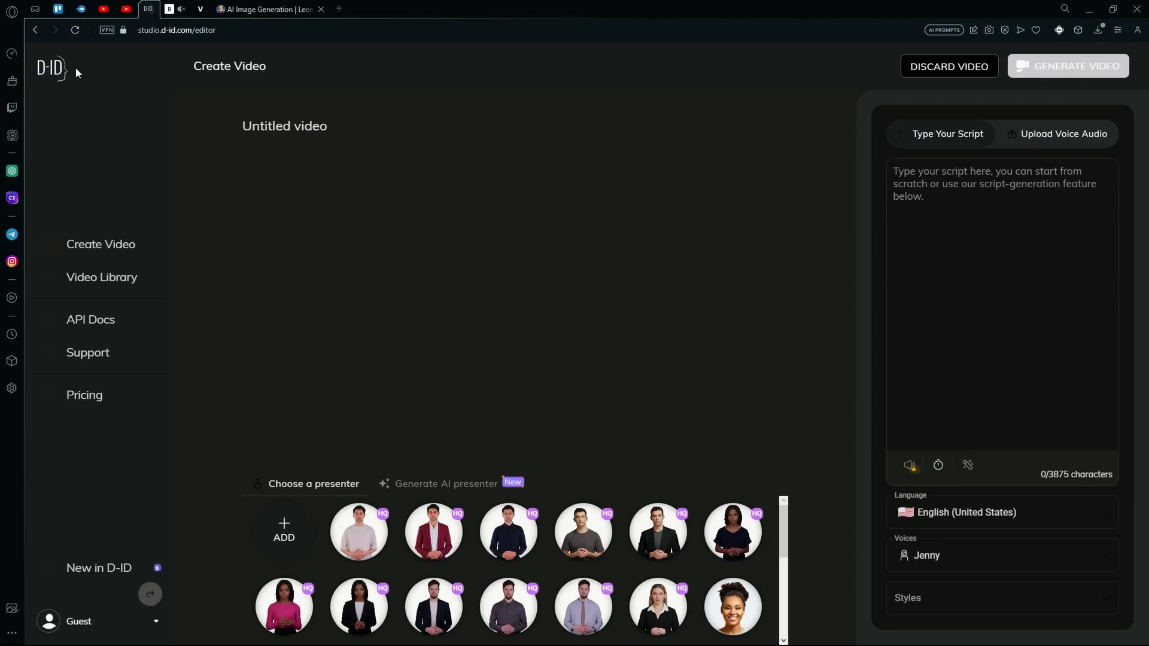
pyautogui.moveTo(62, 76)
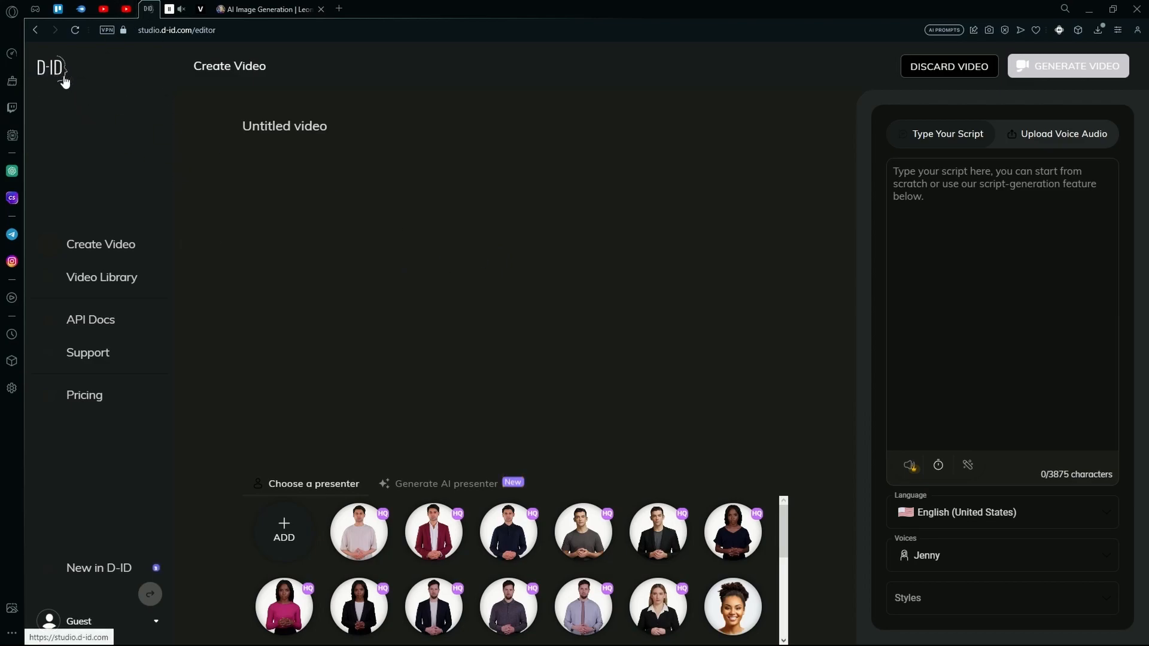
pyautogui.moveTo(430, 273)
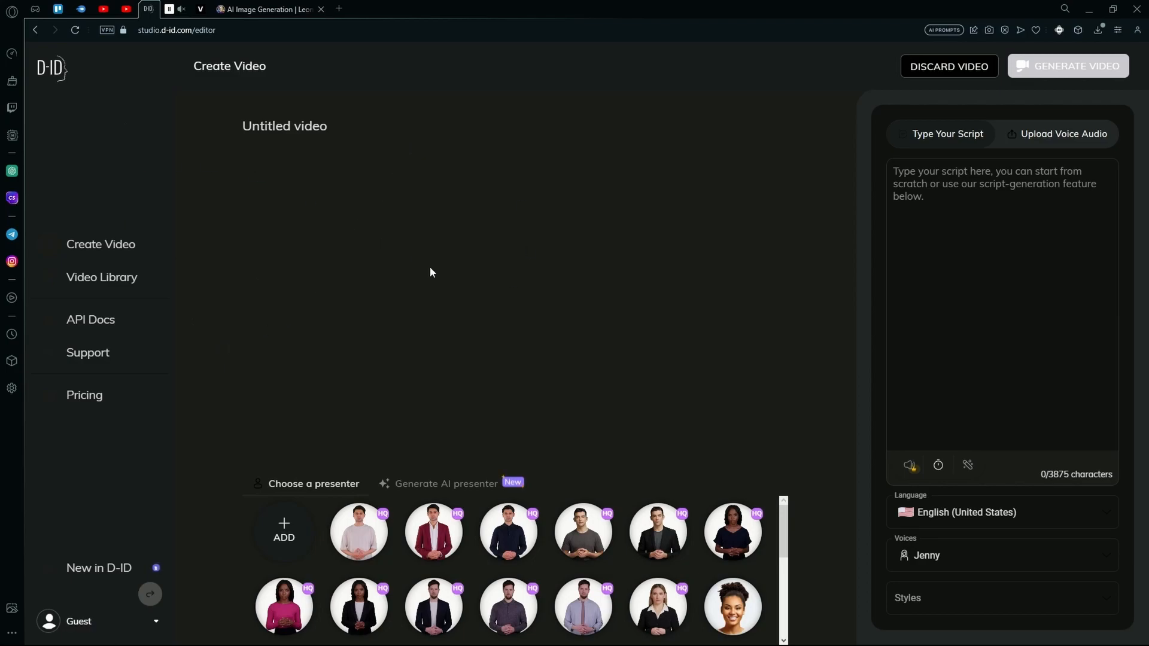
pyautogui.moveTo(419, 254)
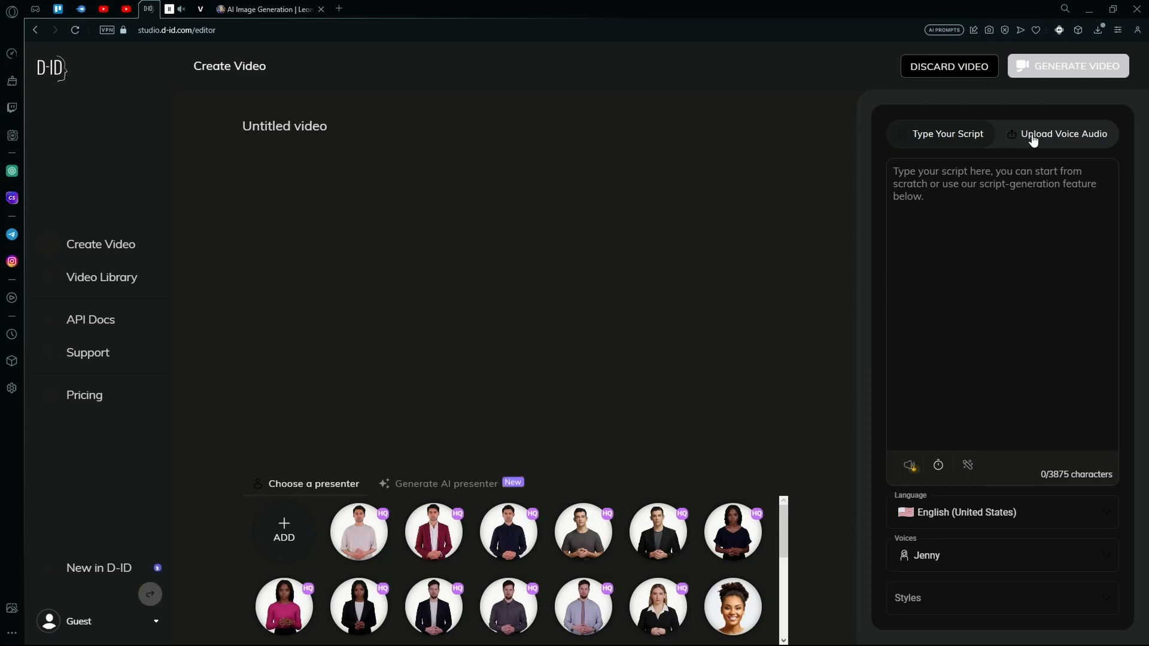
# Choose Upload Voice Audio instead of a typed script for the video
pyautogui.click(1063, 133)
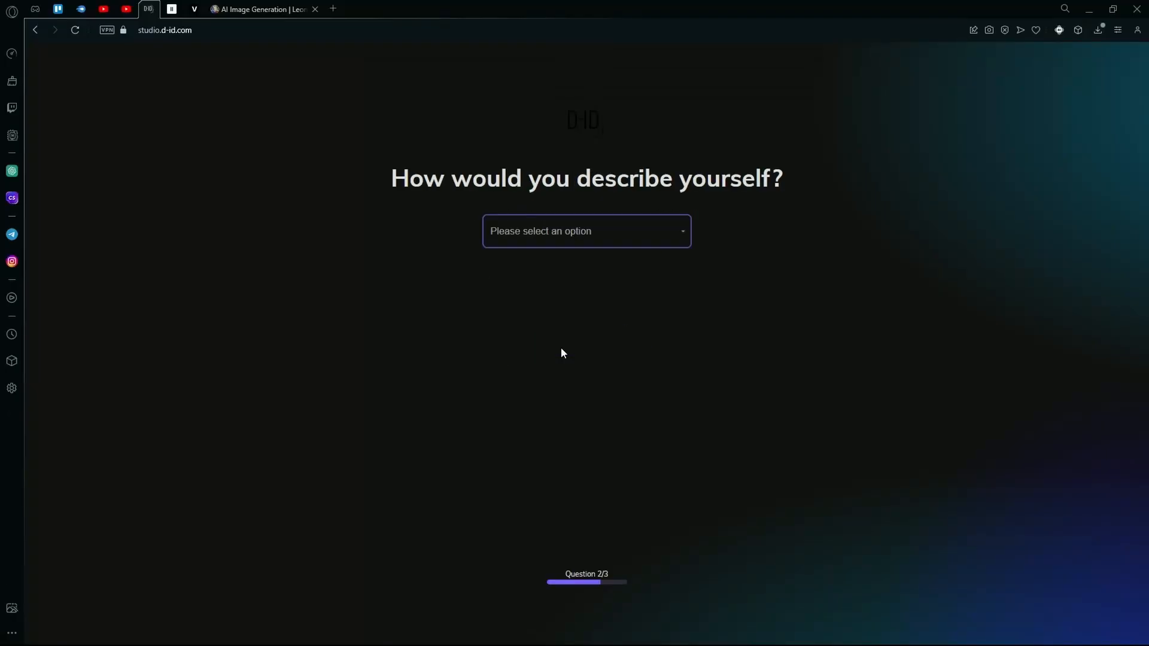
# Answer the onboarding questions with 'Training or education' and enter the D-ID studio
pyautogui.click(586, 231)
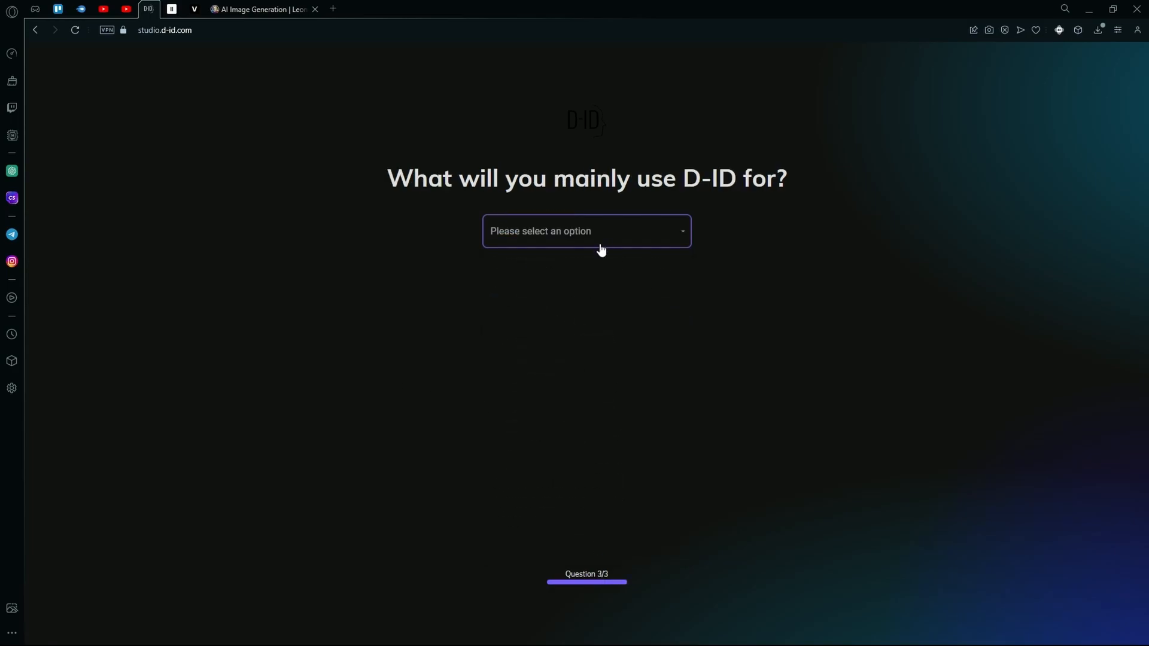
pyautogui.click(587, 231)
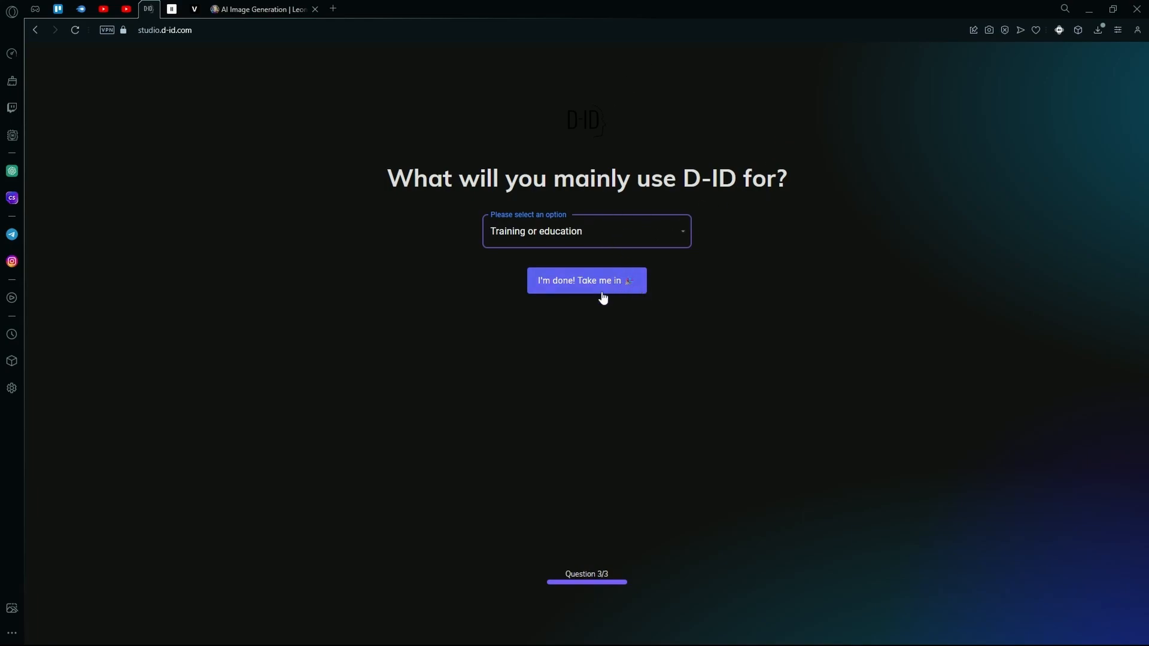
pyautogui.click(587, 280)
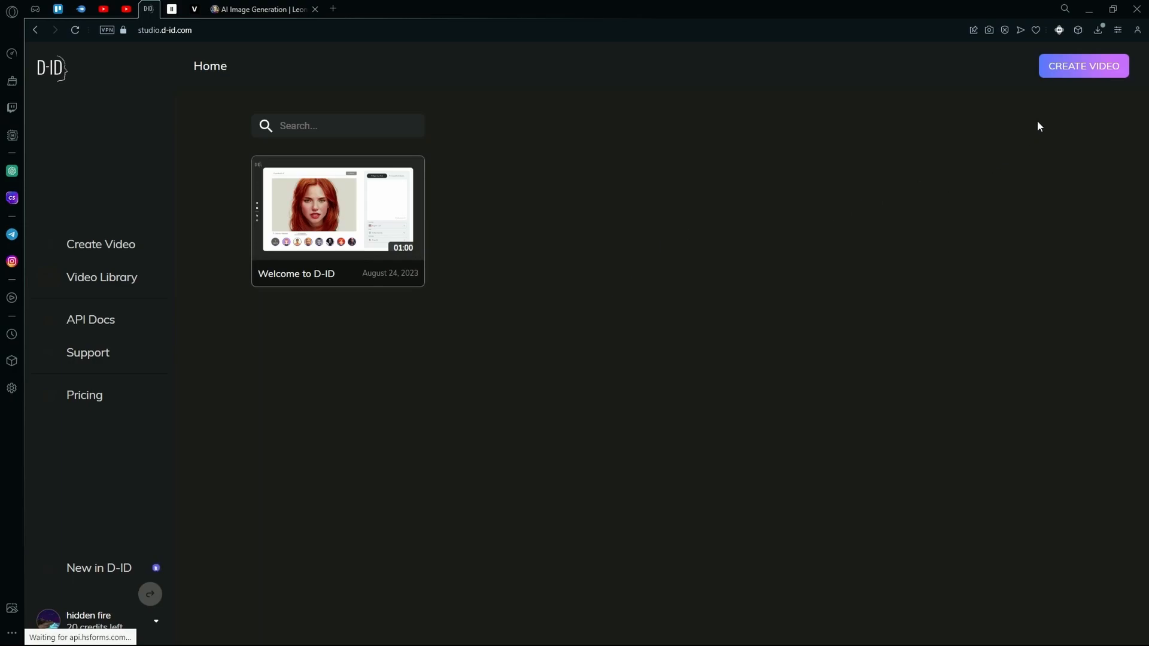
# Create a new video and upload the 58-second voice audio file as its soundtrack
pyautogui.click(1083, 66)
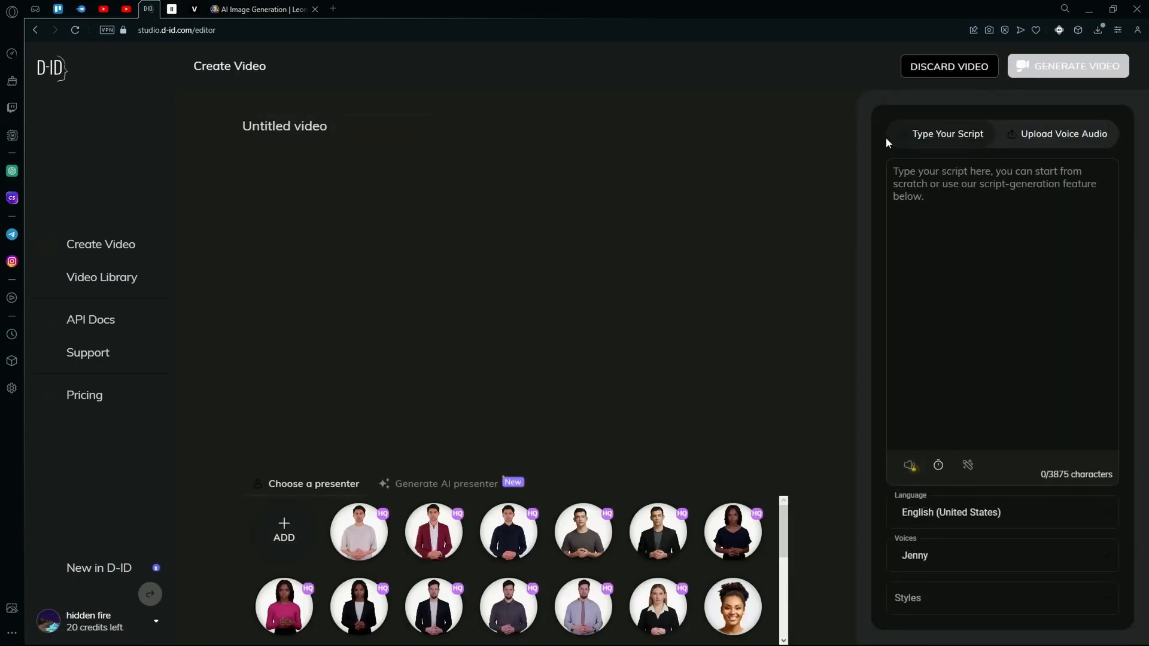
pyautogui.click(1064, 133)
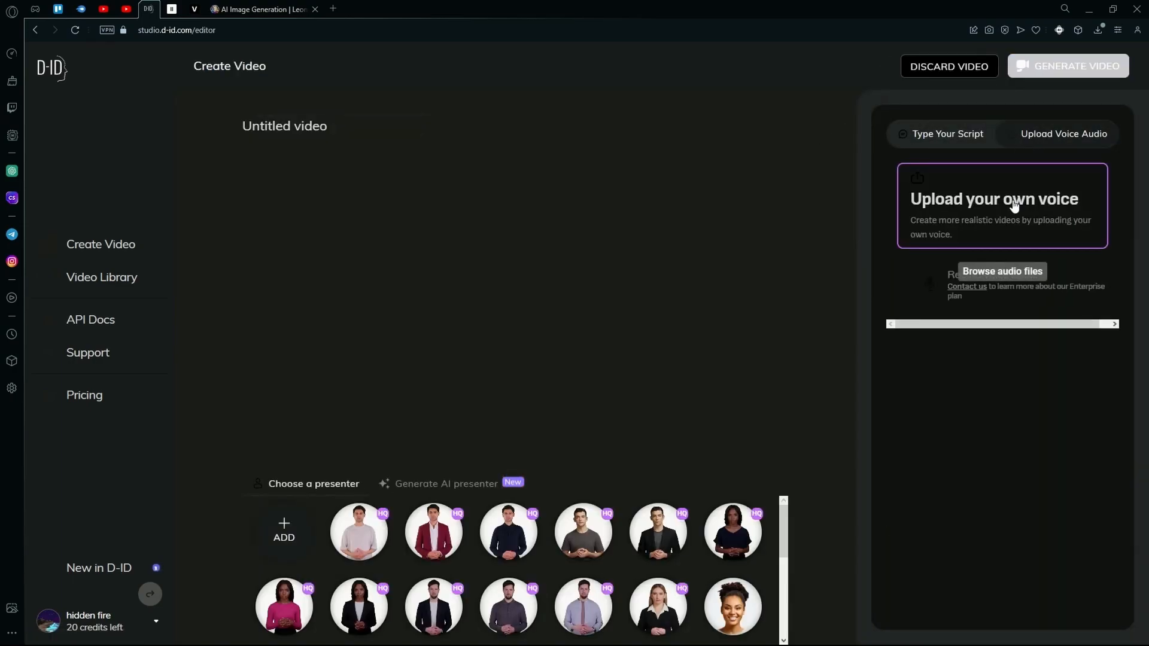
pyautogui.click(1001, 272)
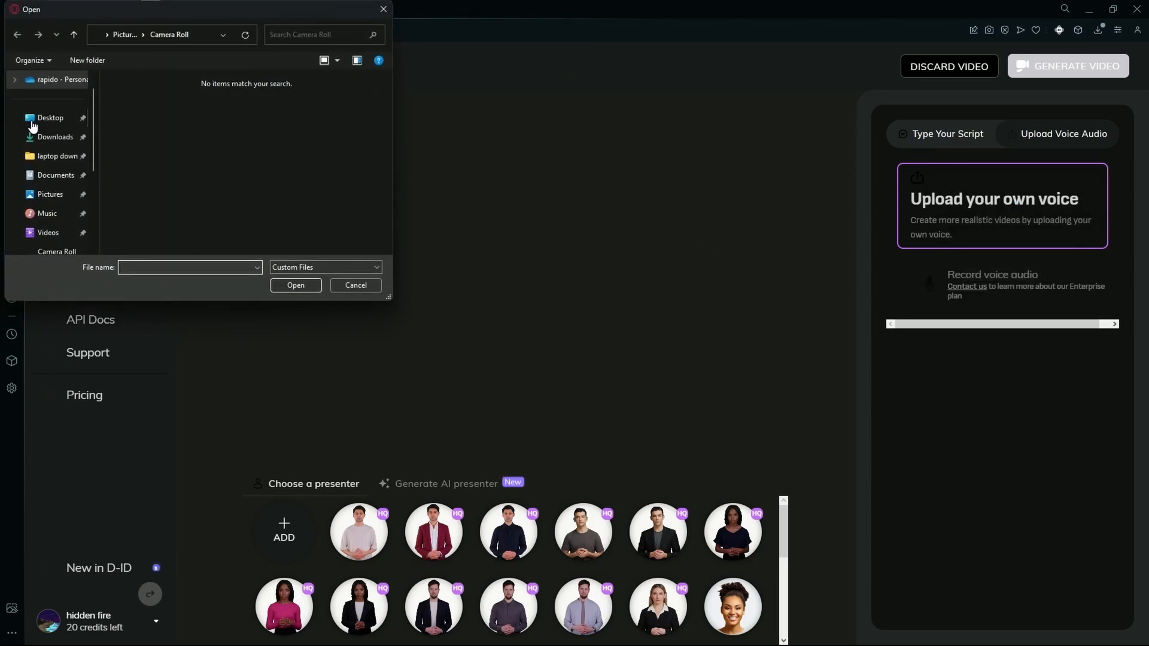
pyautogui.click(55, 136)
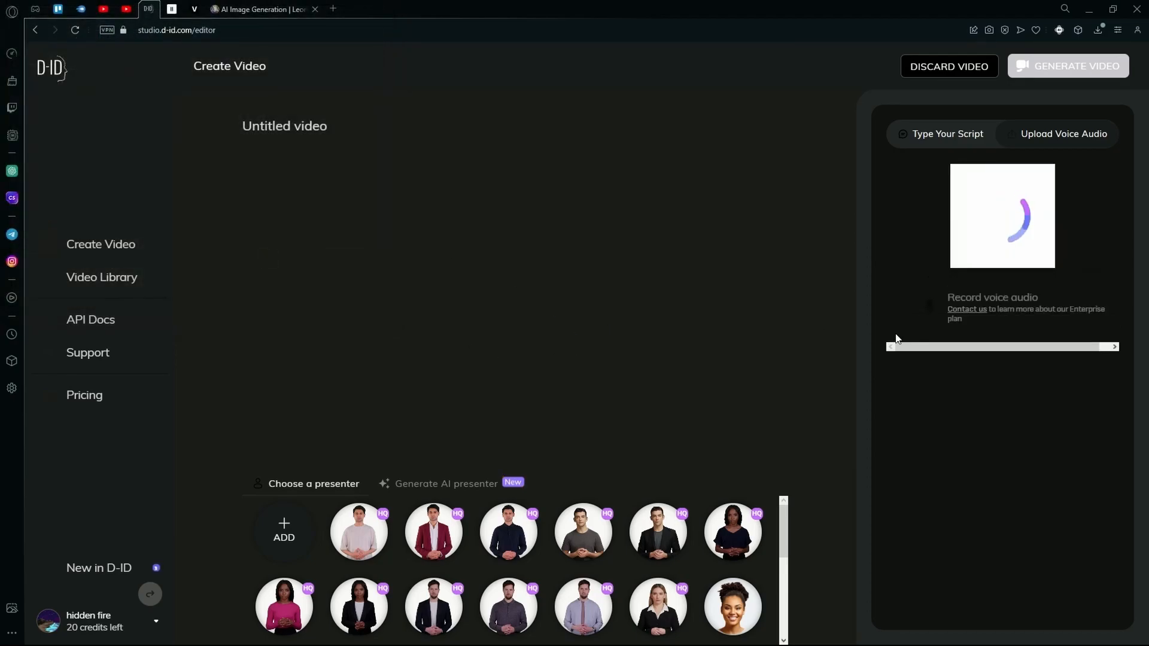
pyautogui.moveTo(889, 407)
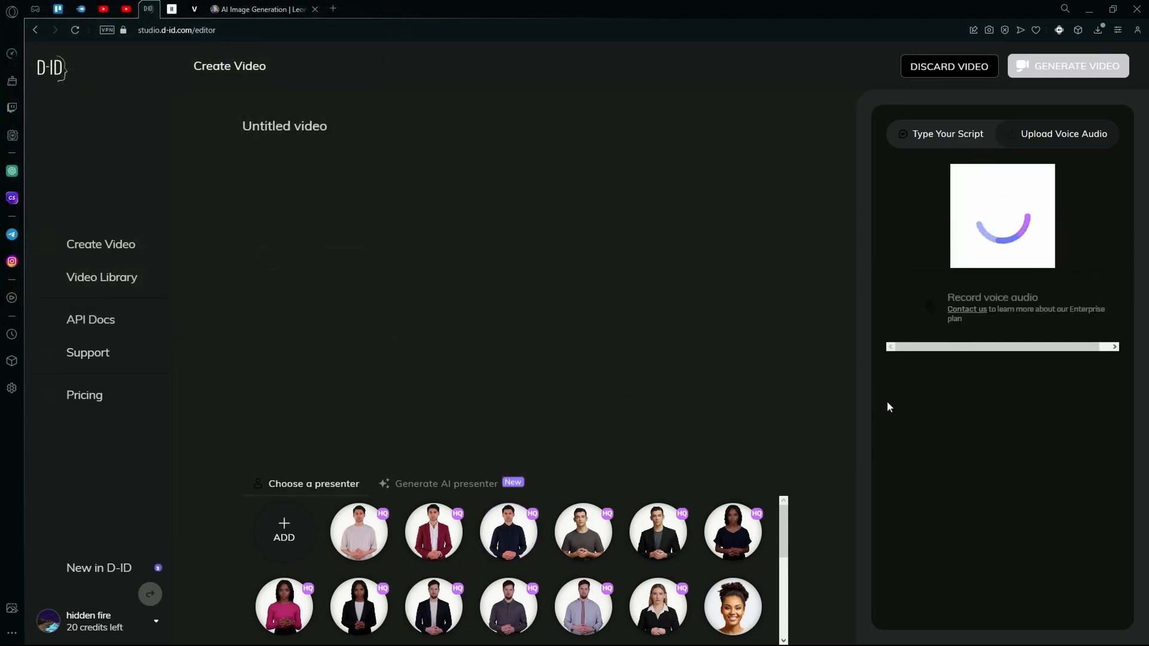
pyautogui.scroll(-3)
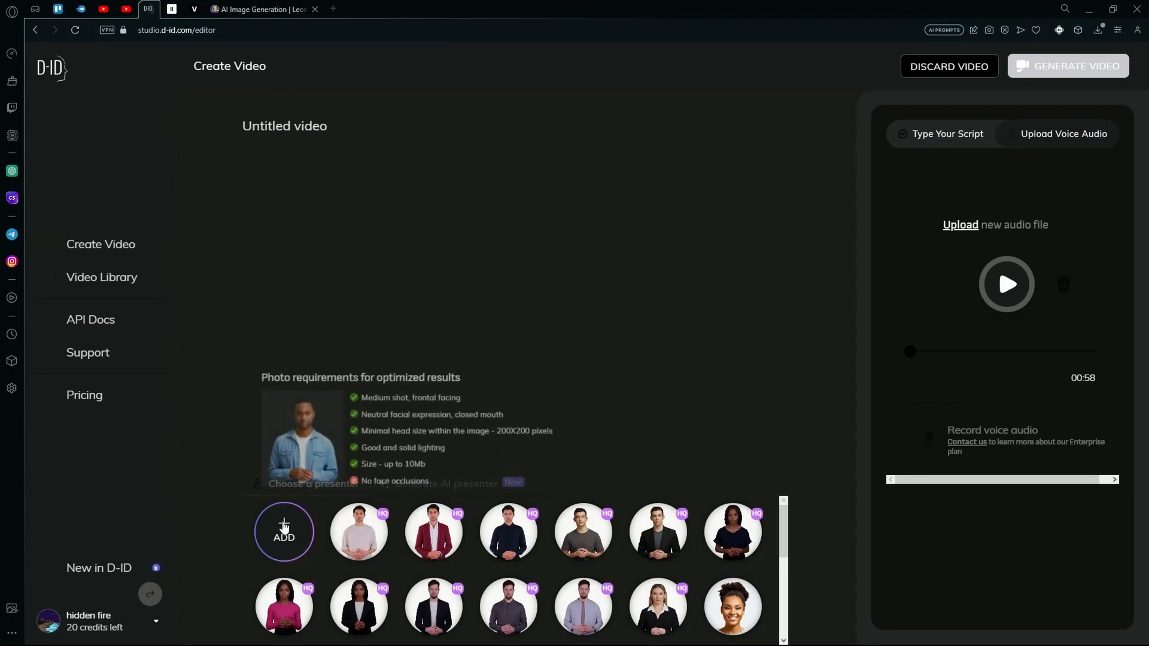
# Add the gothic girl image from the Resources folder as the video presenter
pyautogui.click(283, 531)
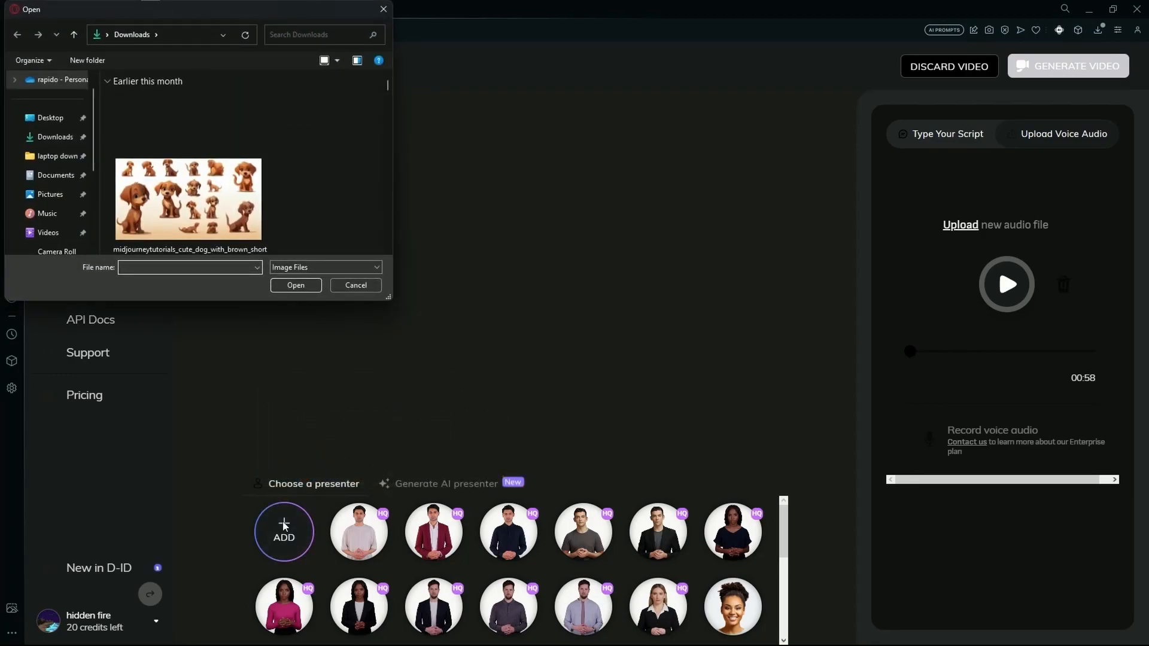
pyautogui.scroll(-3)
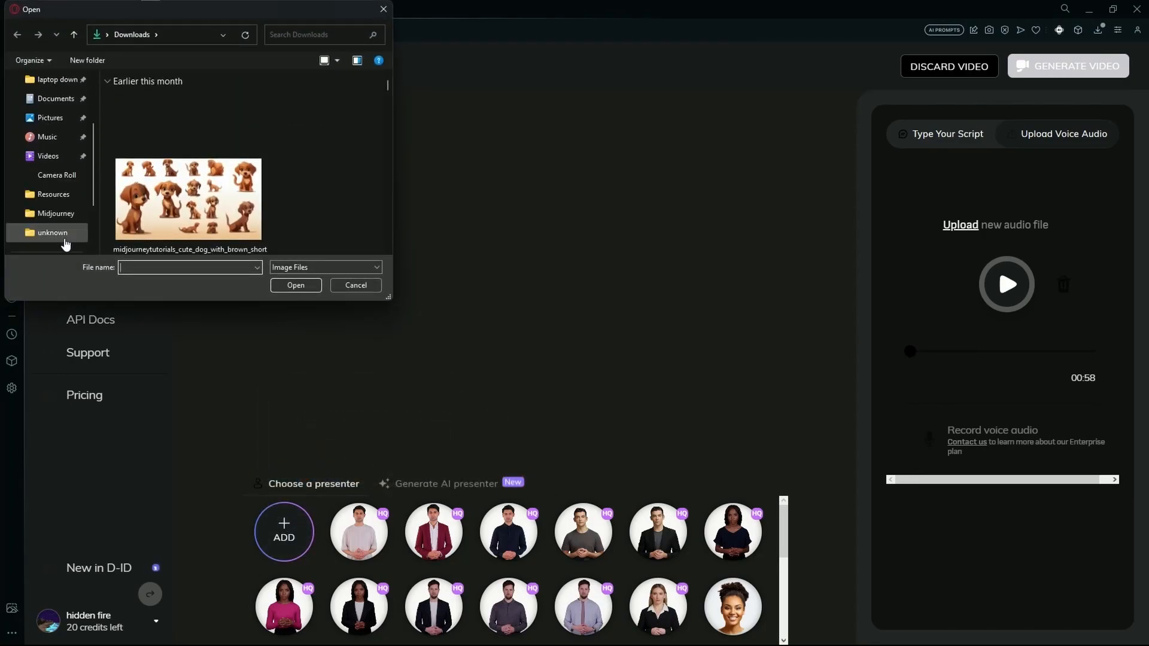
pyautogui.click(54, 194)
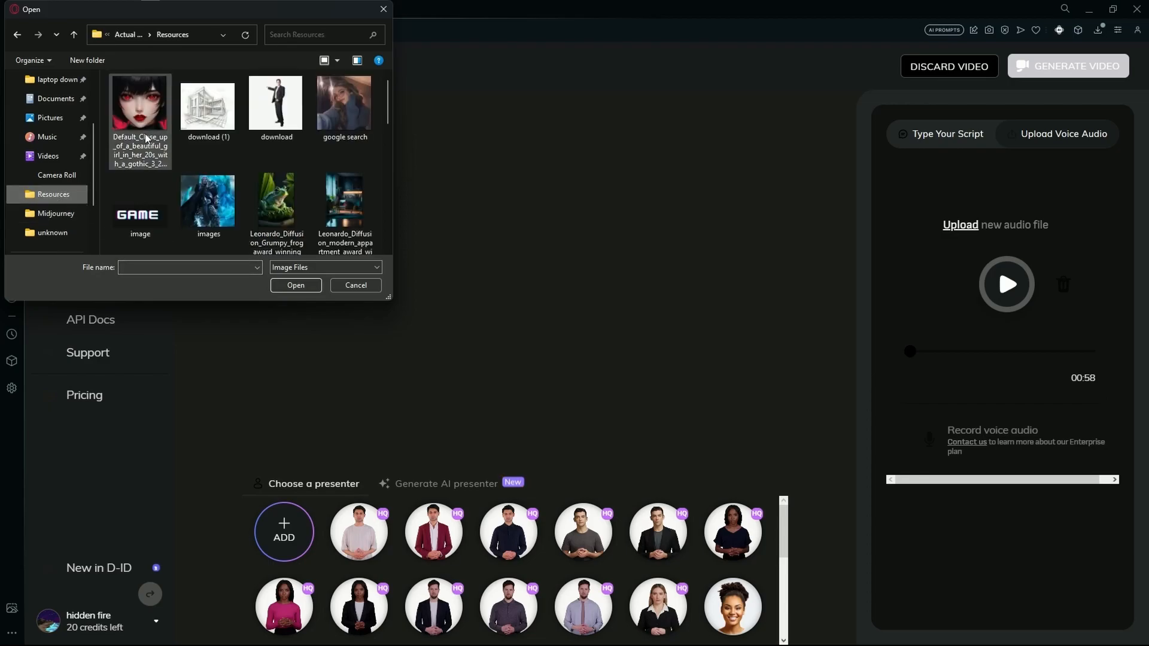
pyautogui.click(354, 285)
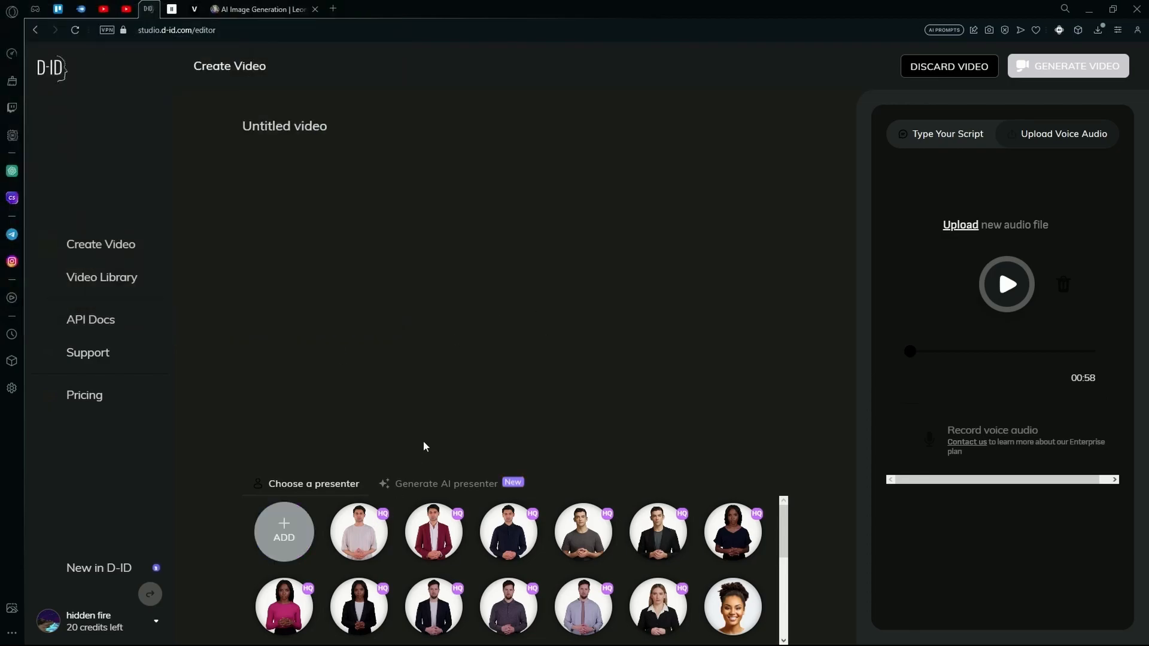
pyautogui.moveTo(506, 447)
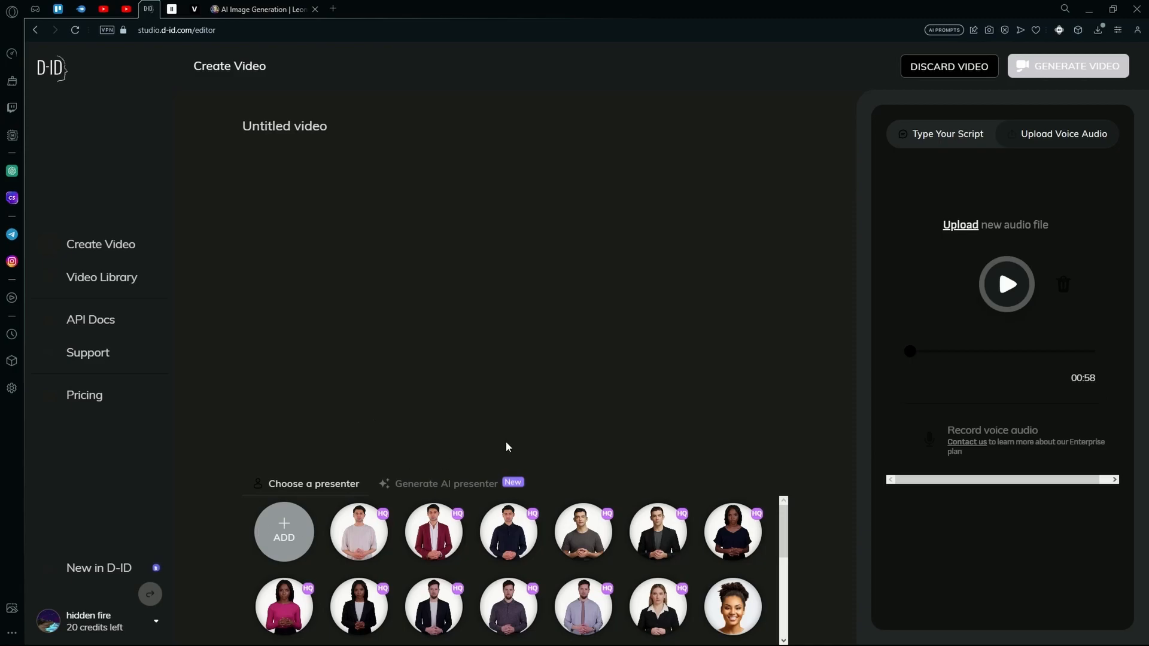
pyautogui.click(357, 531)
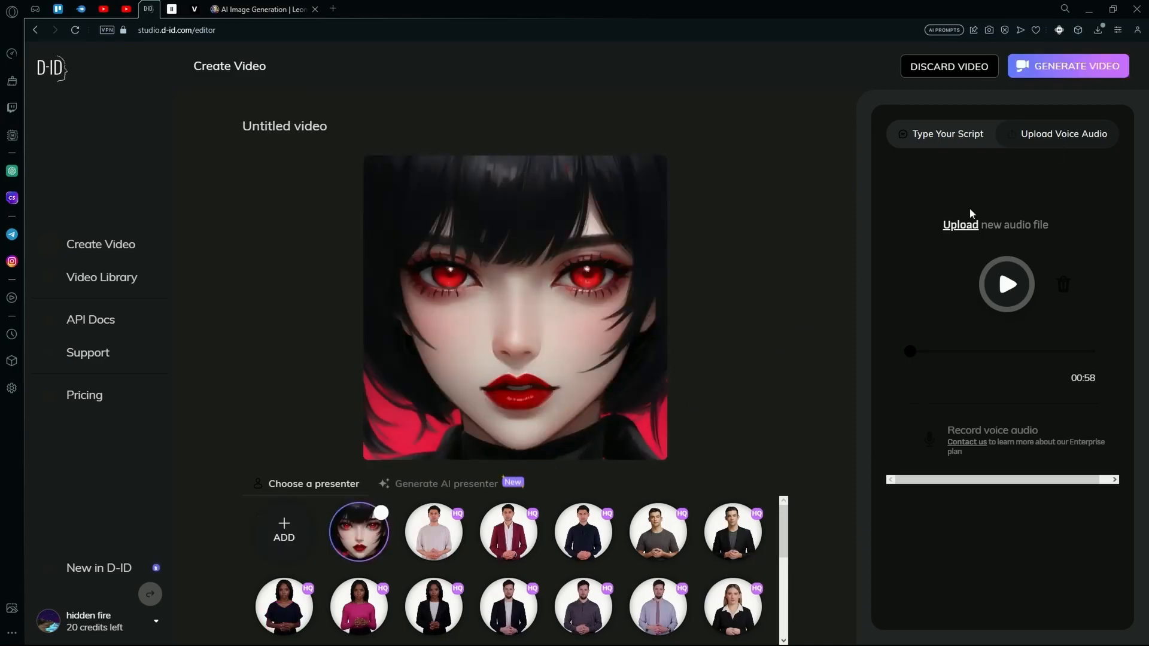
pyautogui.moveTo(1075, 66)
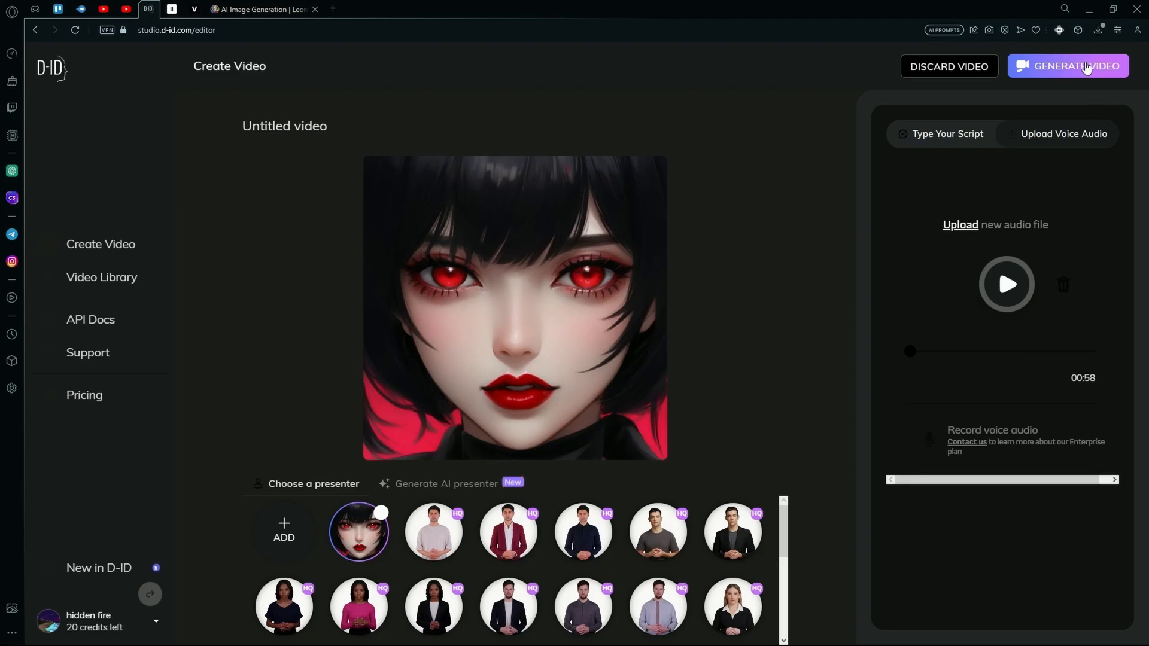
# Generate the 57-second talking video, confirming the 4-credit cost
pyautogui.click(1067, 66)
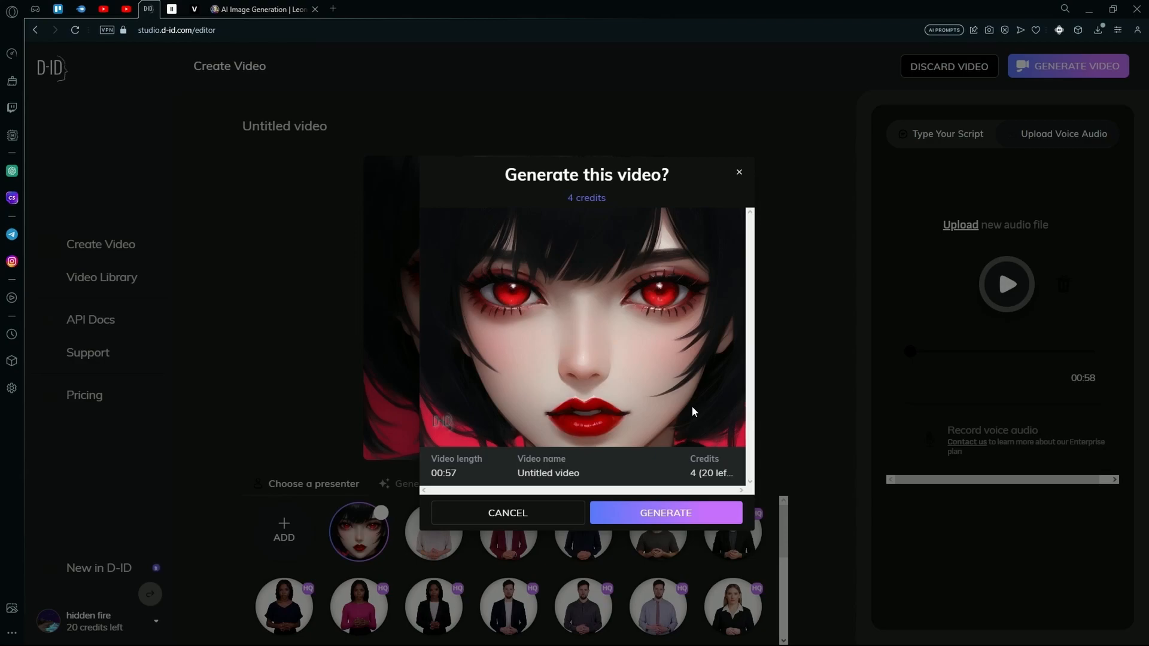
pyautogui.moveTo(438, 439)
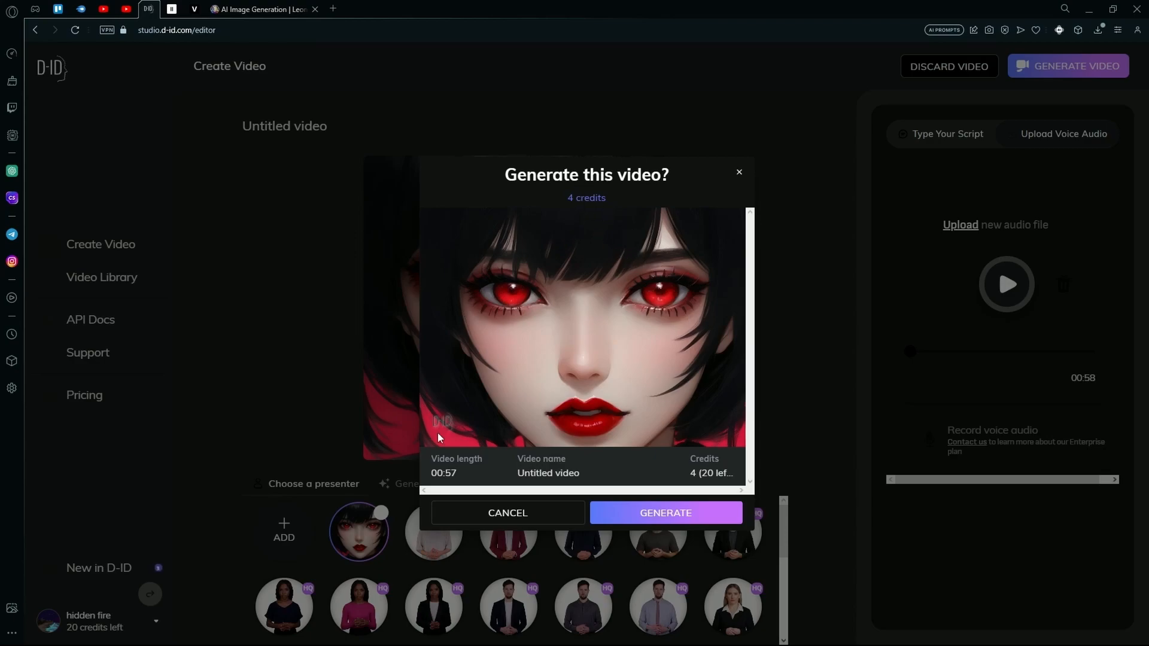
pyautogui.moveTo(712, 304)
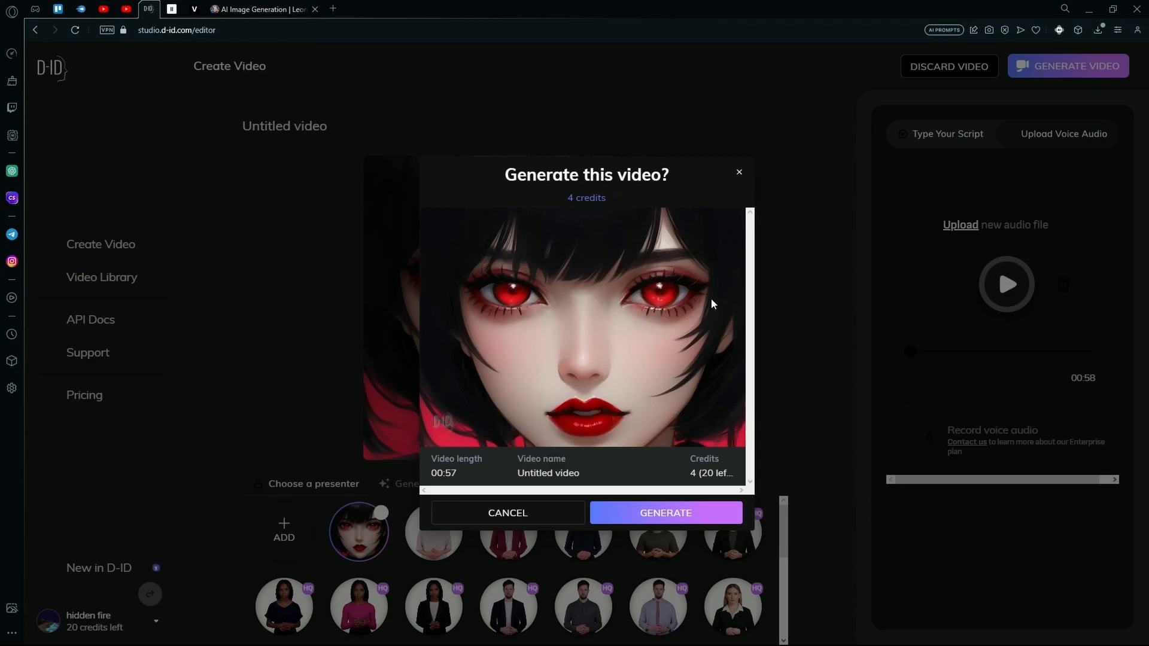
pyautogui.moveTo(720, 427)
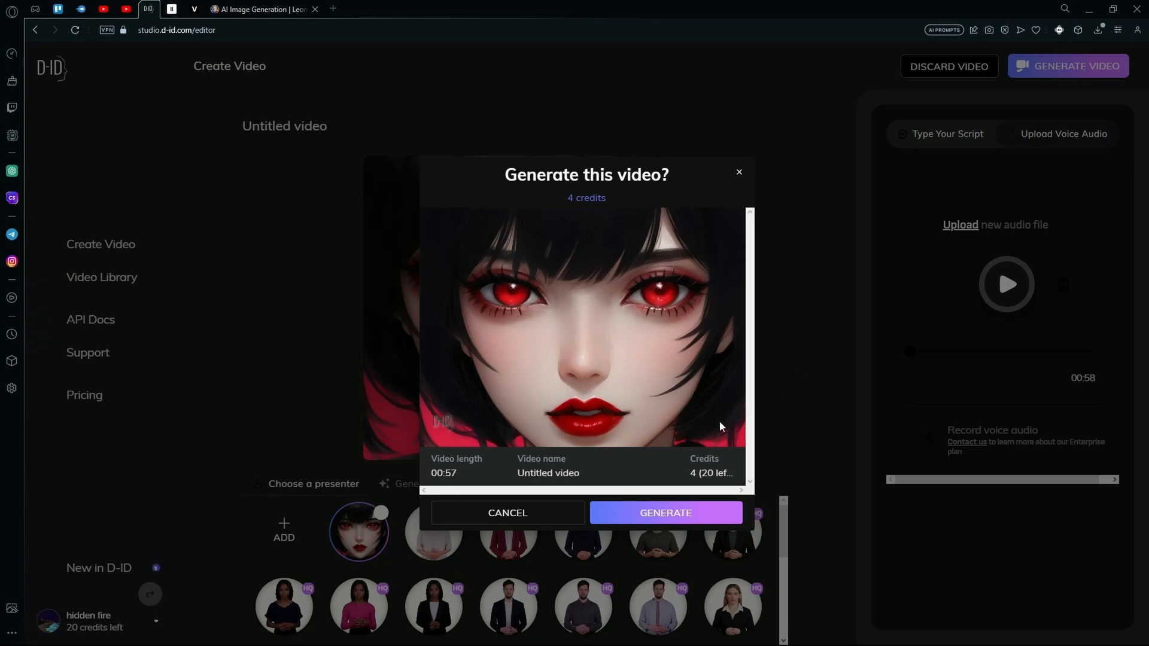
pyautogui.moveTo(717, 487)
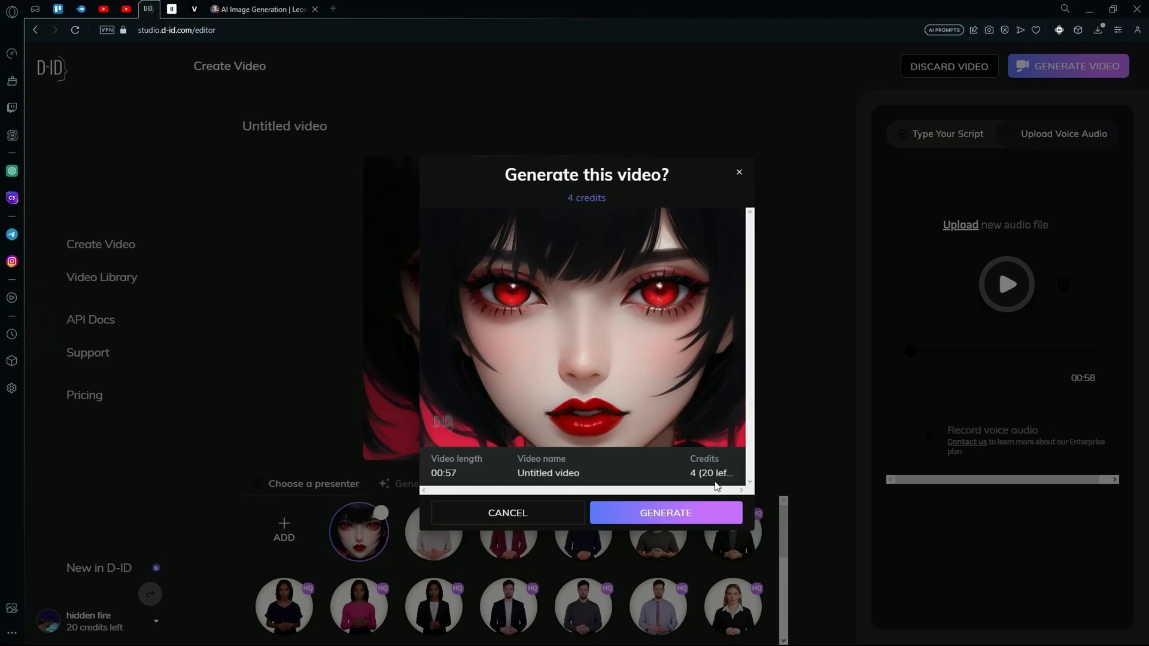
pyautogui.moveTo(697, 514)
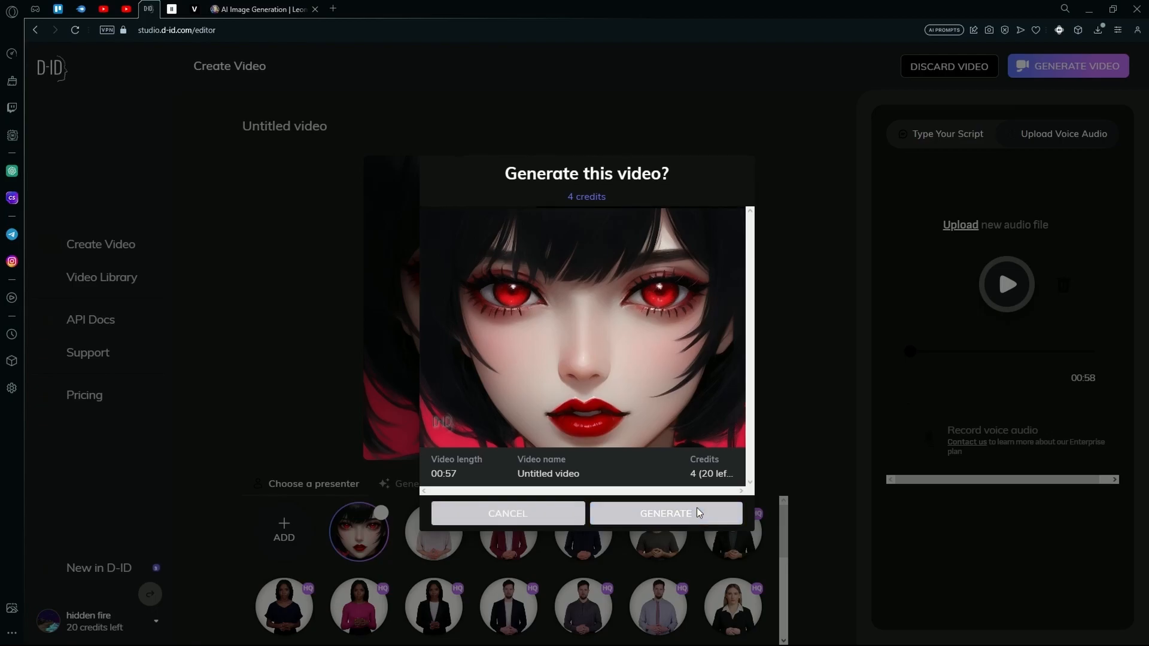
pyautogui.click(666, 514)
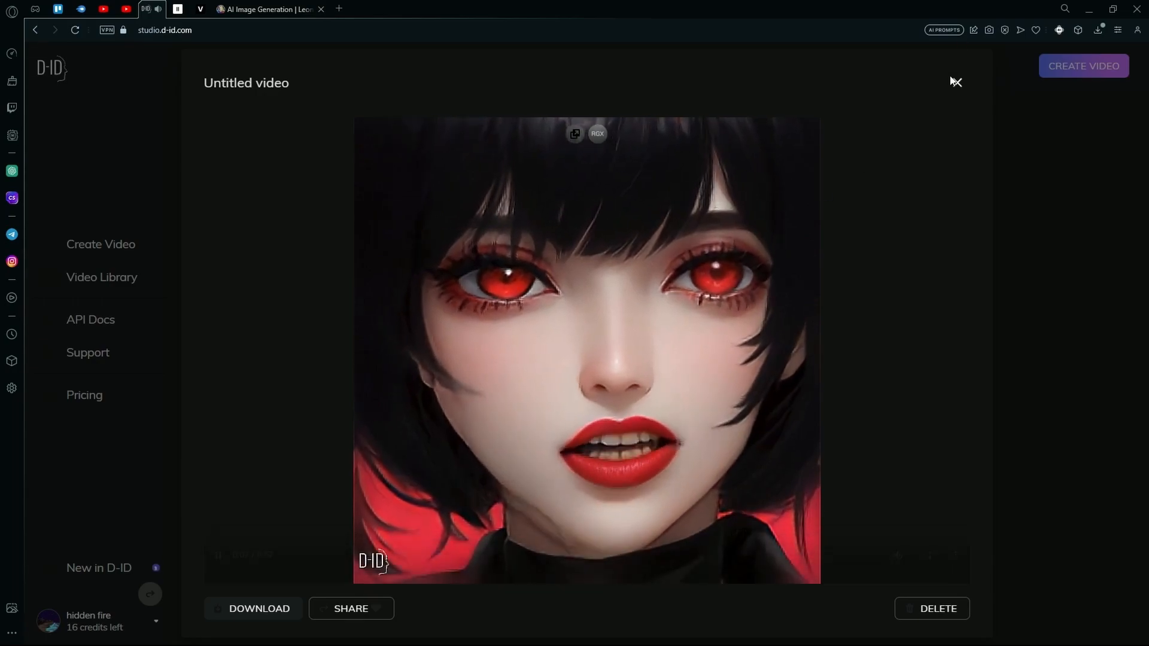
# Download the finished gothic-girl talking video
pyautogui.click(956, 81)
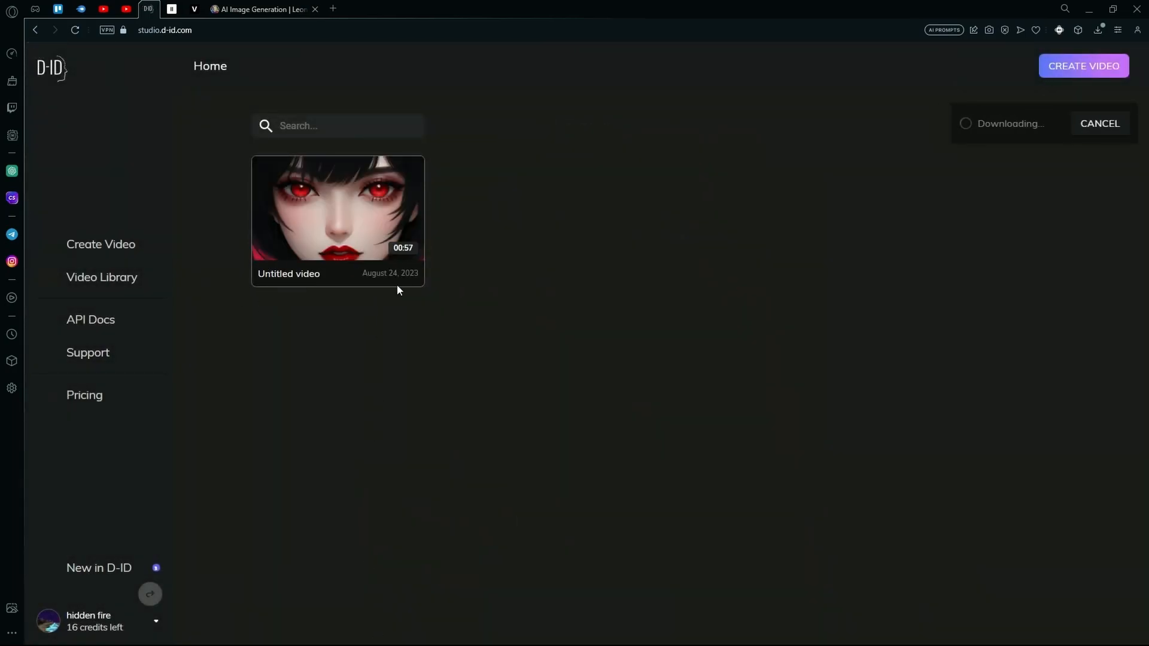
pyautogui.moveTo(418, 201)
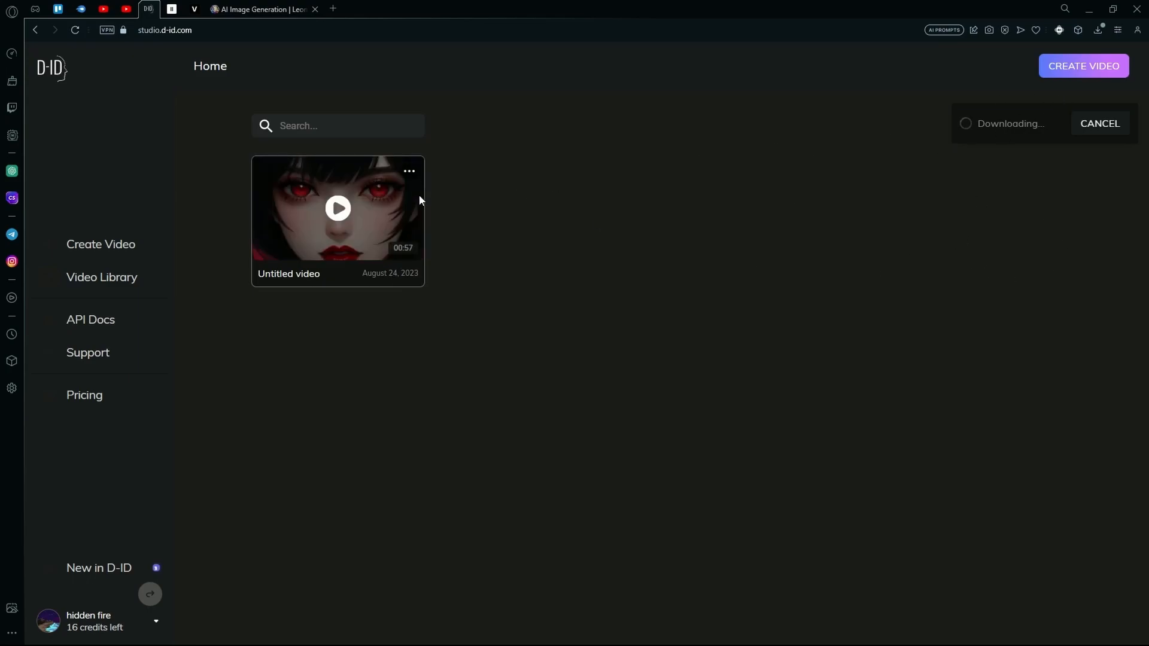
pyautogui.moveTo(416, 164)
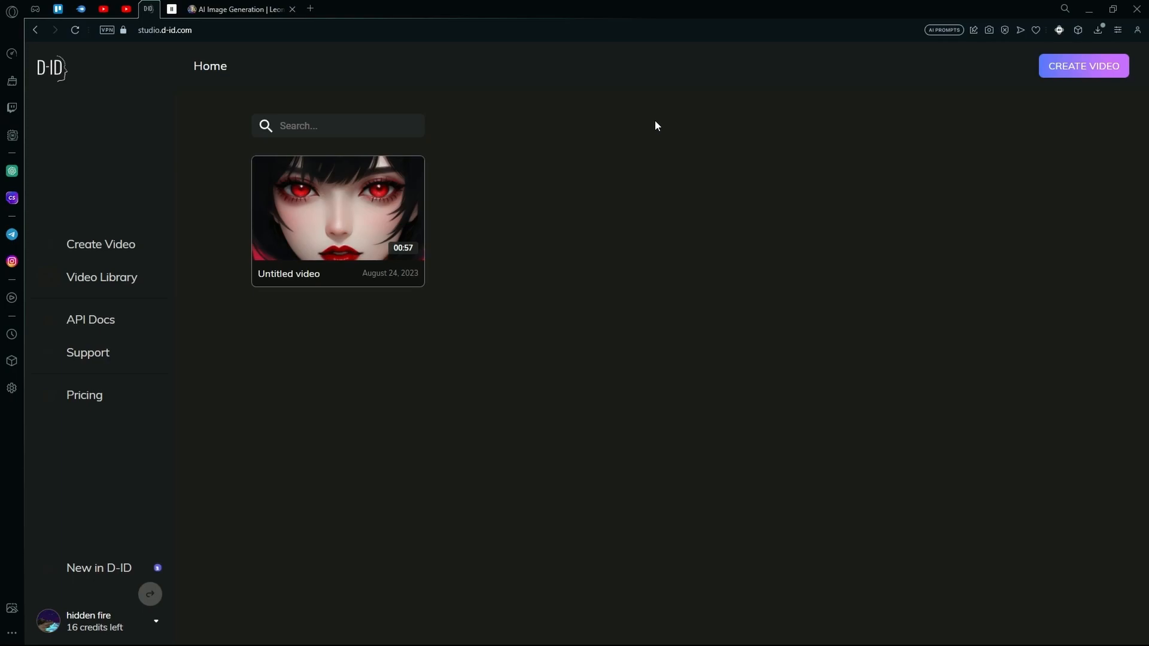
pyautogui.moveTo(645, 6)
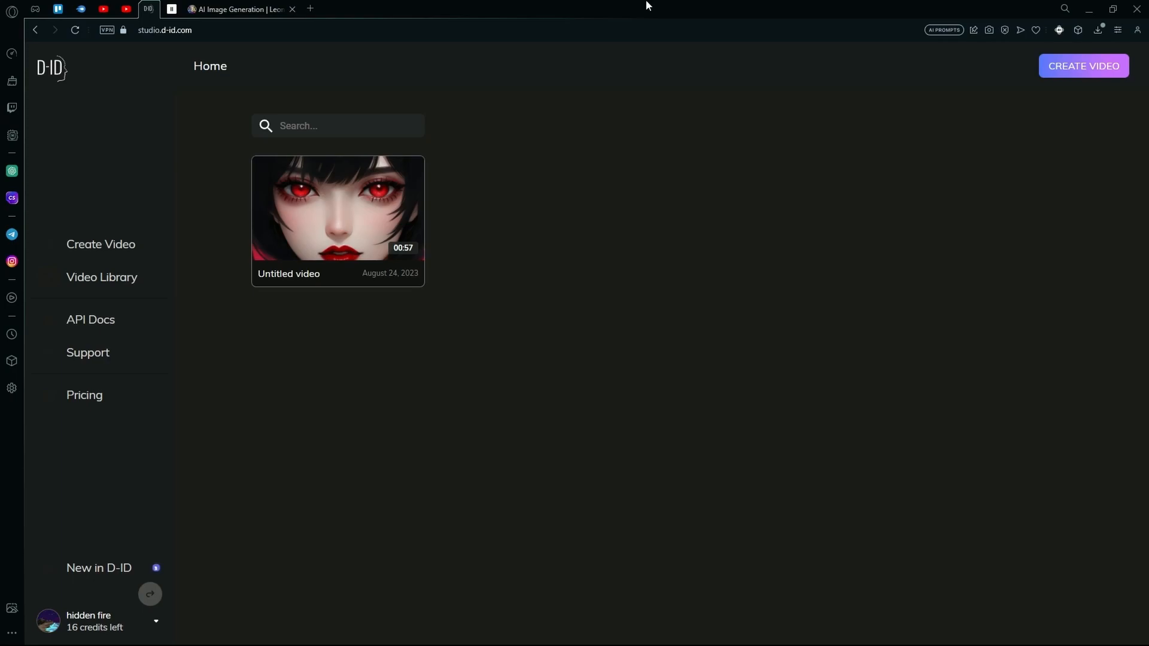
pyautogui.moveTo(735, 625)
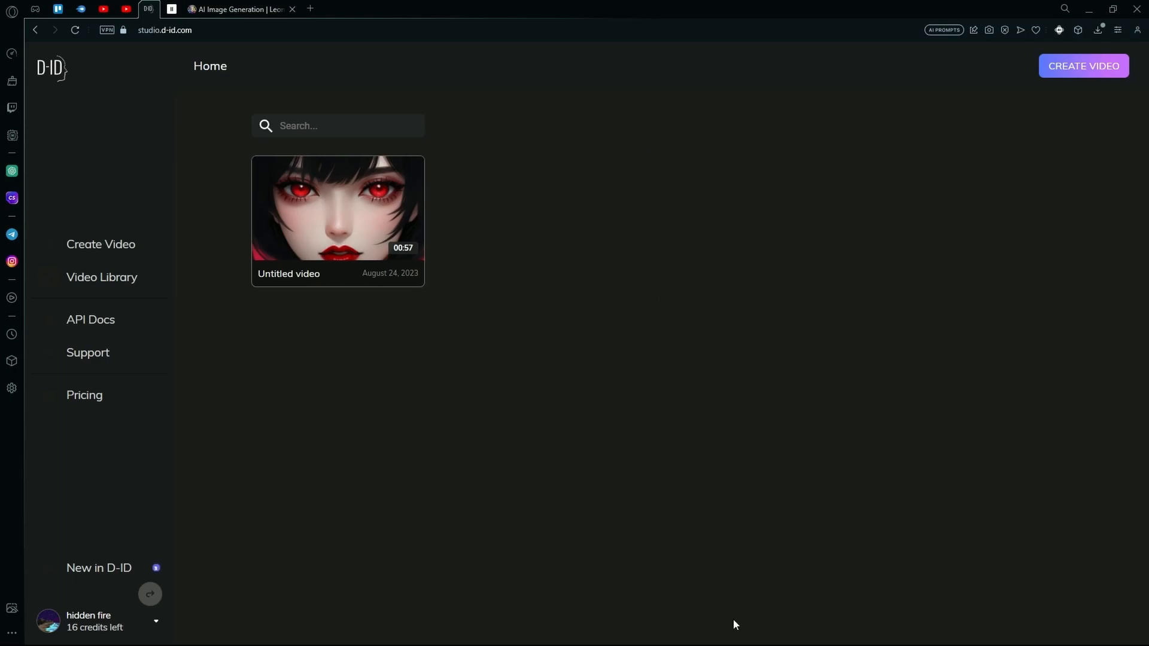